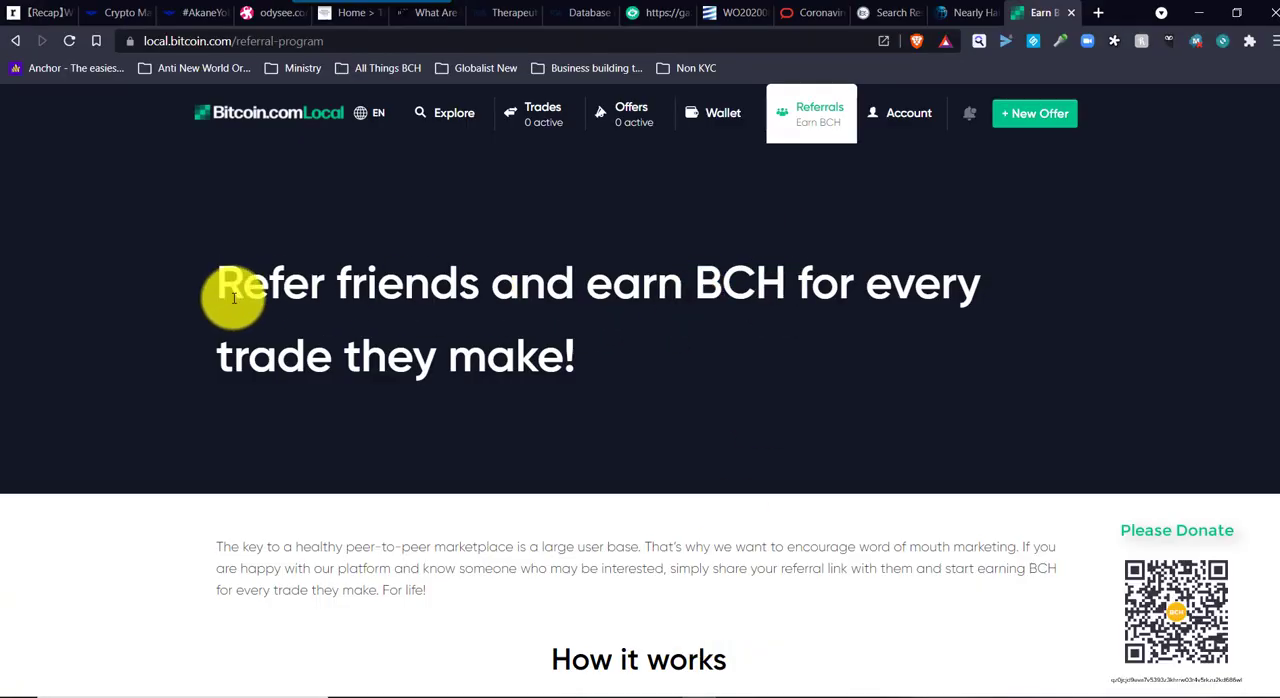
- Go to the Wallet page showing the 0 BCH balance and deposit address
{"action": "scroll", "scroll_direction": "down", "scroll_amount": 3}
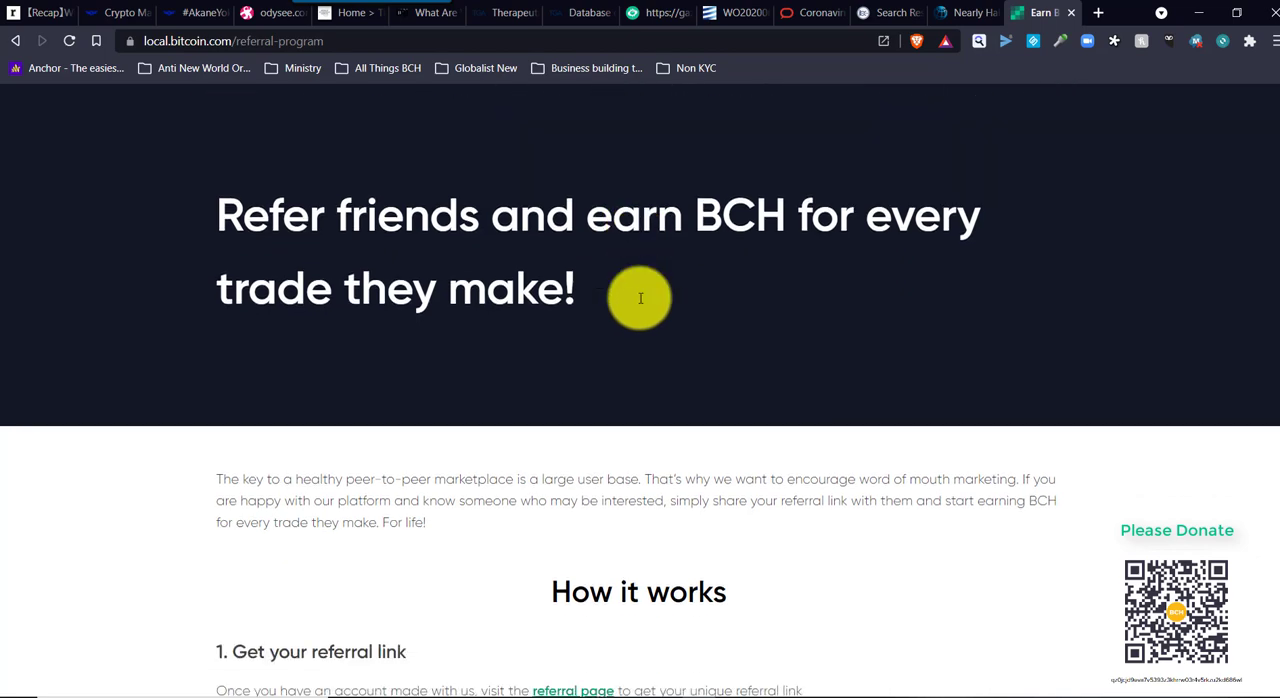
{"action": "scroll", "scroll_direction": "down", "scroll_amount": 3}
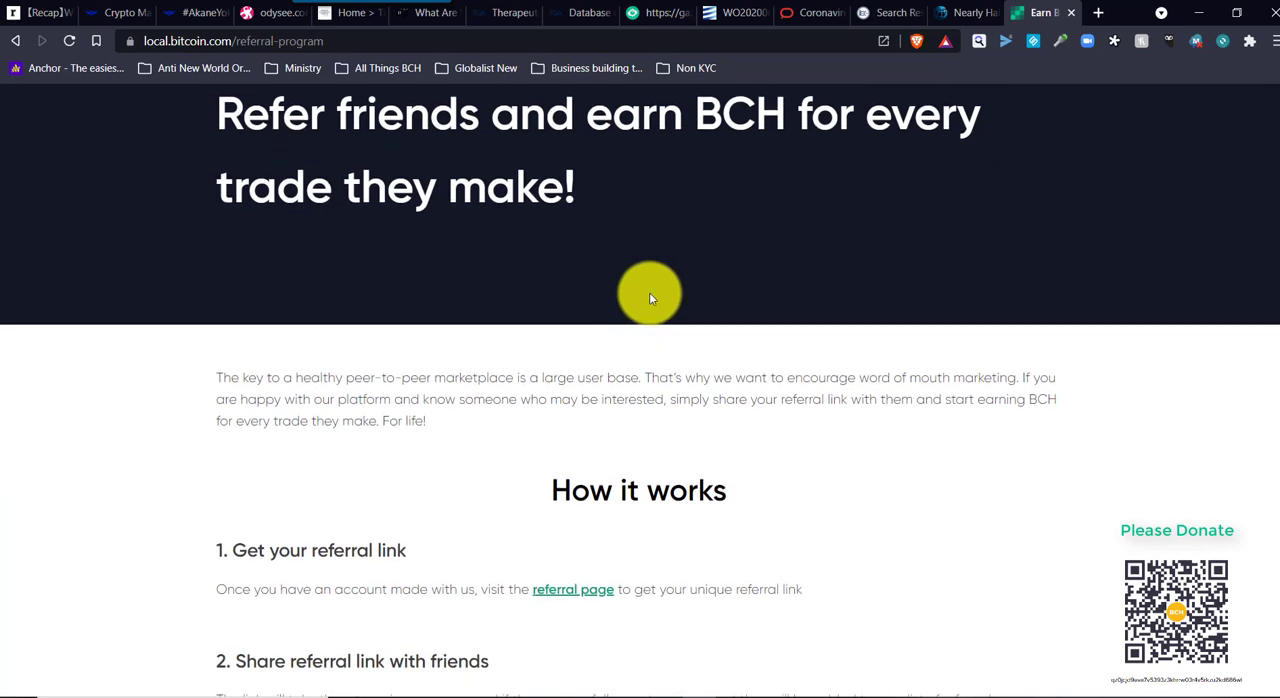
{"action": "scroll", "scroll_direction": "down", "scroll_amount": 3}
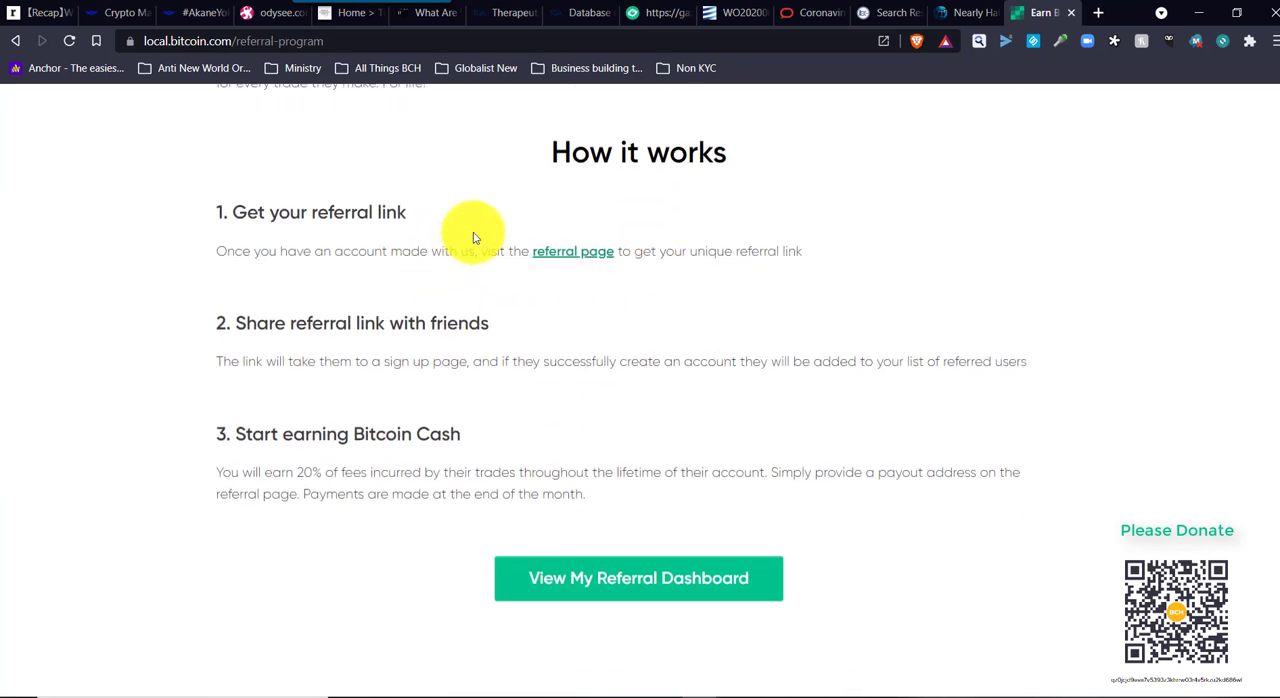
{"action": "mouse_move", "coordinate": [616, 406]}
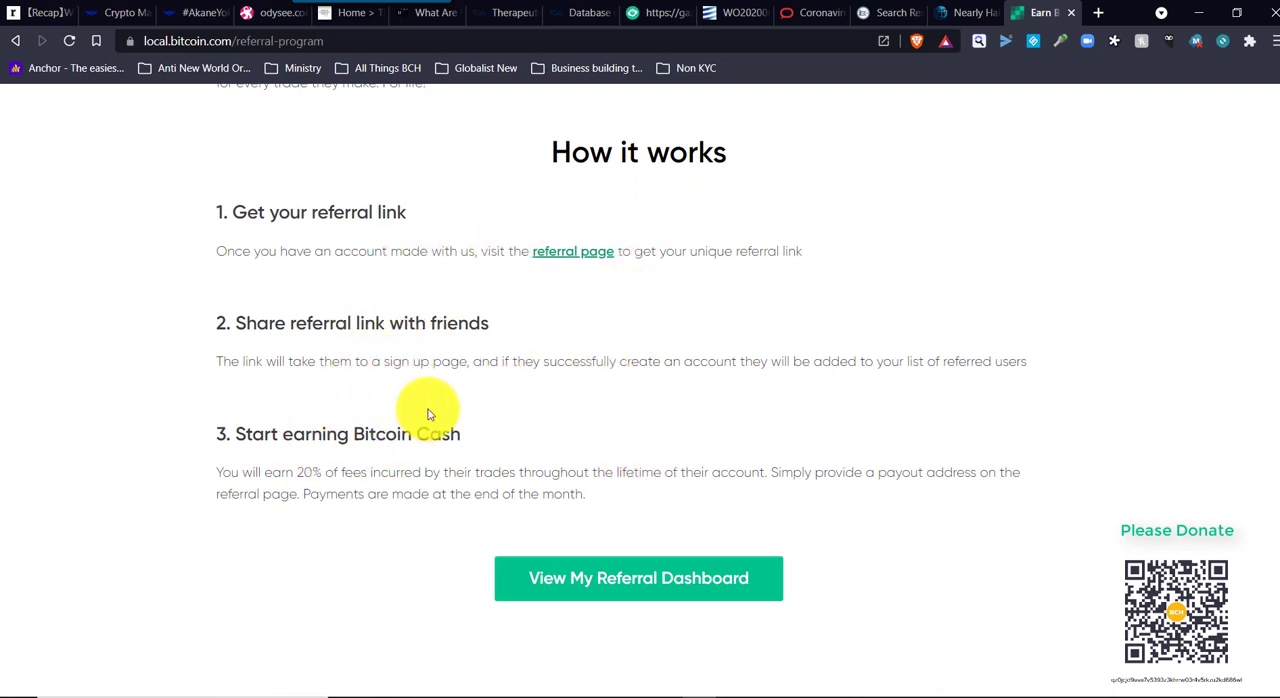
{"action": "mouse_move", "coordinate": [444, 416]}
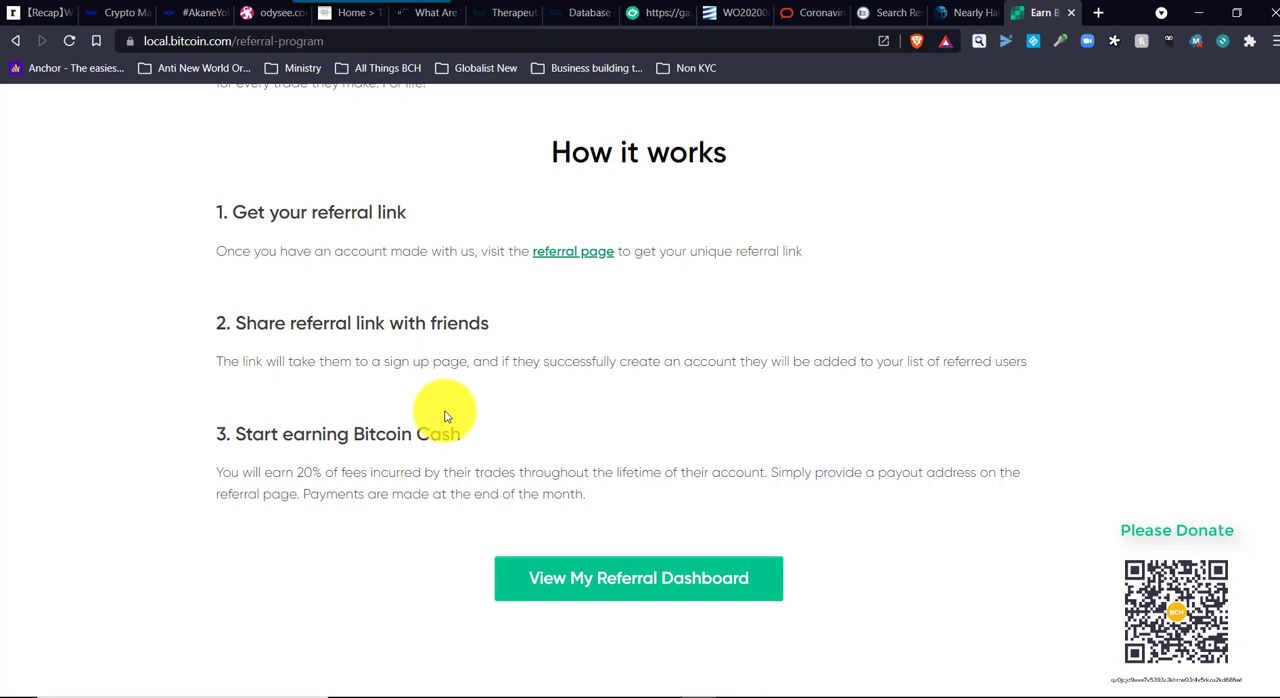
{"action": "mouse_move", "coordinate": [656, 396]}
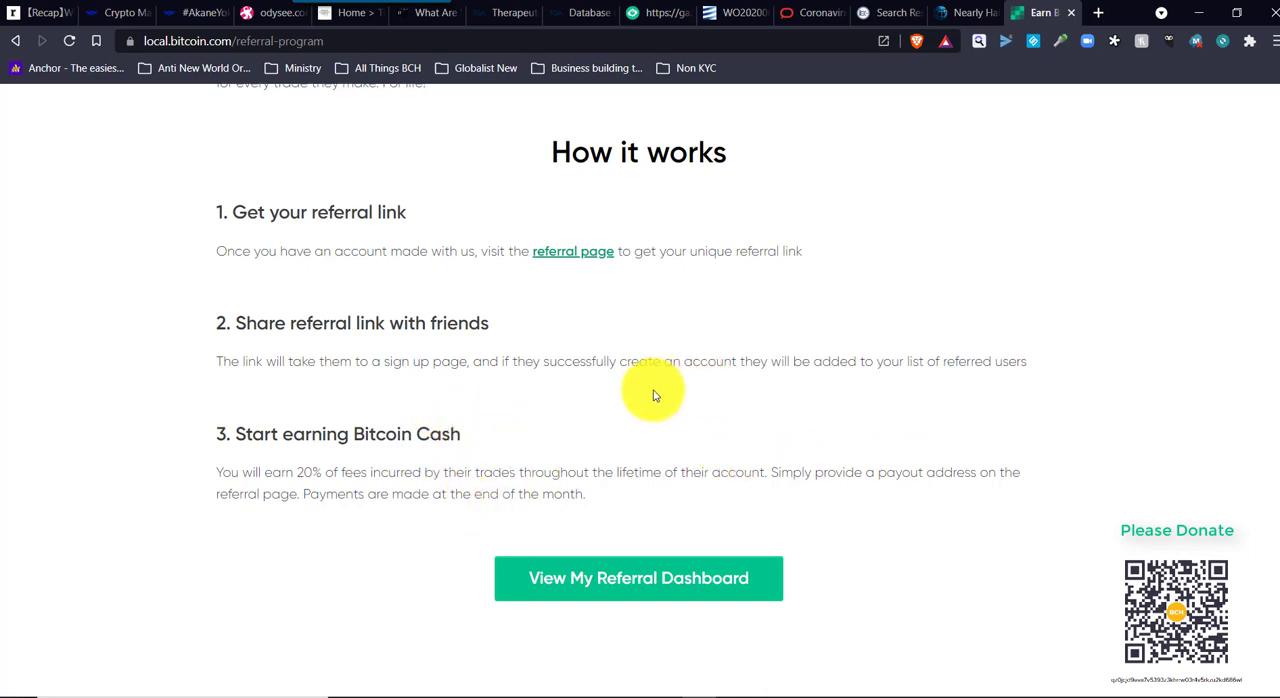
{"action": "scroll", "scroll_direction": "down", "scroll_amount": 3}
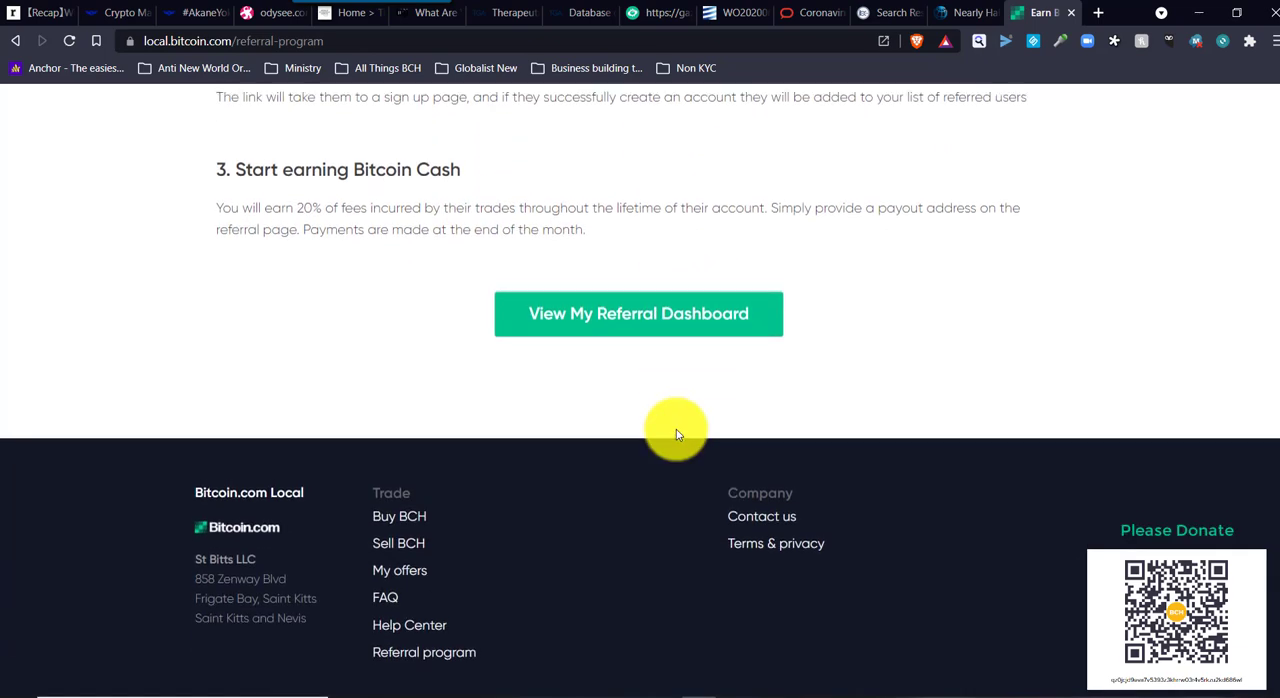
{"action": "scroll", "scroll_direction": "up", "scroll_amount": 3}
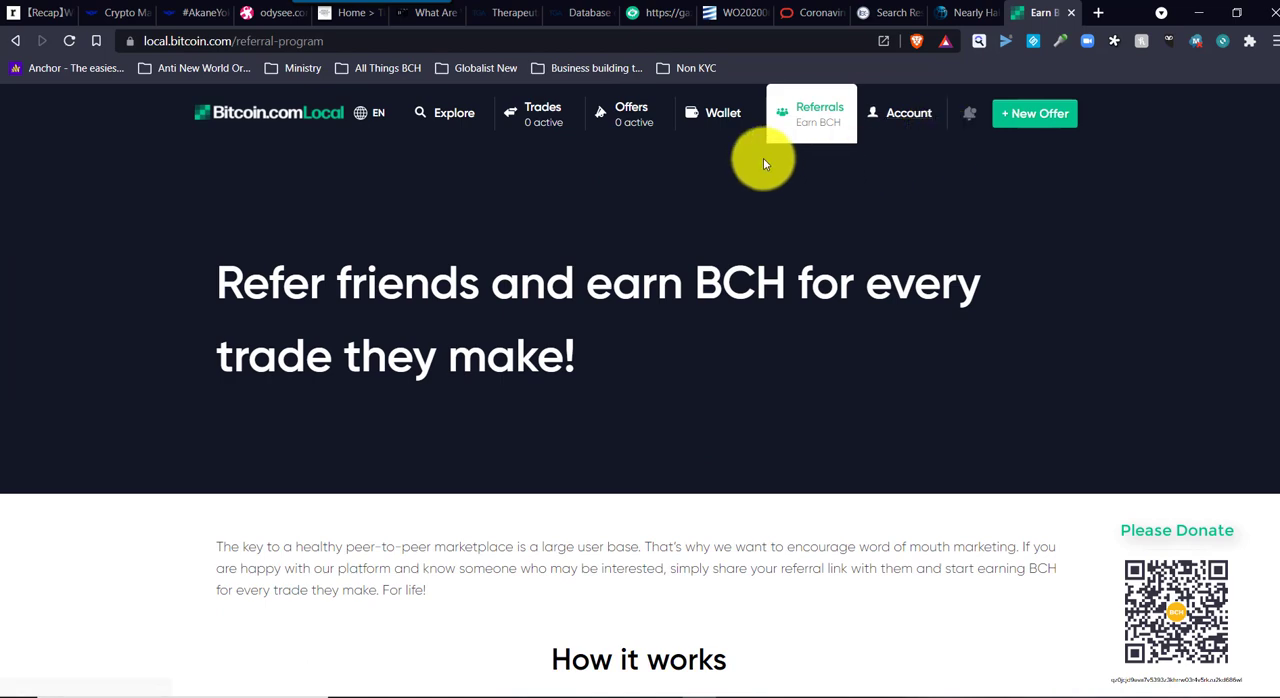
{"action": "left_click", "coordinate": [724, 112]}
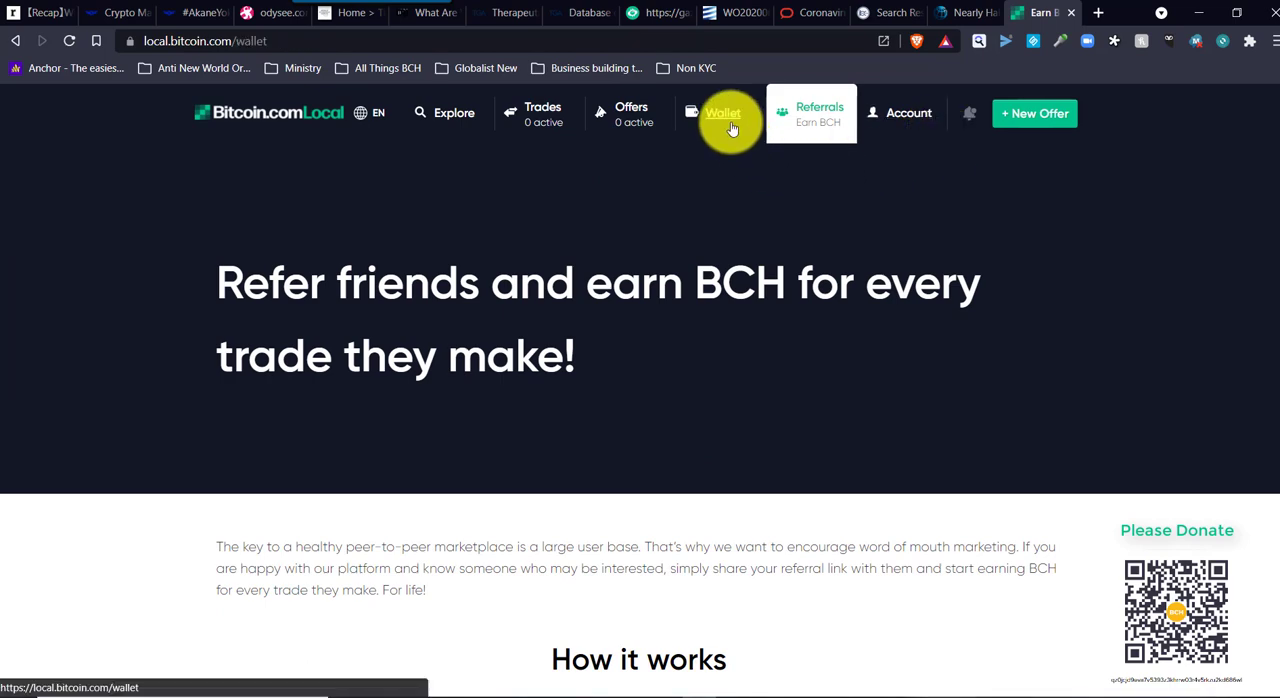
{"action": "left_click", "coordinate": [724, 112]}
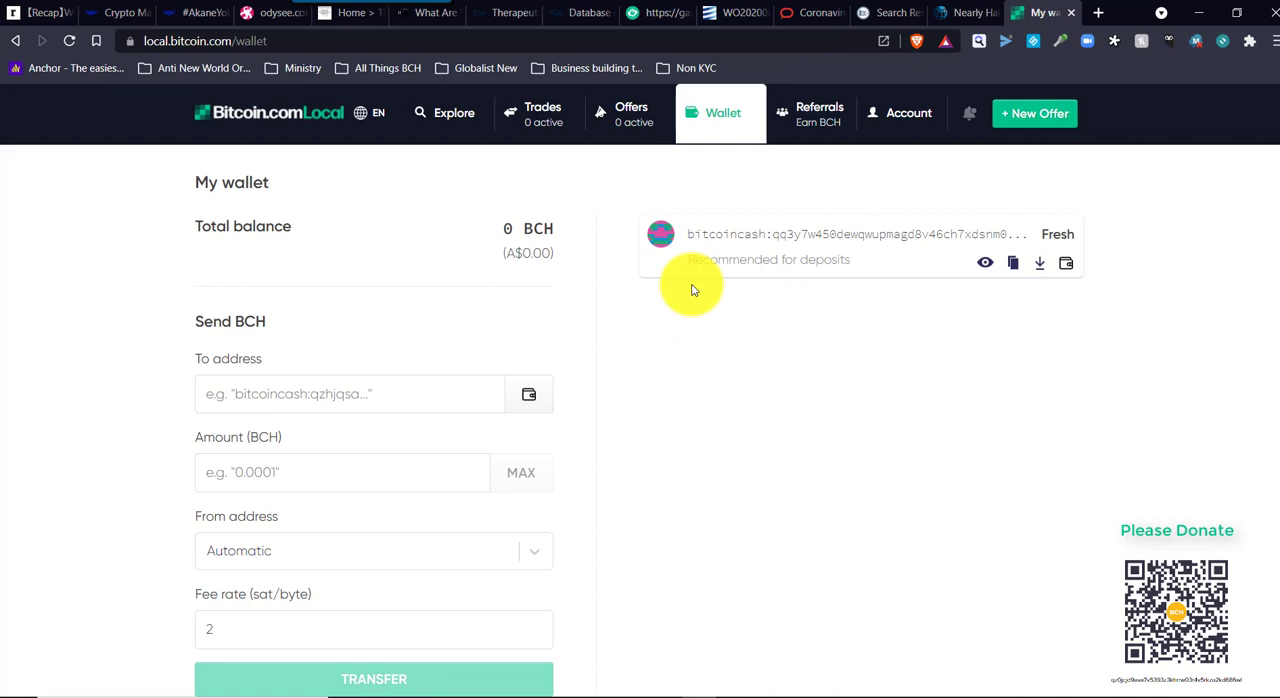
{"action": "mouse_move", "coordinate": [942, 290]}
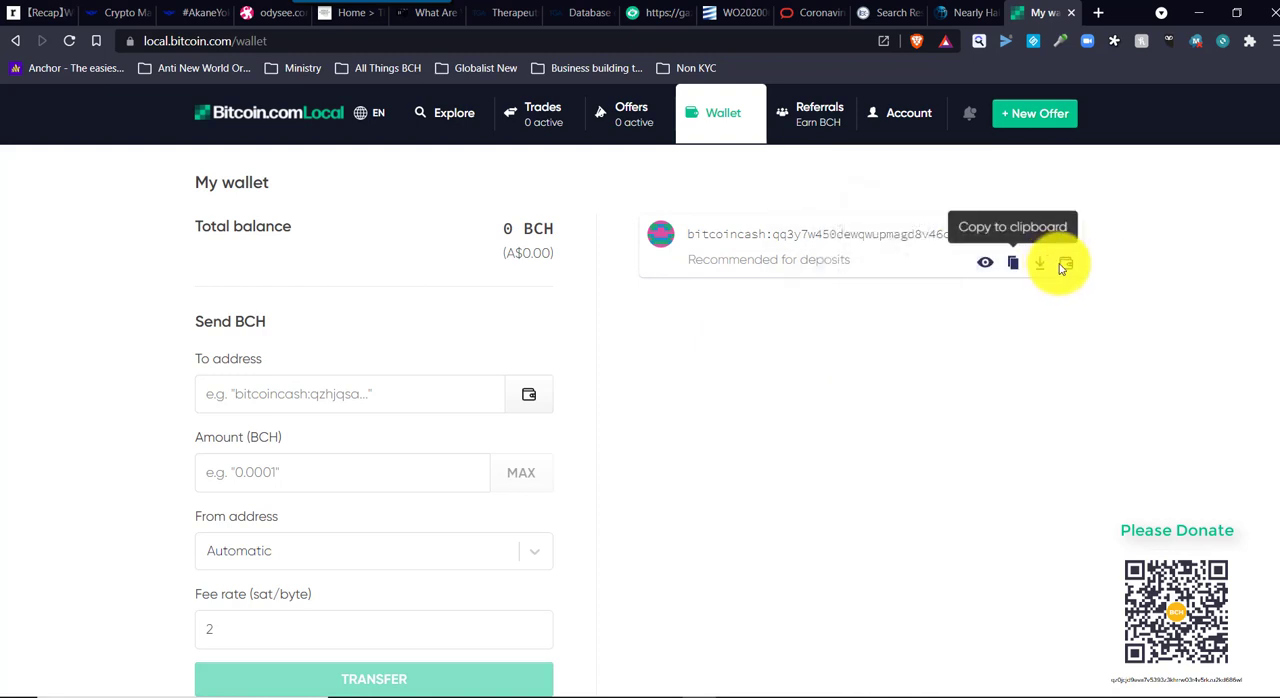
{"action": "mouse_move", "coordinate": [1064, 262]}
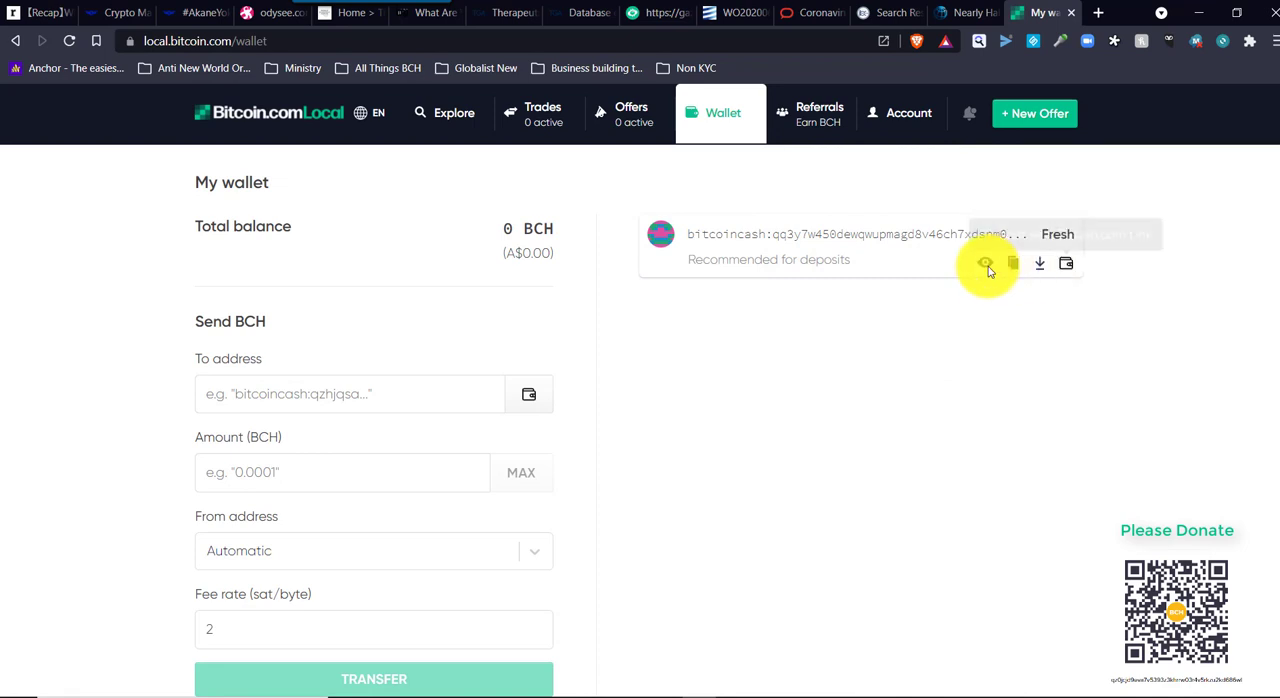
- Show the deposit address as a QR code, then hide it again
{"action": "left_click", "coordinate": [986, 264]}
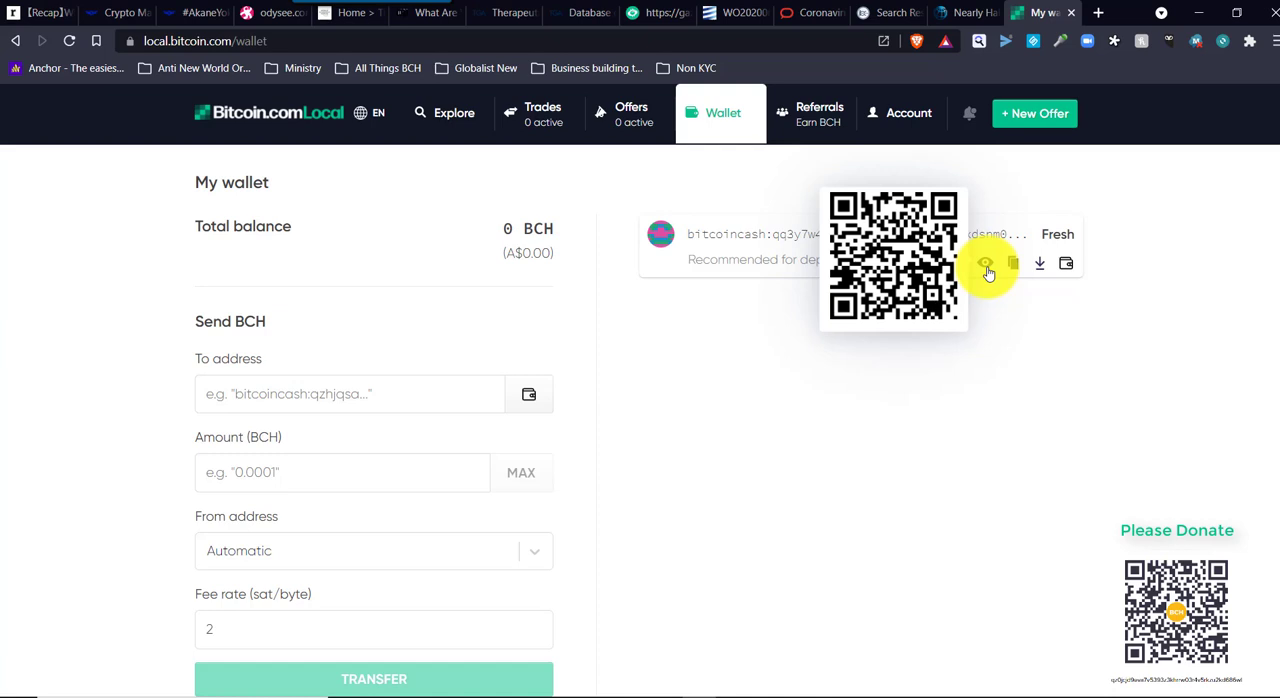
{"action": "left_click", "coordinate": [984, 262]}
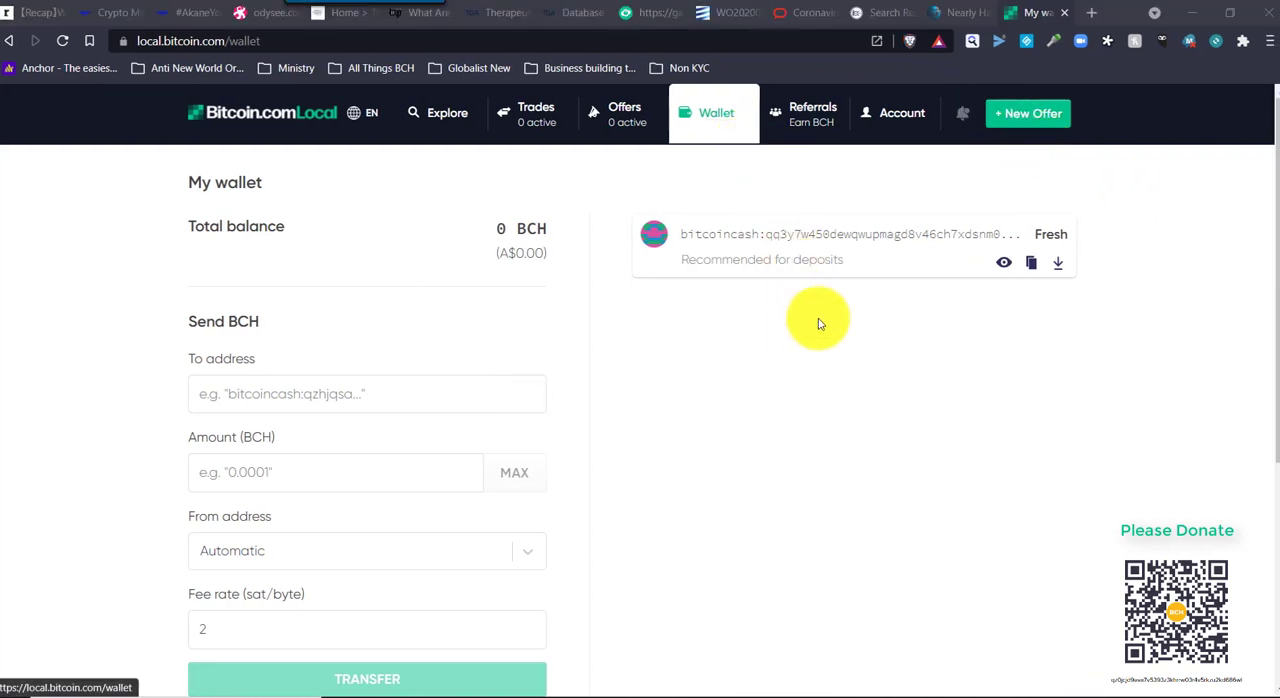
{"action": "mouse_move", "coordinate": [720, 458]}
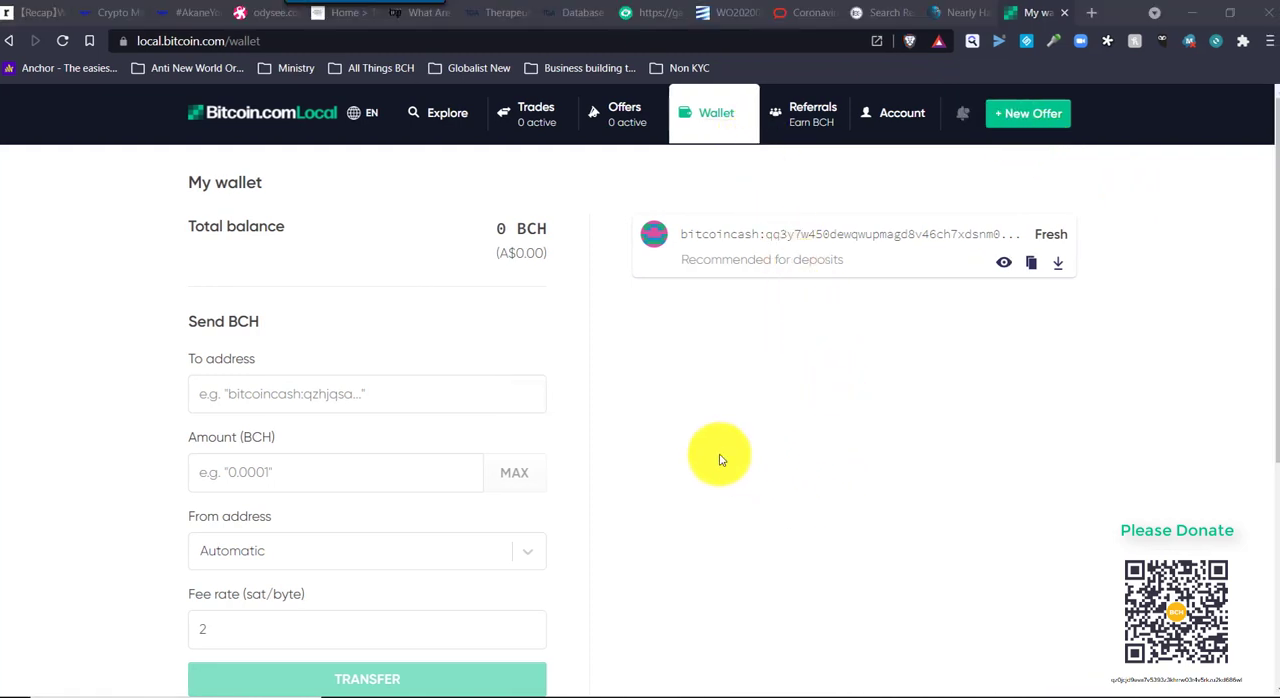
{"action": "mouse_move", "coordinate": [680, 684]}
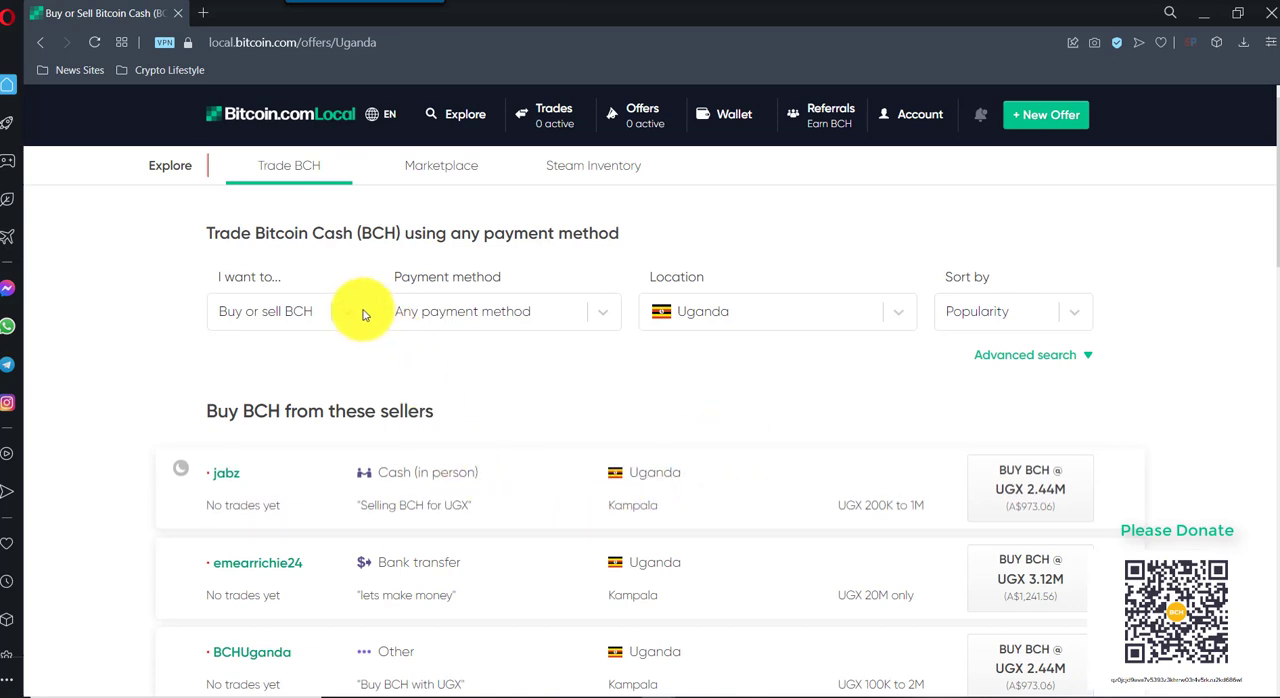
{"action": "mouse_move", "coordinate": [344, 318]}
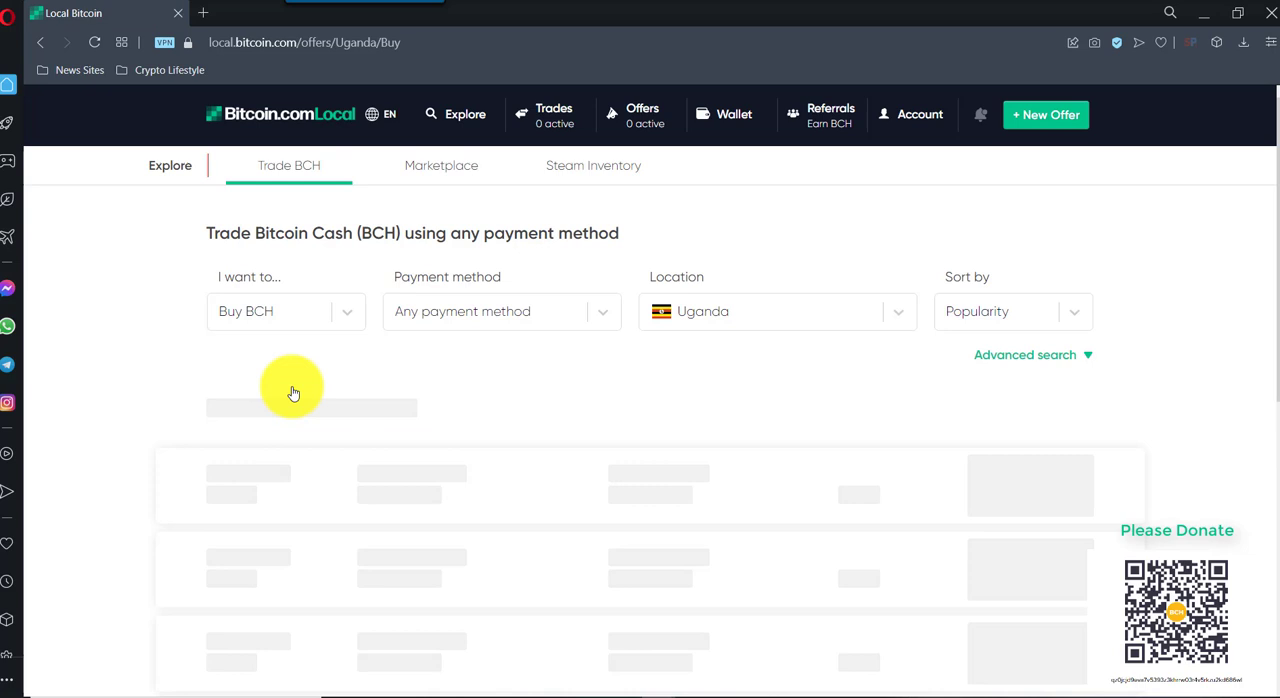
- Filter the buy-BCH bank-transfer offers to sellers located in Australia
{"action": "left_click", "coordinate": [500, 312]}
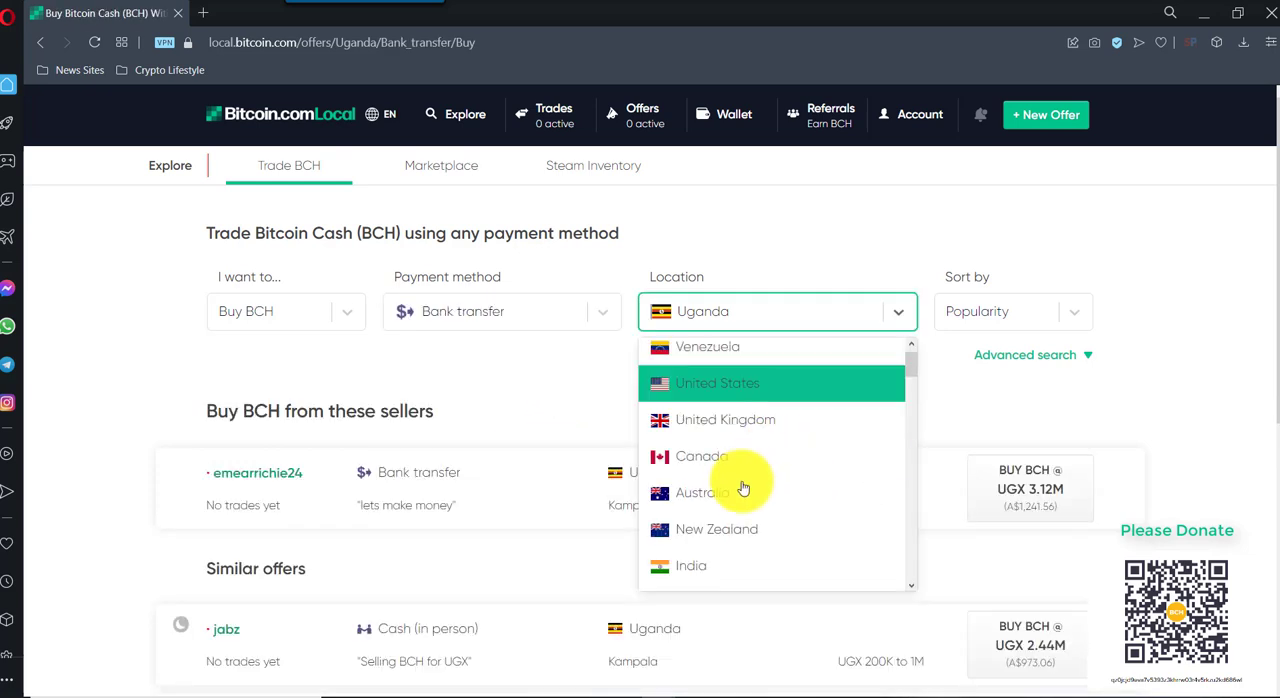
{"action": "scroll", "scroll_direction": "down", "scroll_amount": 3}
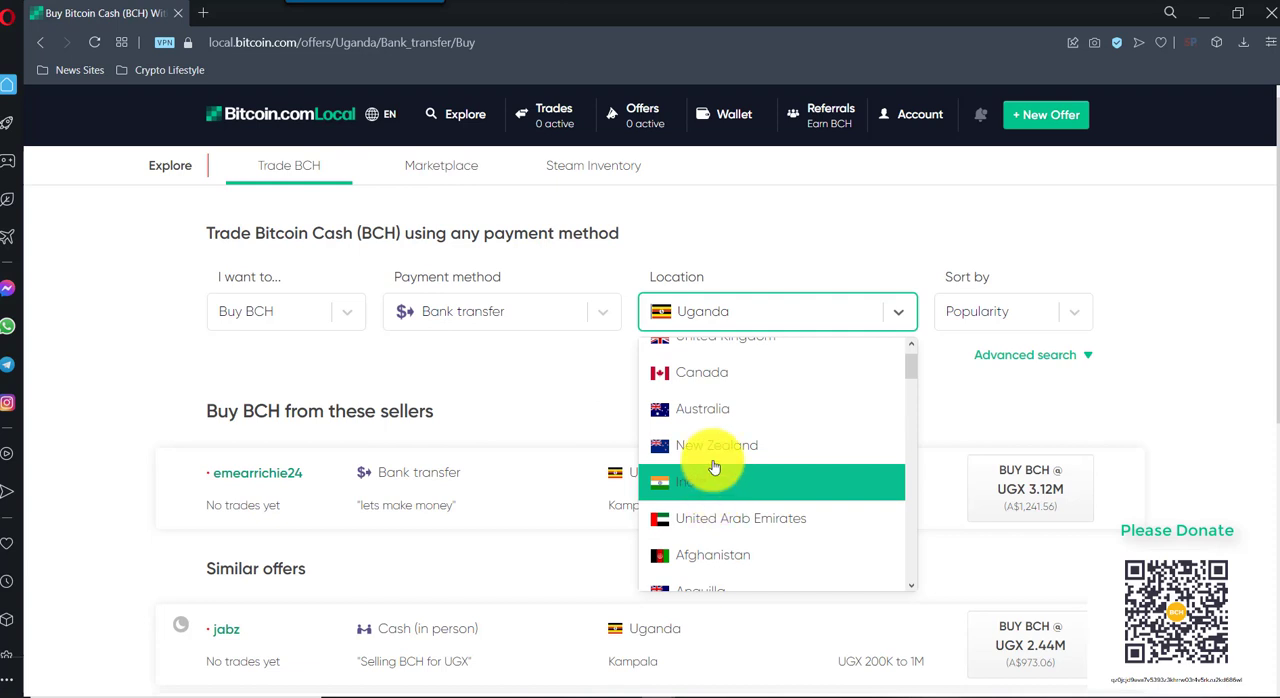
{"action": "mouse_move", "coordinate": [712, 430]}
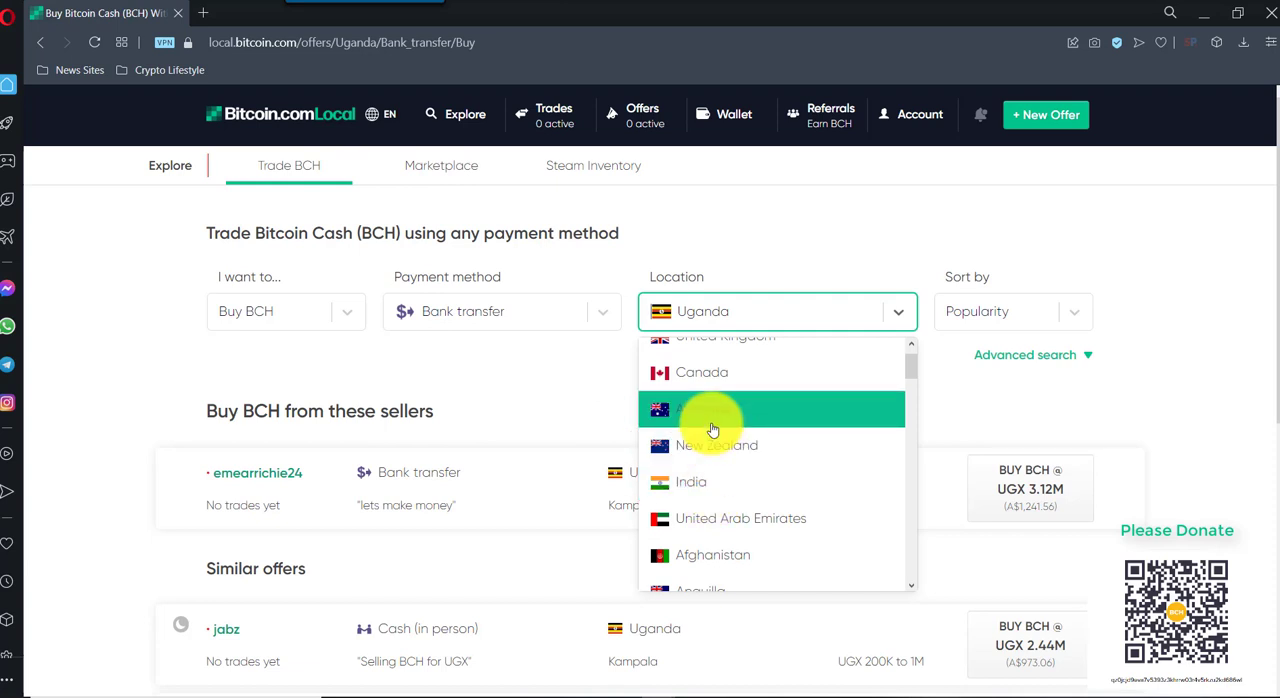
{"action": "left_click", "coordinate": [712, 410]}
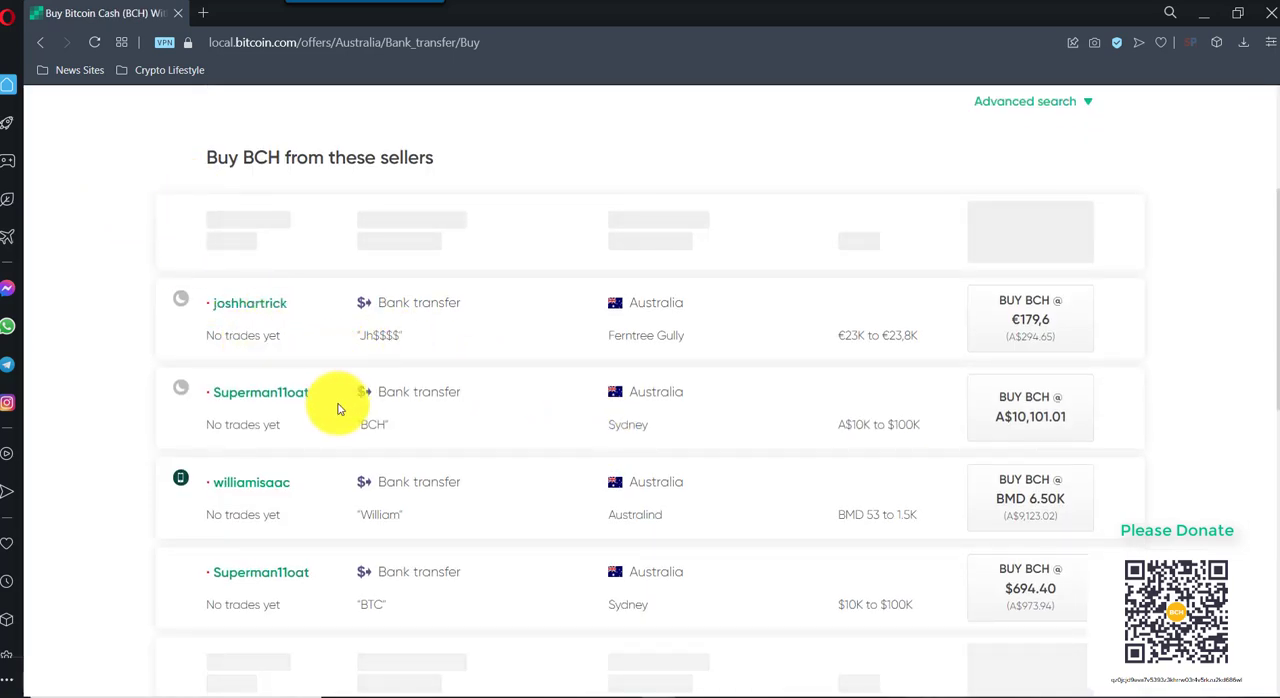
{"action": "scroll", "scroll_direction": "down", "scroll_amount": 3}
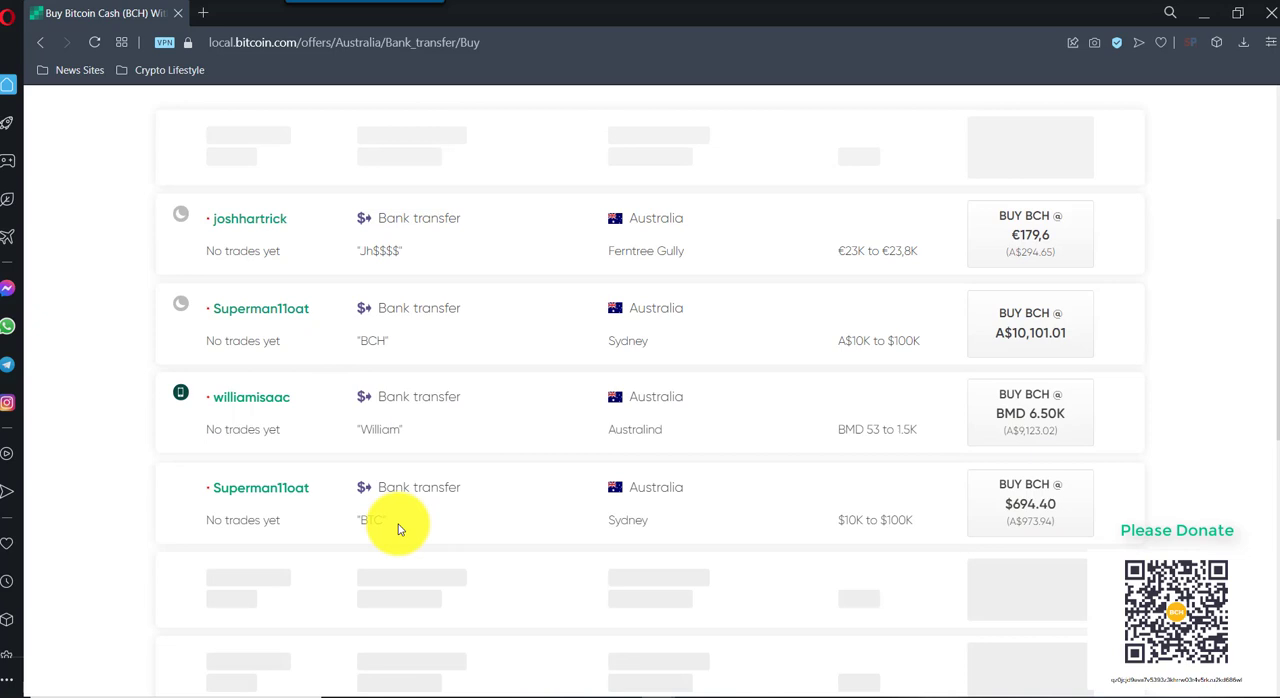
{"action": "mouse_move", "coordinate": [392, 518]}
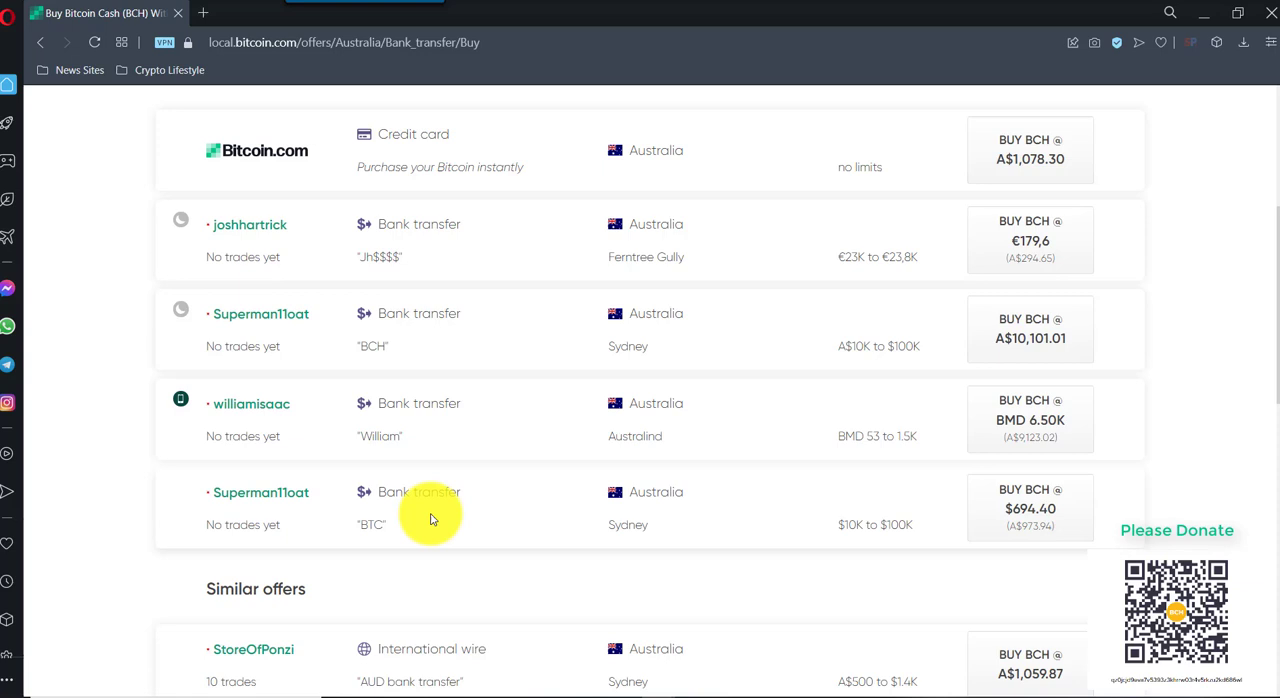
{"action": "mouse_move", "coordinate": [412, 518]}
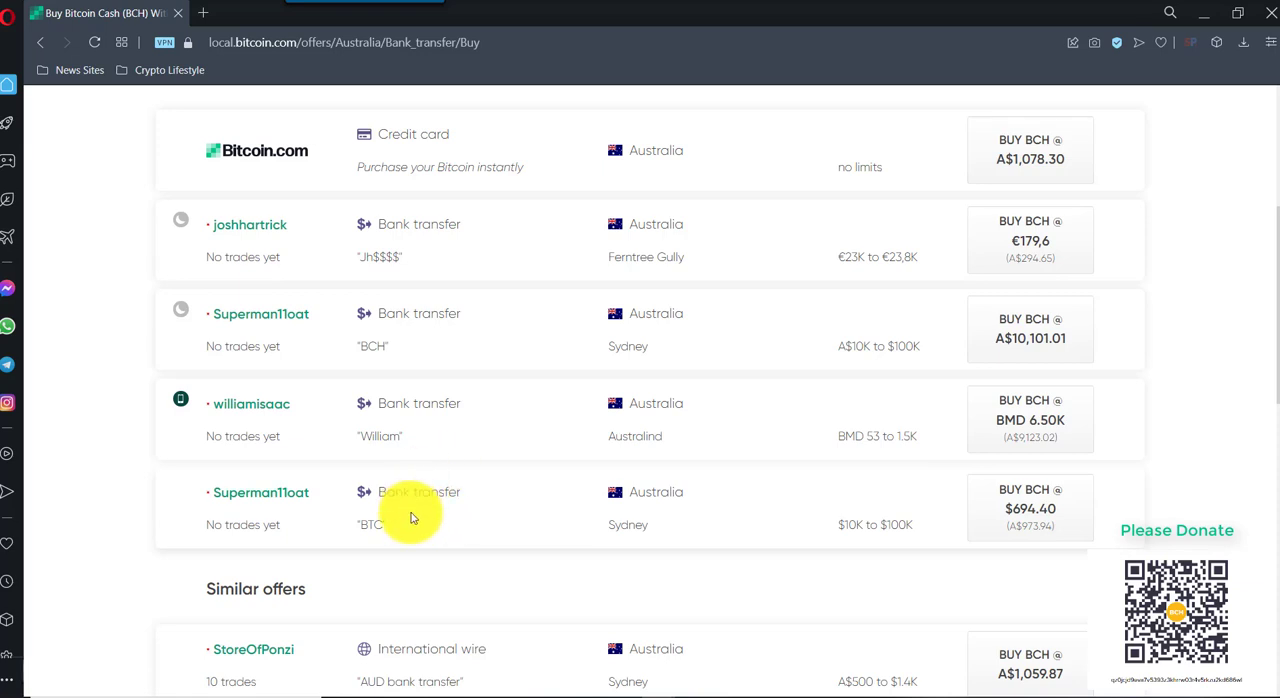
{"action": "mouse_move", "coordinate": [372, 508]}
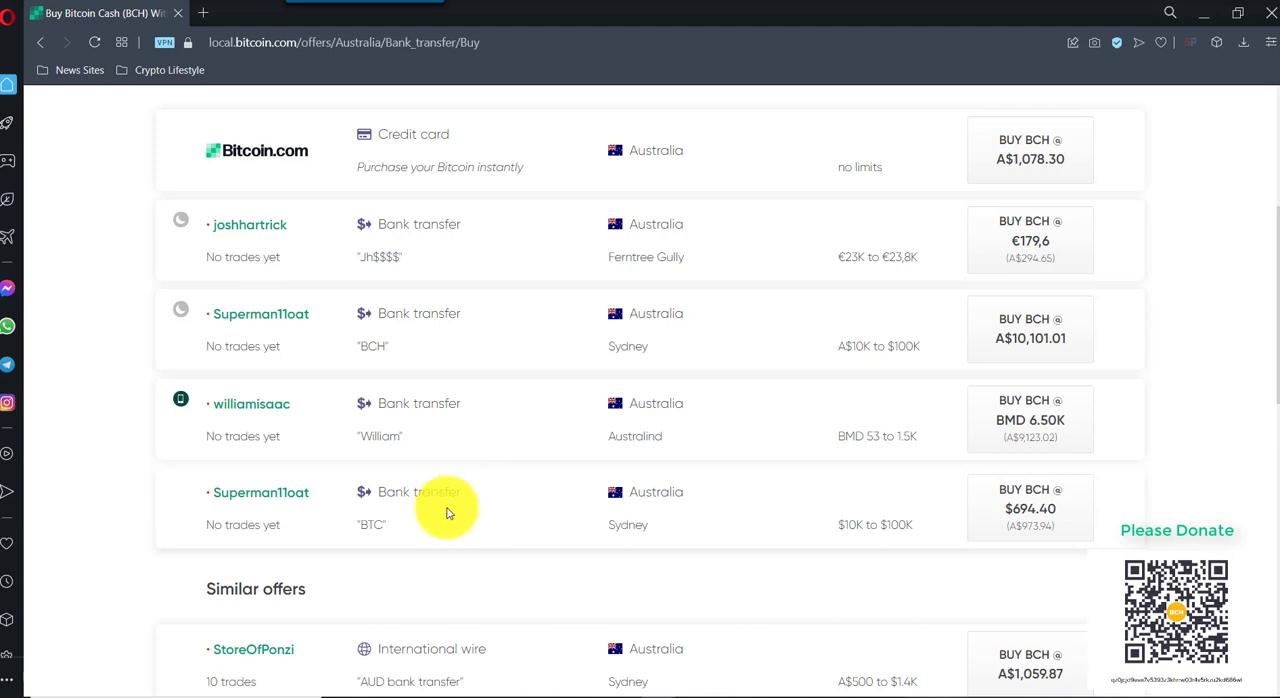
{"action": "mouse_move", "coordinate": [410, 518]}
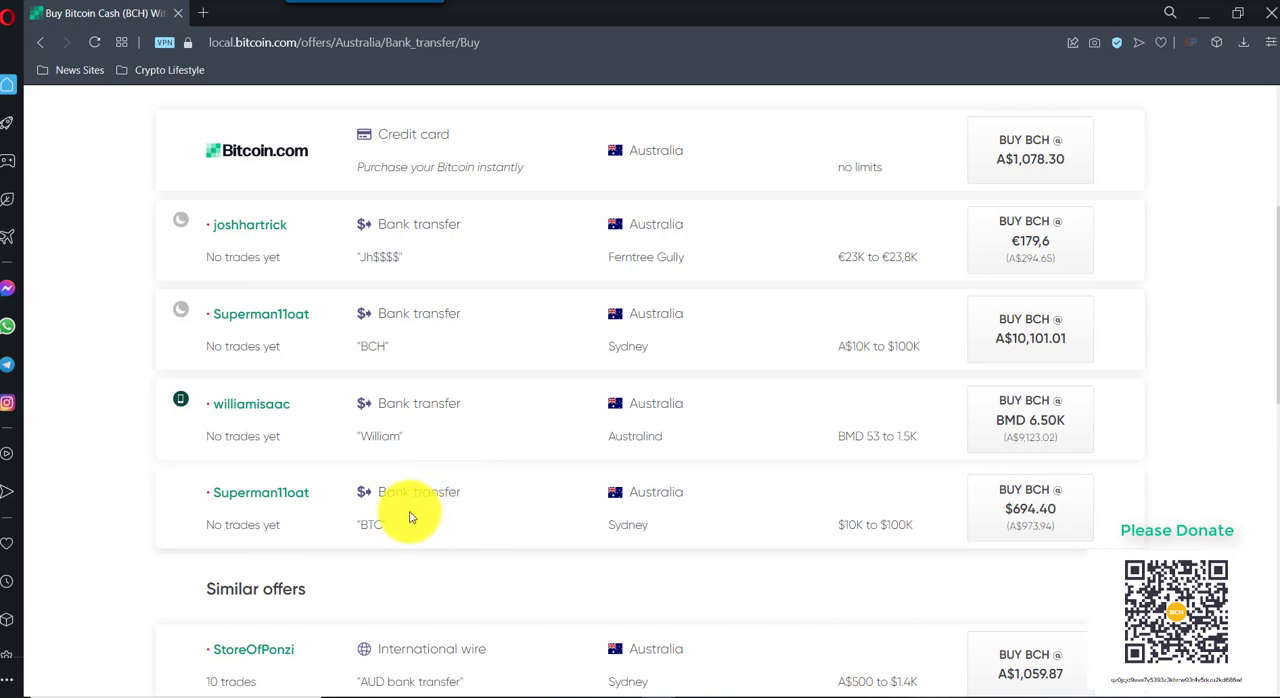
{"action": "mouse_move", "coordinate": [408, 512]}
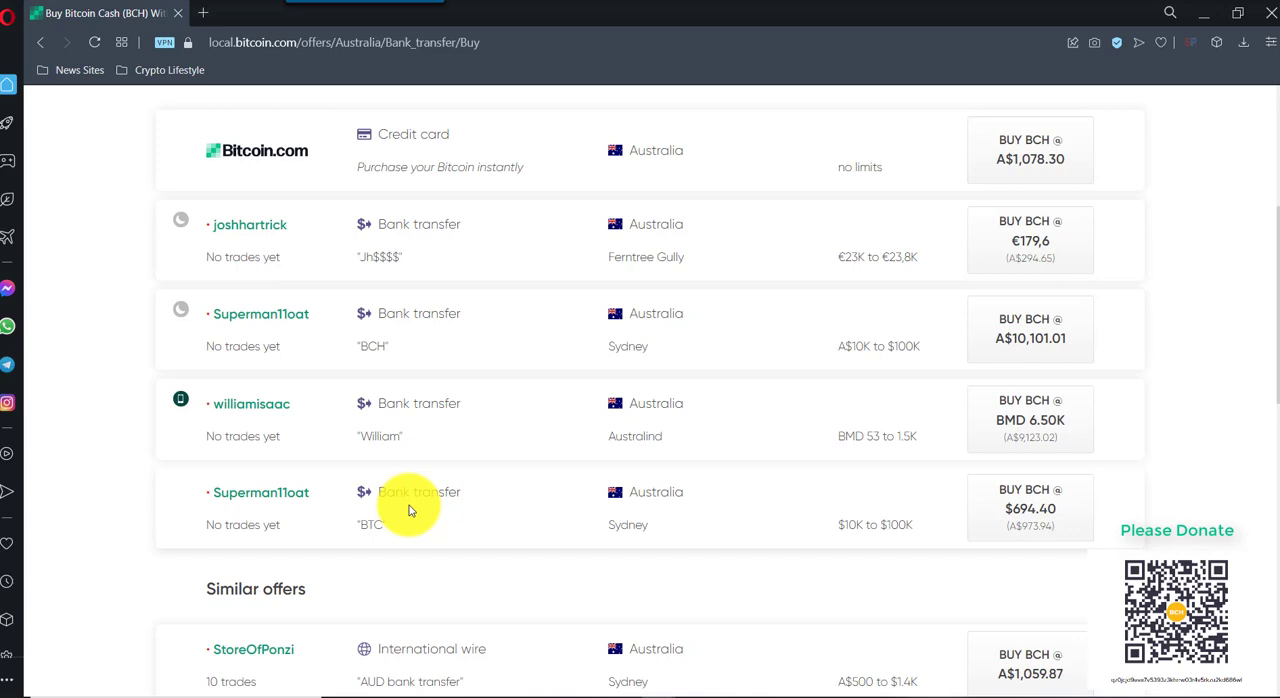
{"action": "scroll", "scroll_direction": "down", "scroll_amount": 3}
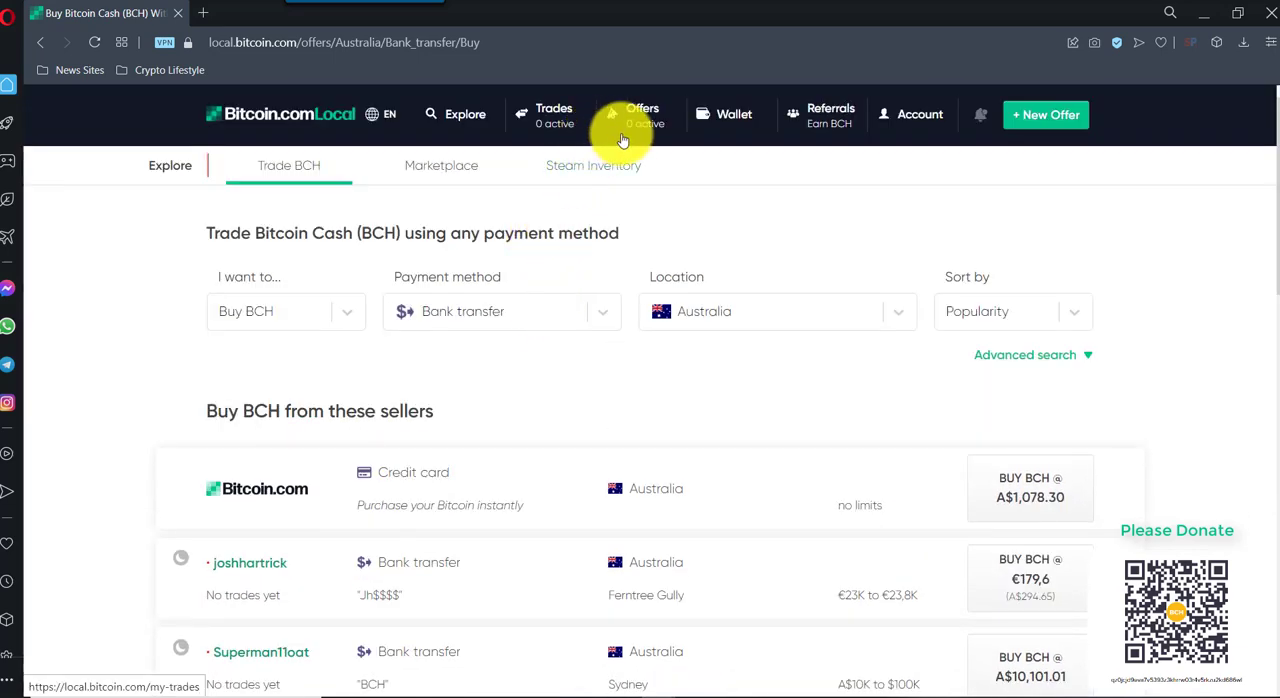
- From My offers, start a new offer of type 'Buy BCH with fiat money'
{"action": "left_click", "coordinate": [640, 114]}
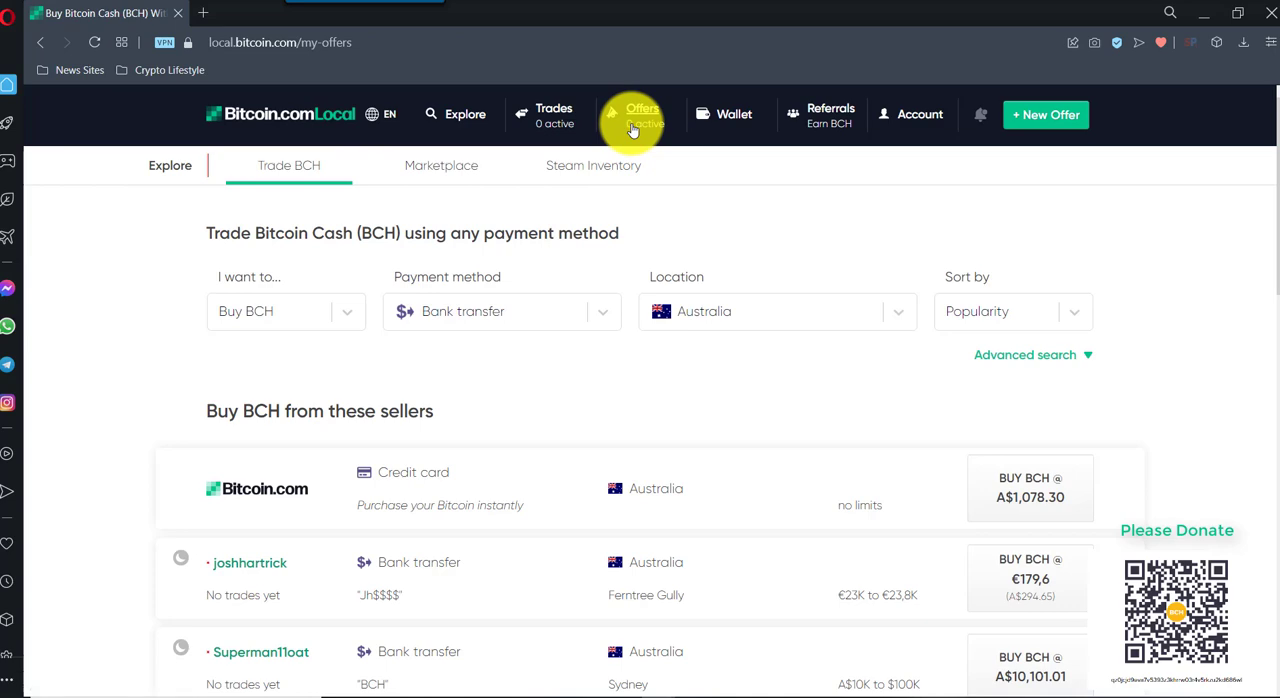
{"action": "left_click", "coordinate": [642, 112]}
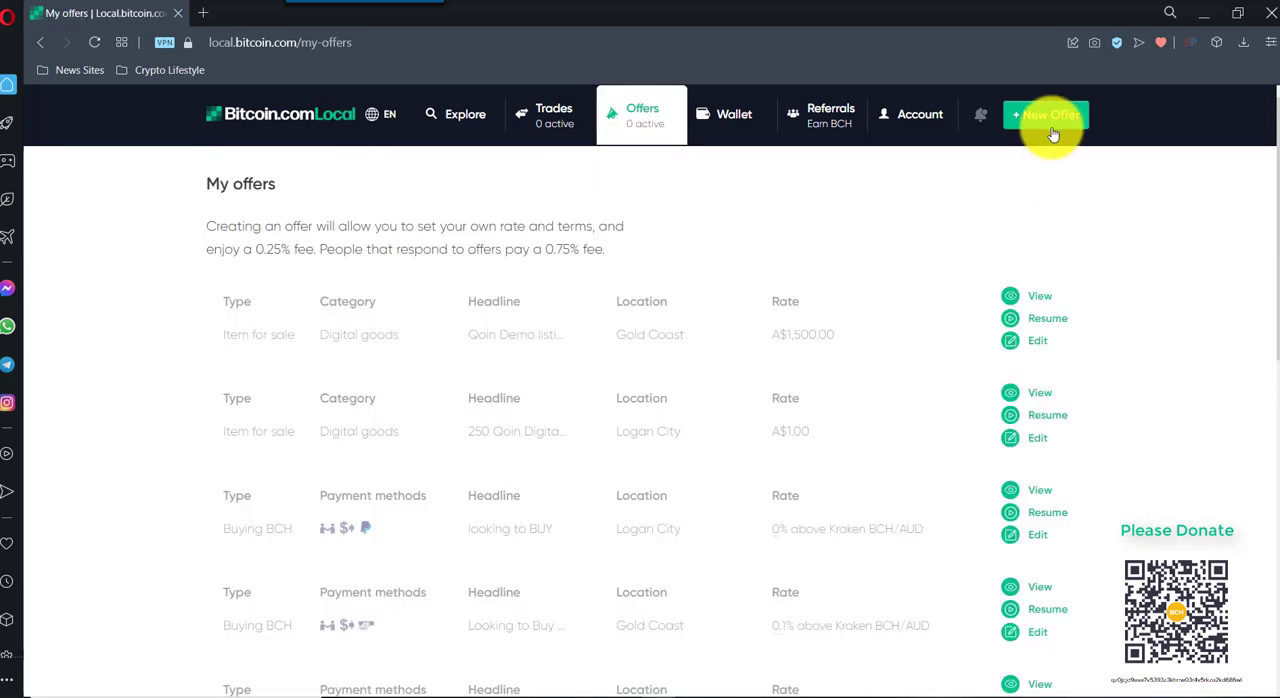
{"action": "left_click", "coordinate": [1046, 114]}
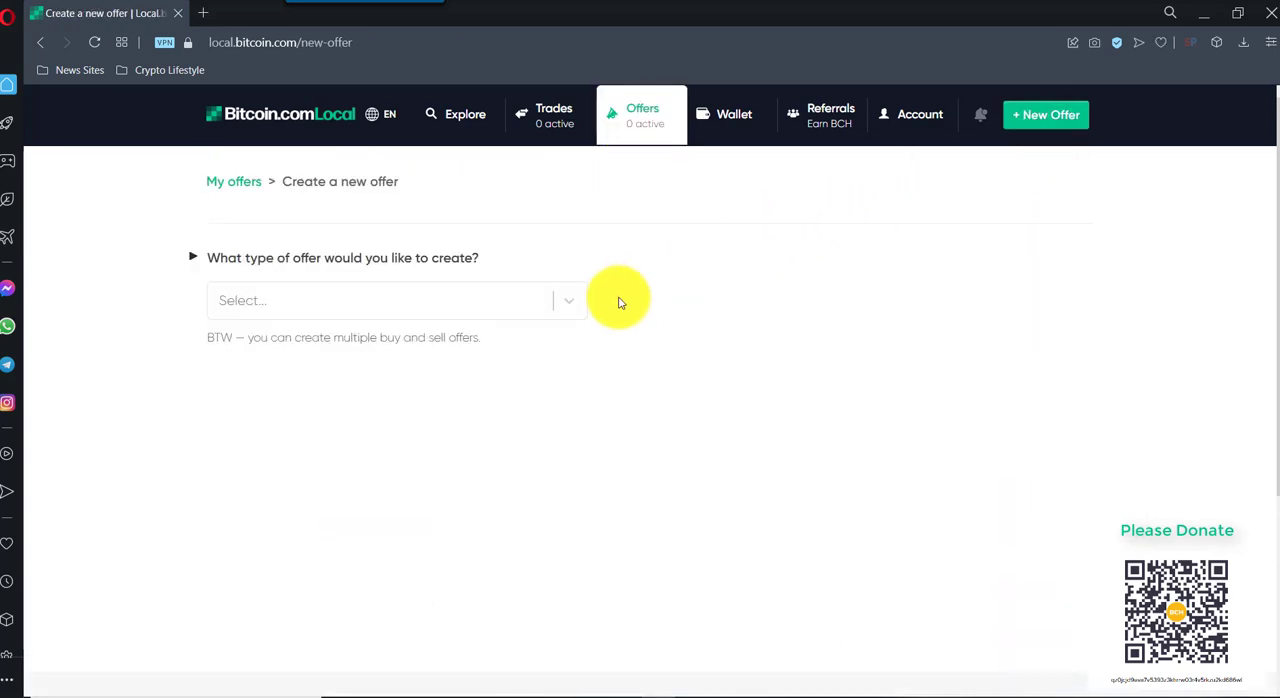
{"action": "left_click", "coordinate": [396, 300]}
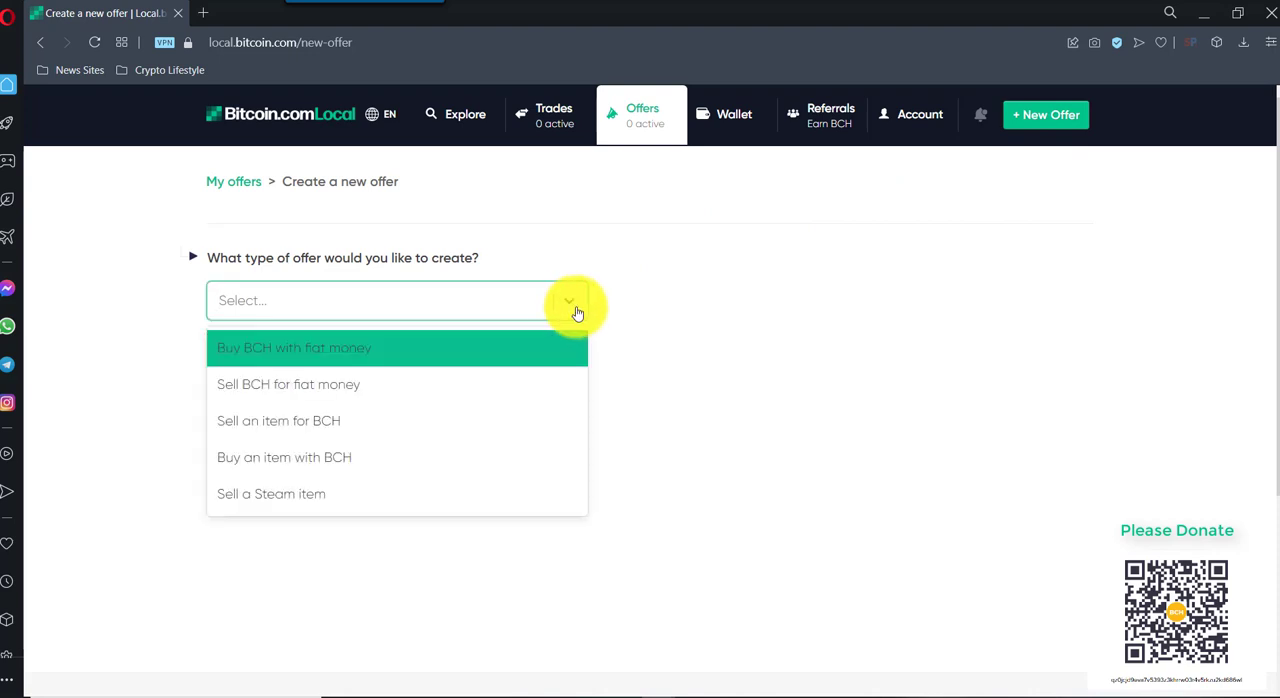
{"action": "mouse_move", "coordinate": [324, 456]}
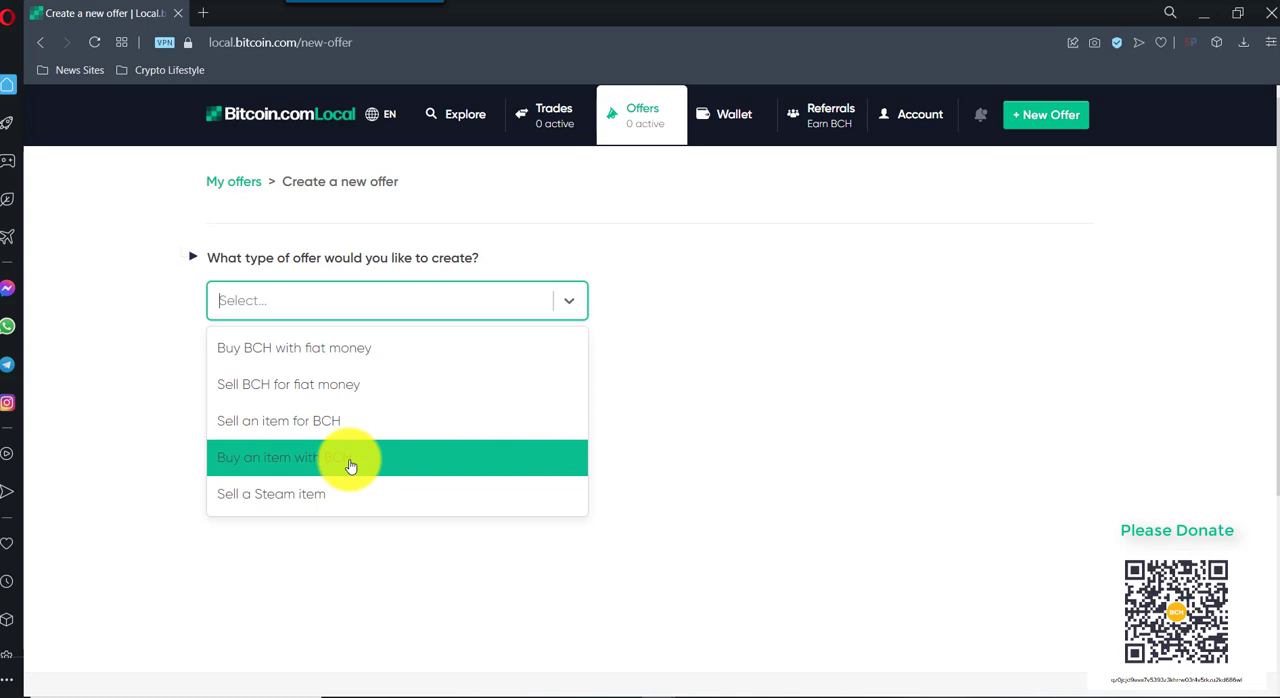
{"action": "mouse_move", "coordinate": [344, 460]}
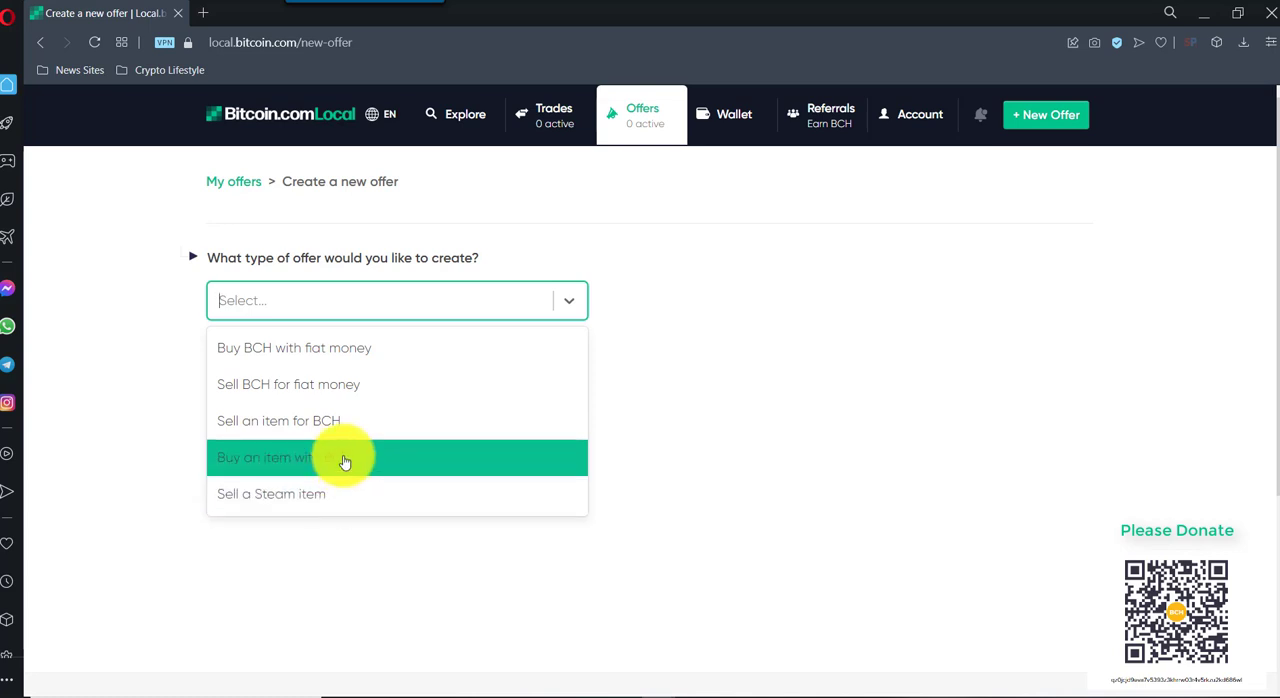
{"action": "mouse_move", "coordinate": [324, 384]}
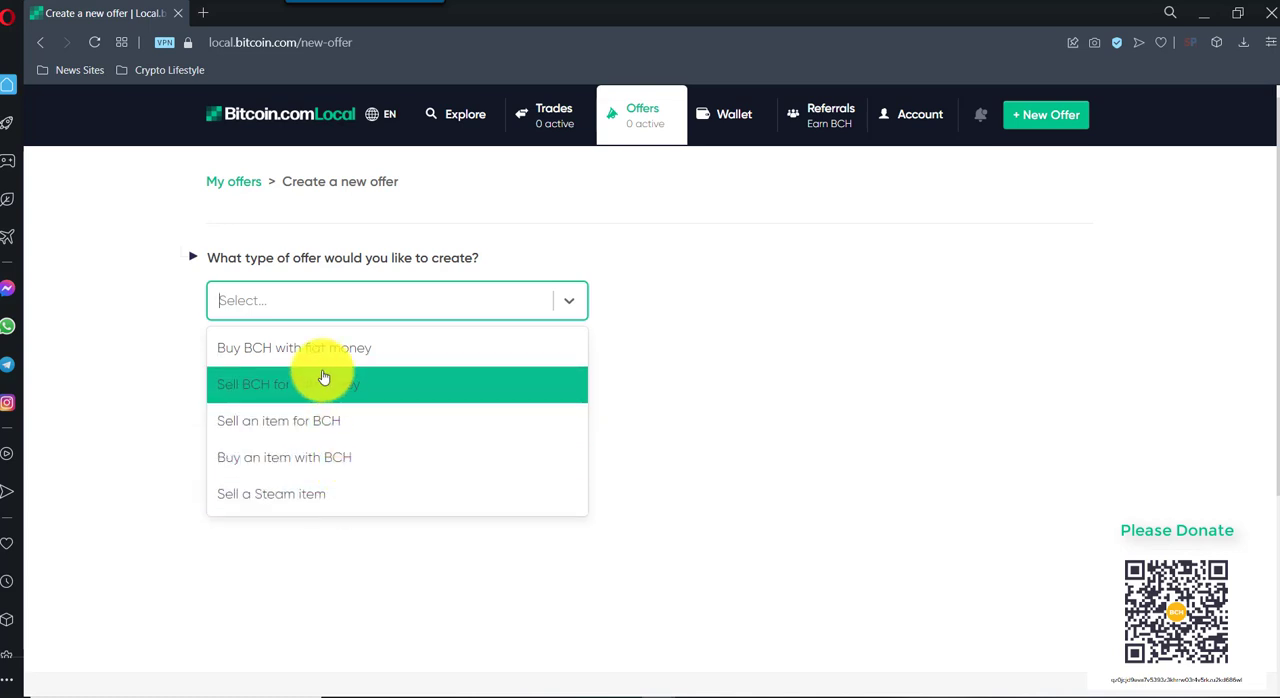
{"action": "mouse_move", "coordinate": [324, 360]}
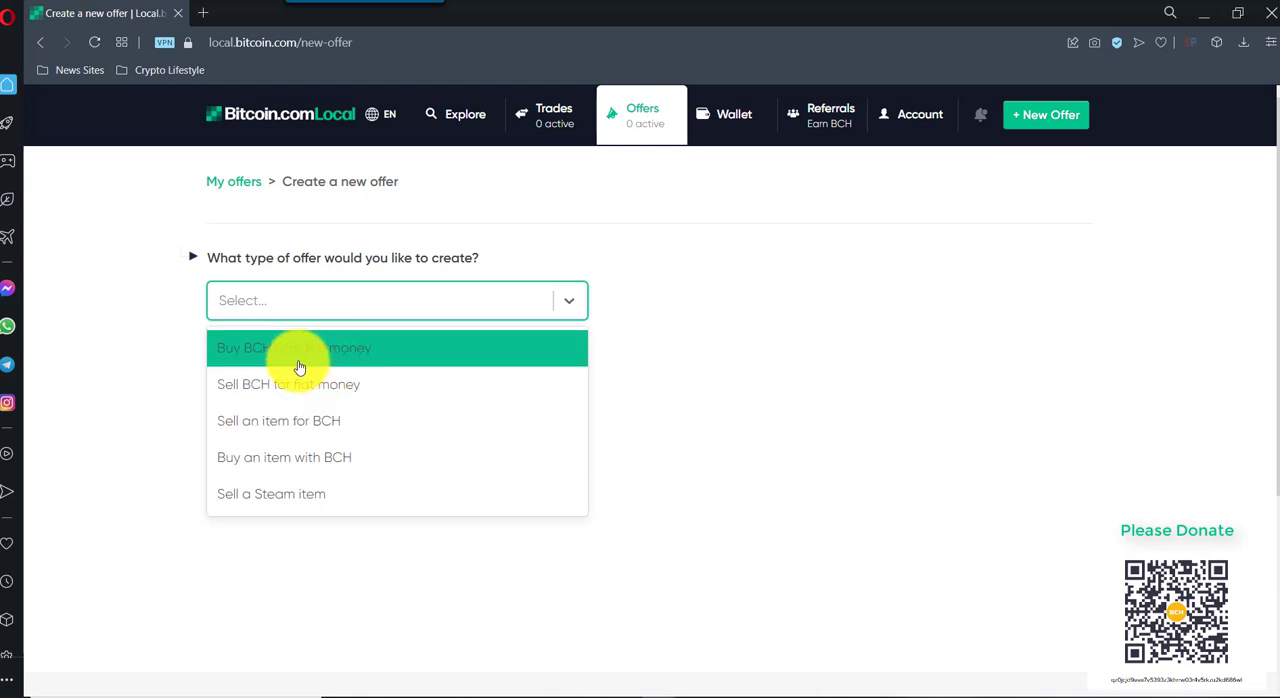
{"action": "left_click", "coordinate": [294, 348]}
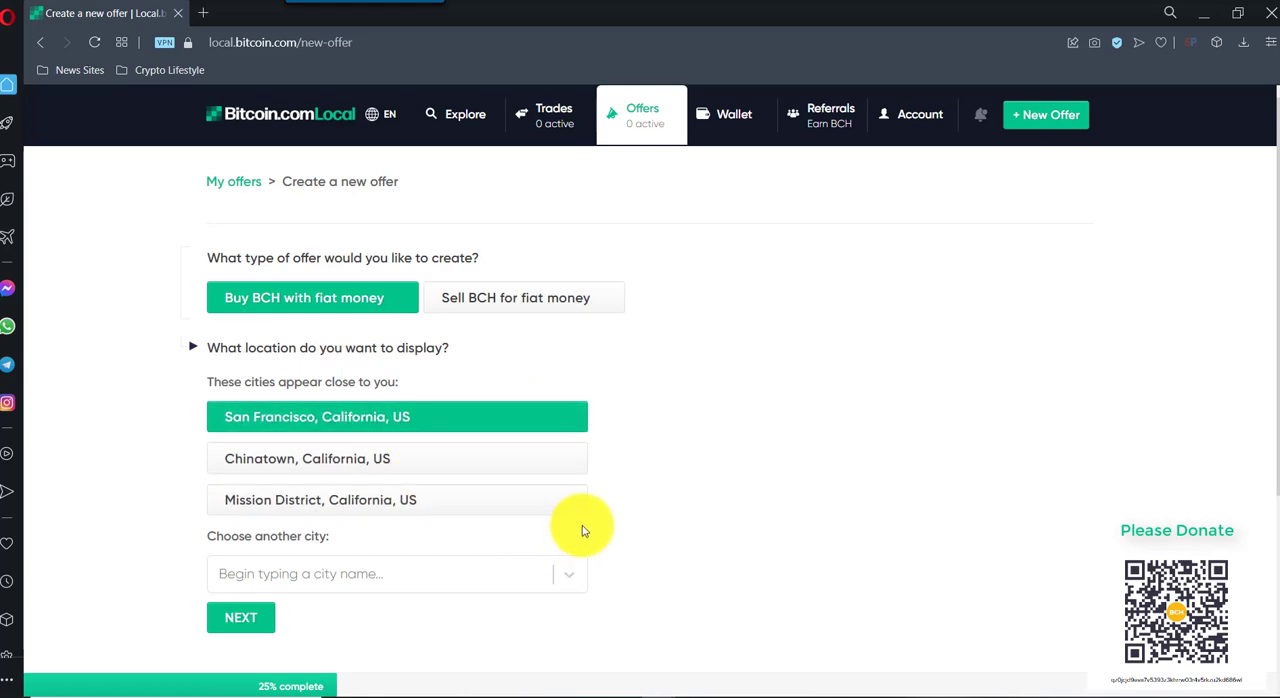
- Set the location to Gold Coast, Queensland and accept bank transfer and cash in person
{"action": "left_click", "coordinate": [396, 572]}
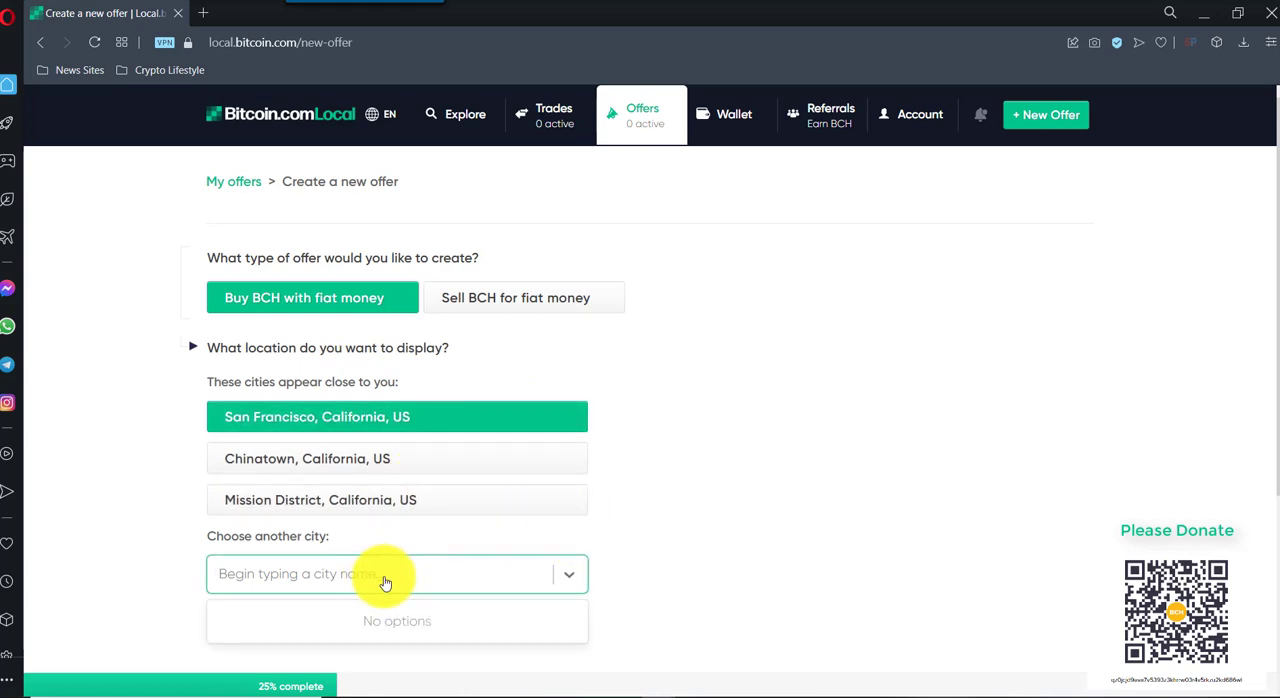
{"action": "type", "text": "Gold C"}
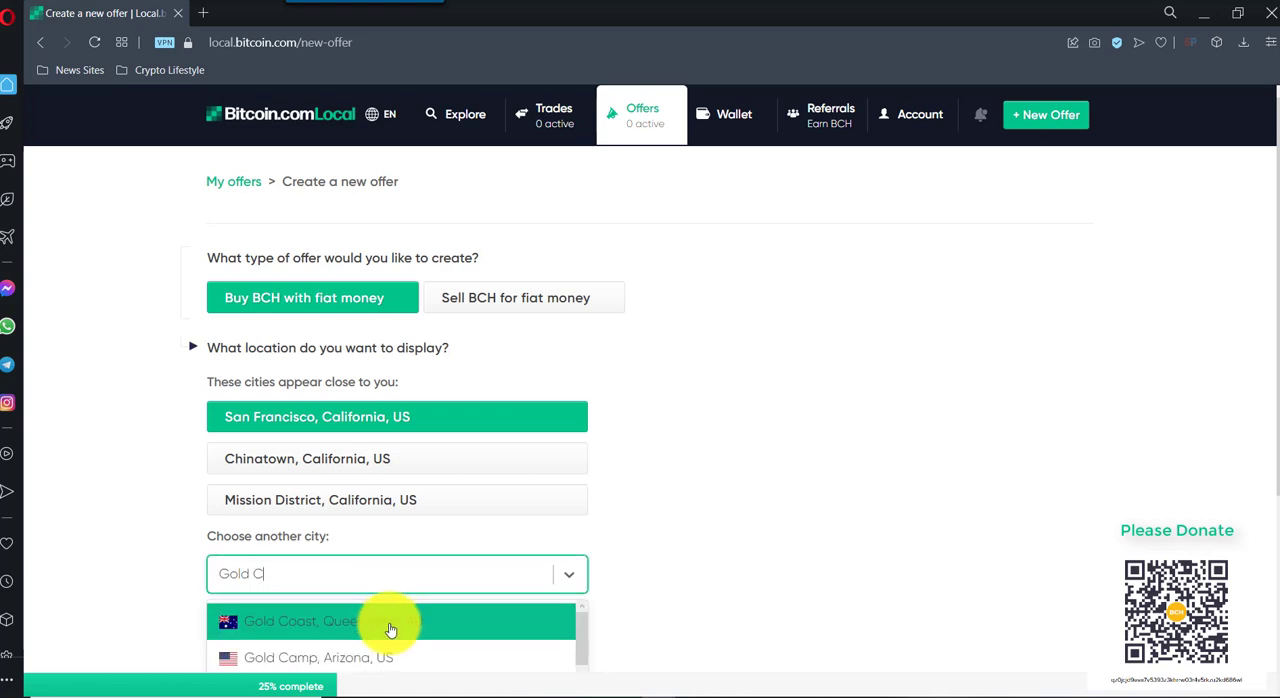
{"action": "left_click", "coordinate": [390, 620]}
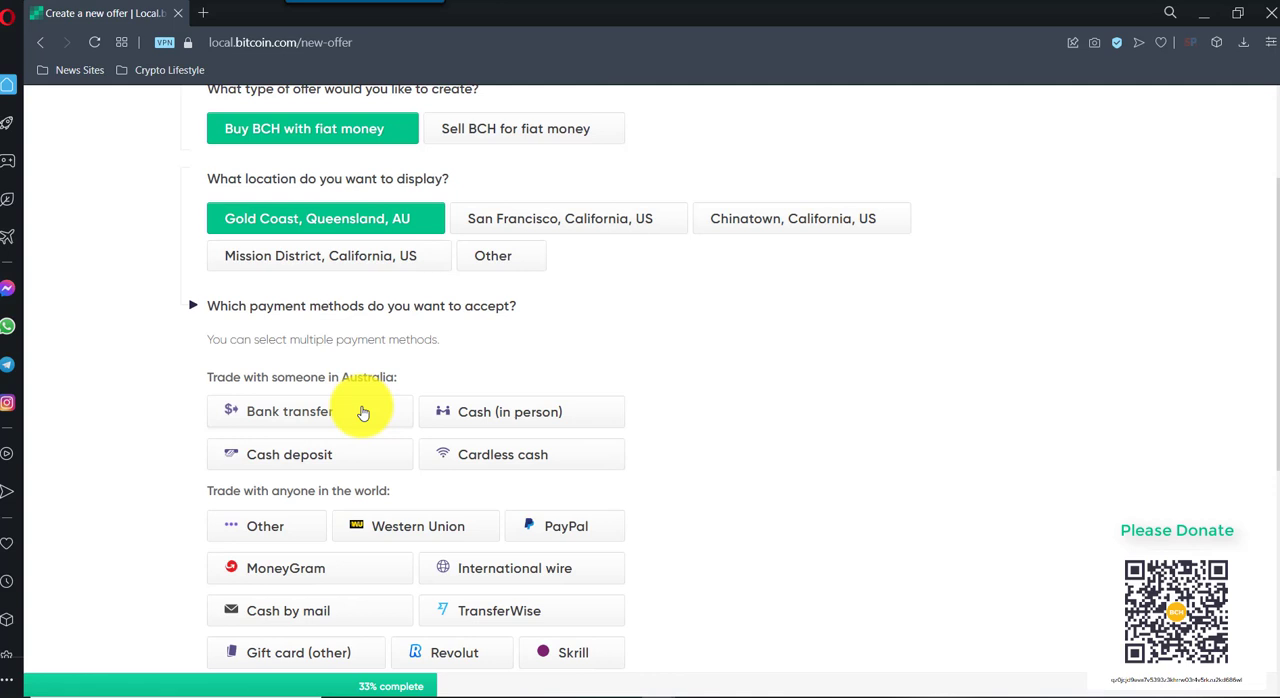
{"action": "left_click", "coordinate": [310, 412]}
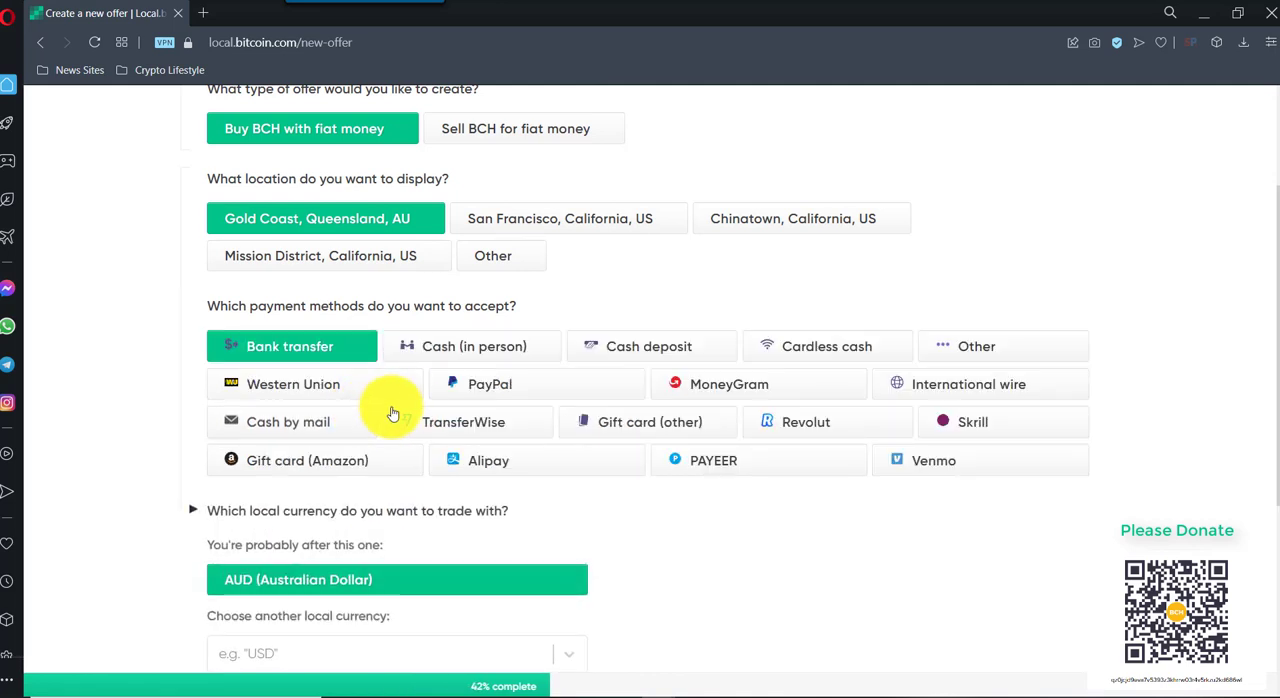
{"action": "left_click", "coordinate": [472, 346]}
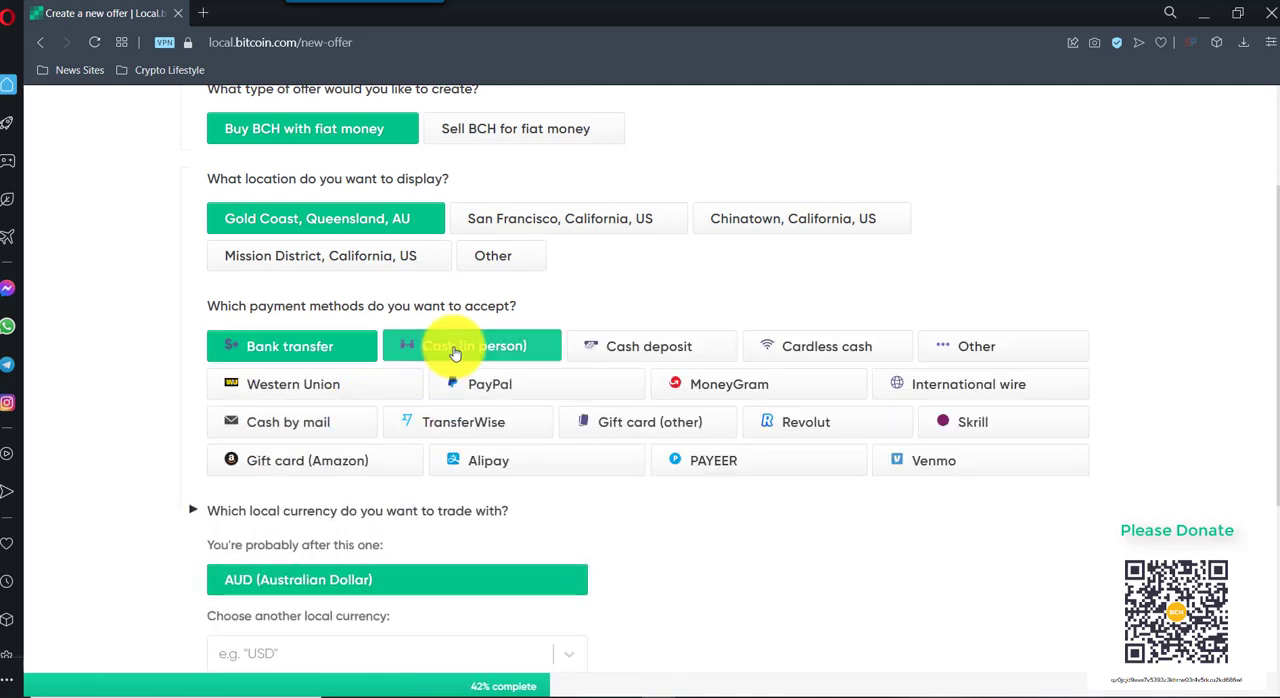
{"action": "scroll", "scroll_direction": "down", "scroll_amount": 3}
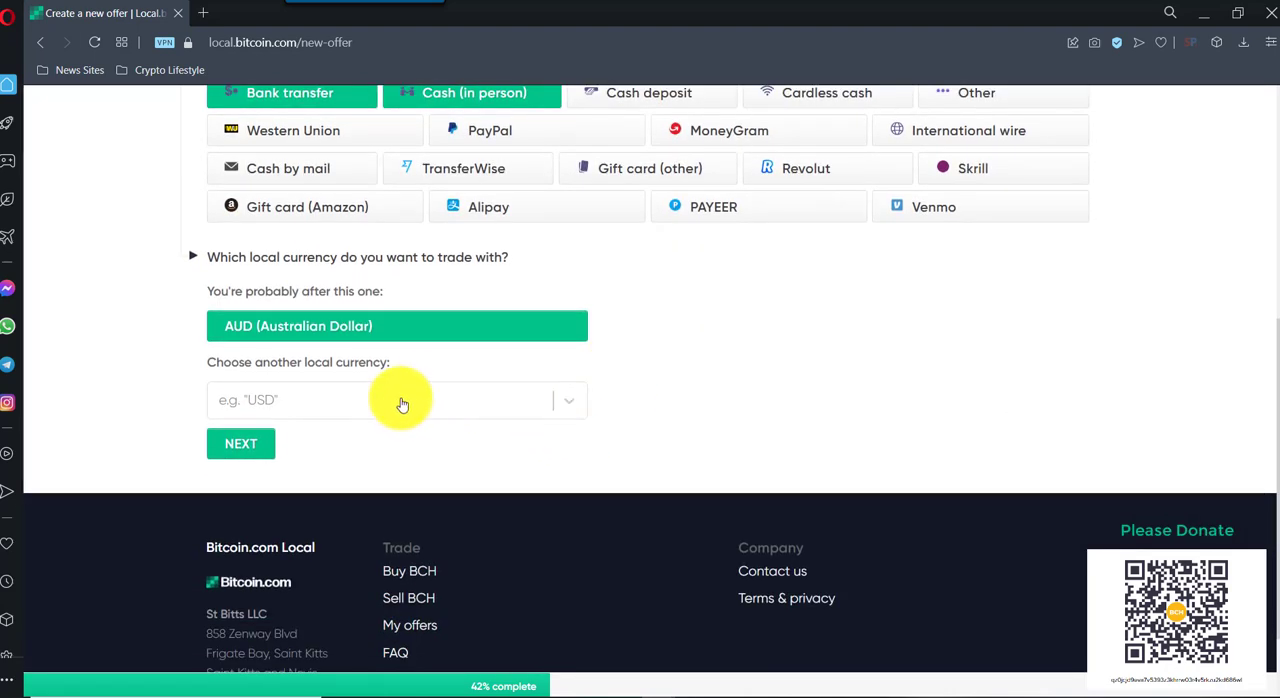
{"action": "mouse_move", "coordinate": [560, 402]}
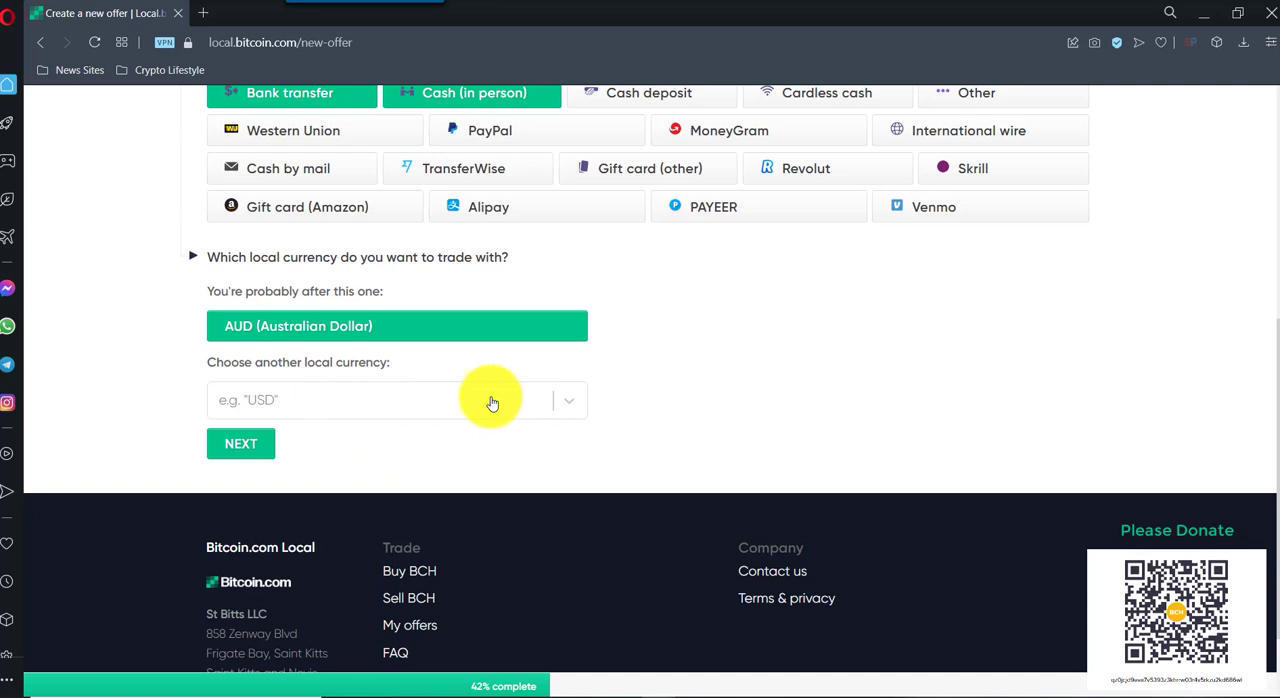
{"action": "mouse_move", "coordinate": [572, 408]}
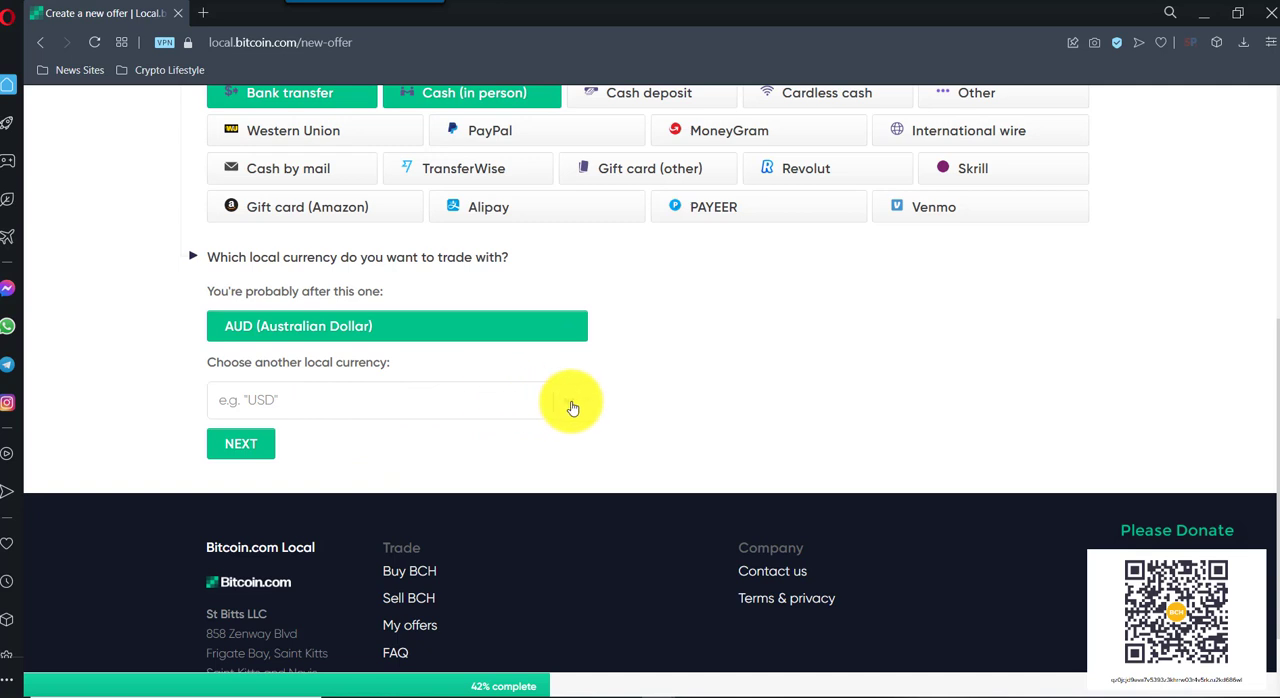
- Choose UGX (Ugandan Shilling) as the local currency and continue to rate setting
{"action": "left_click", "coordinate": [380, 400]}
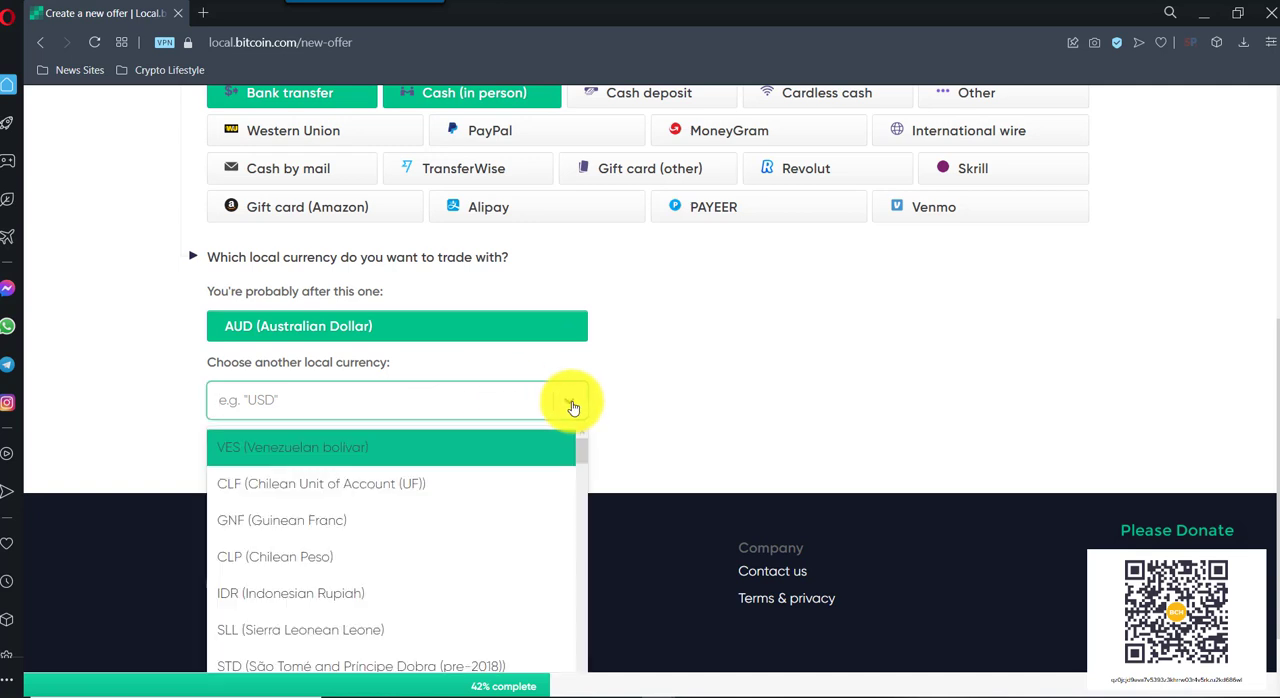
{"action": "type", "text": "uga"}
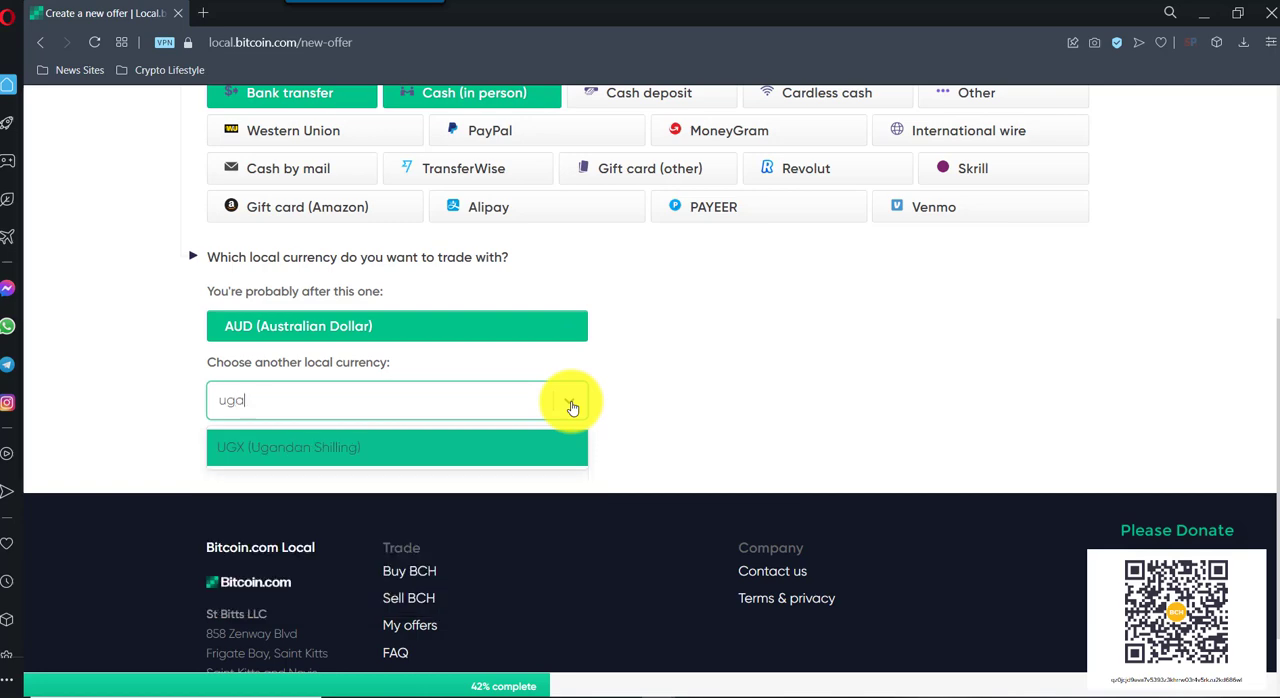
{"action": "left_click", "coordinate": [396, 448]}
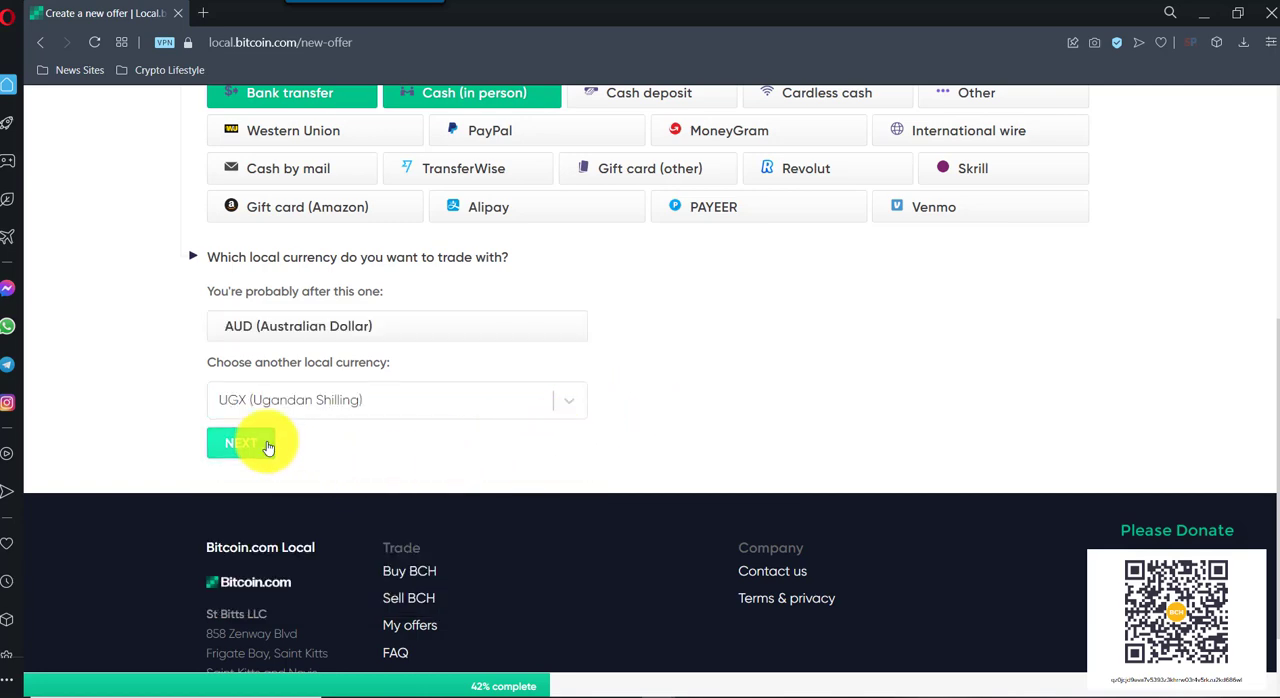
{"action": "left_click", "coordinate": [250, 442]}
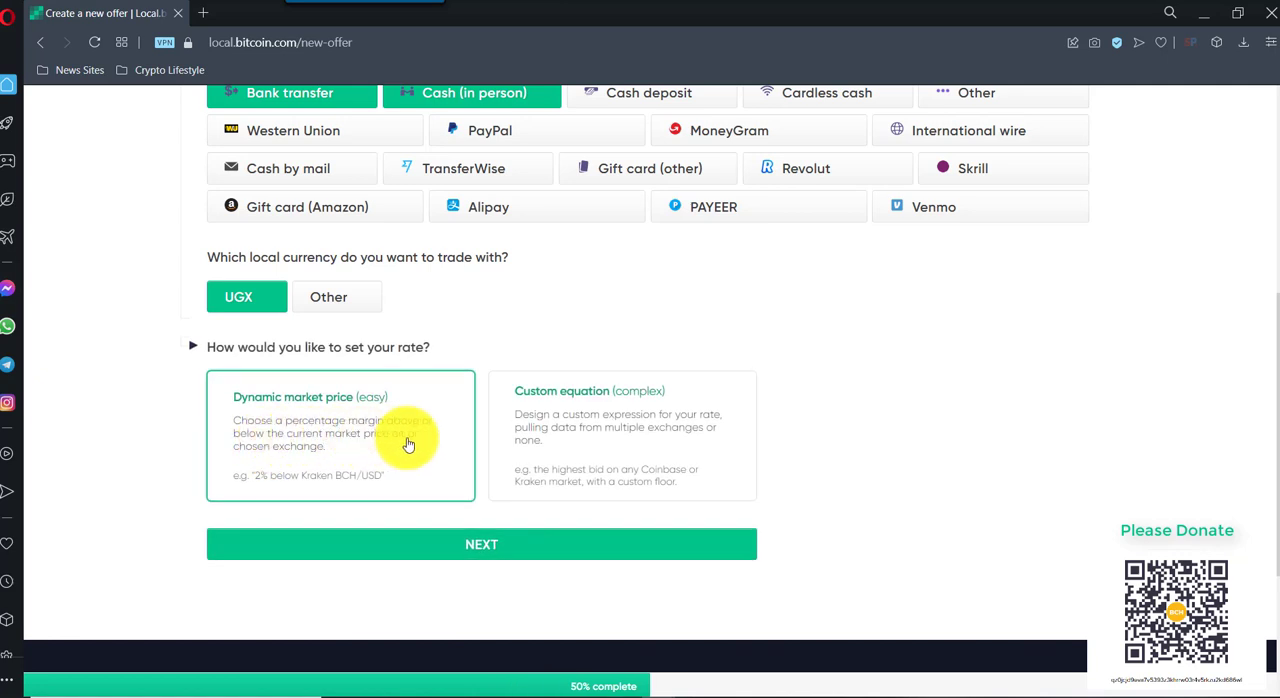
{"action": "mouse_move", "coordinate": [386, 440]}
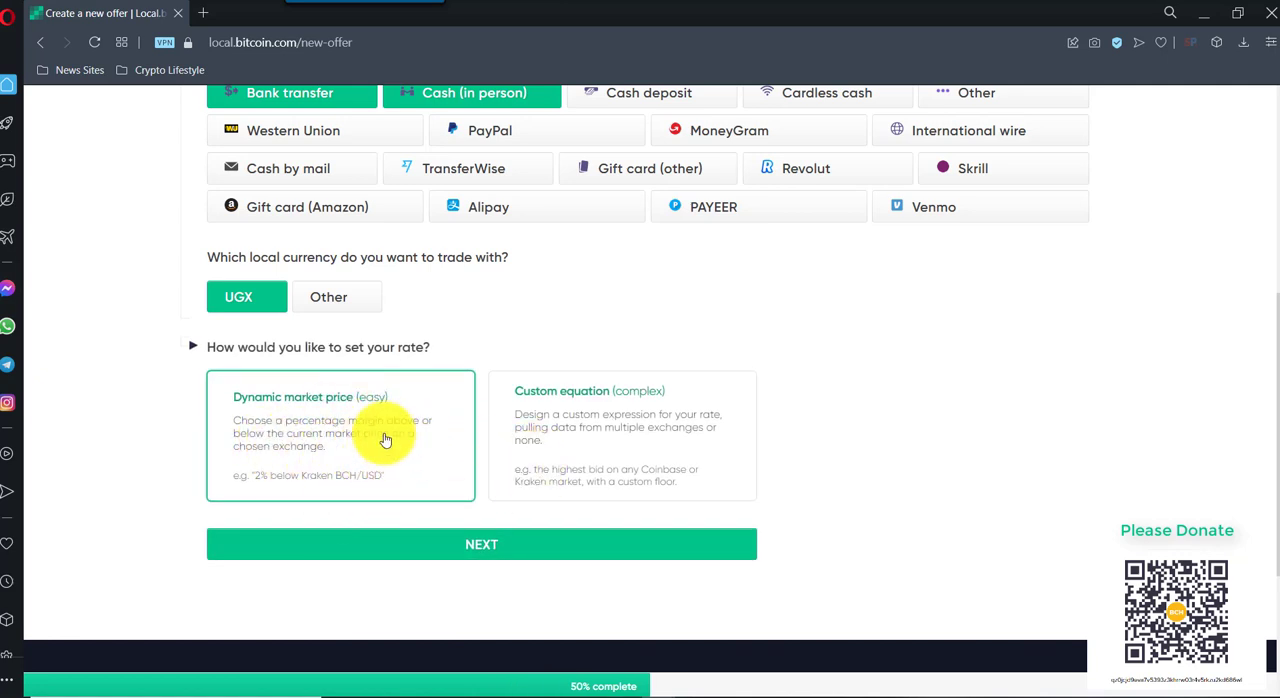
{"action": "mouse_move", "coordinate": [404, 504]}
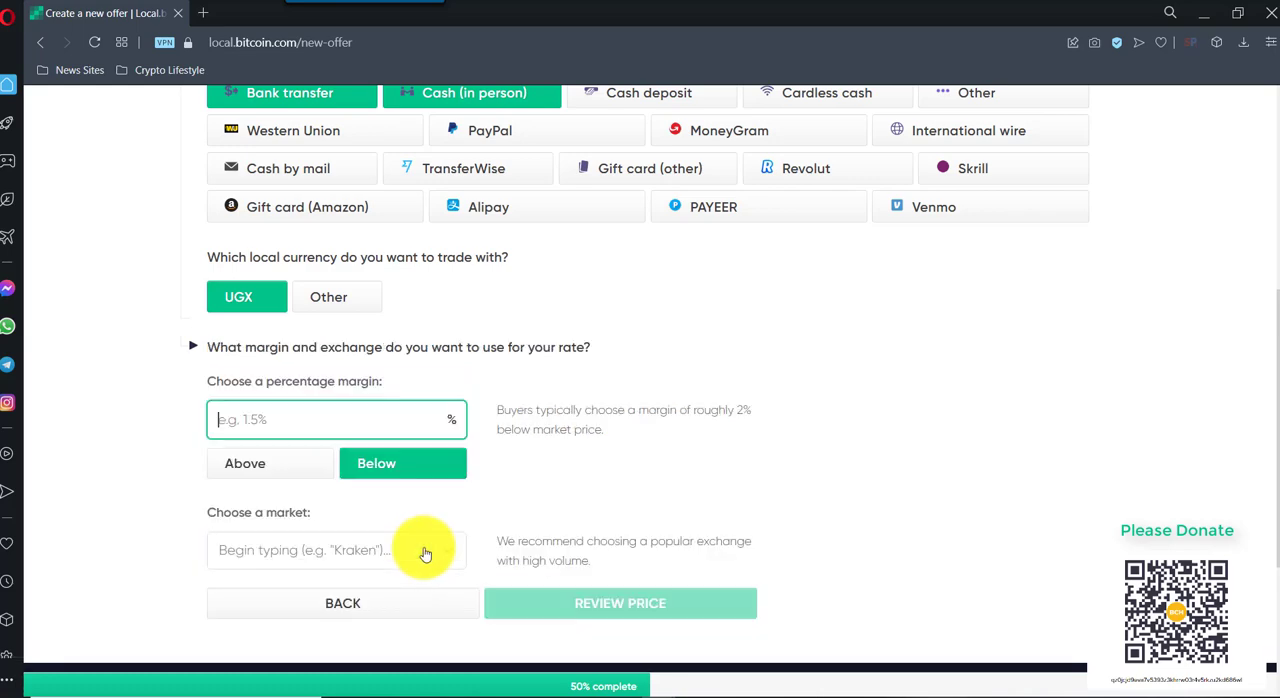
- Set a dynamic rate 3% above Kraken BCH/AUD, review and confirm the price
{"action": "left_click", "coordinate": [336, 550]}
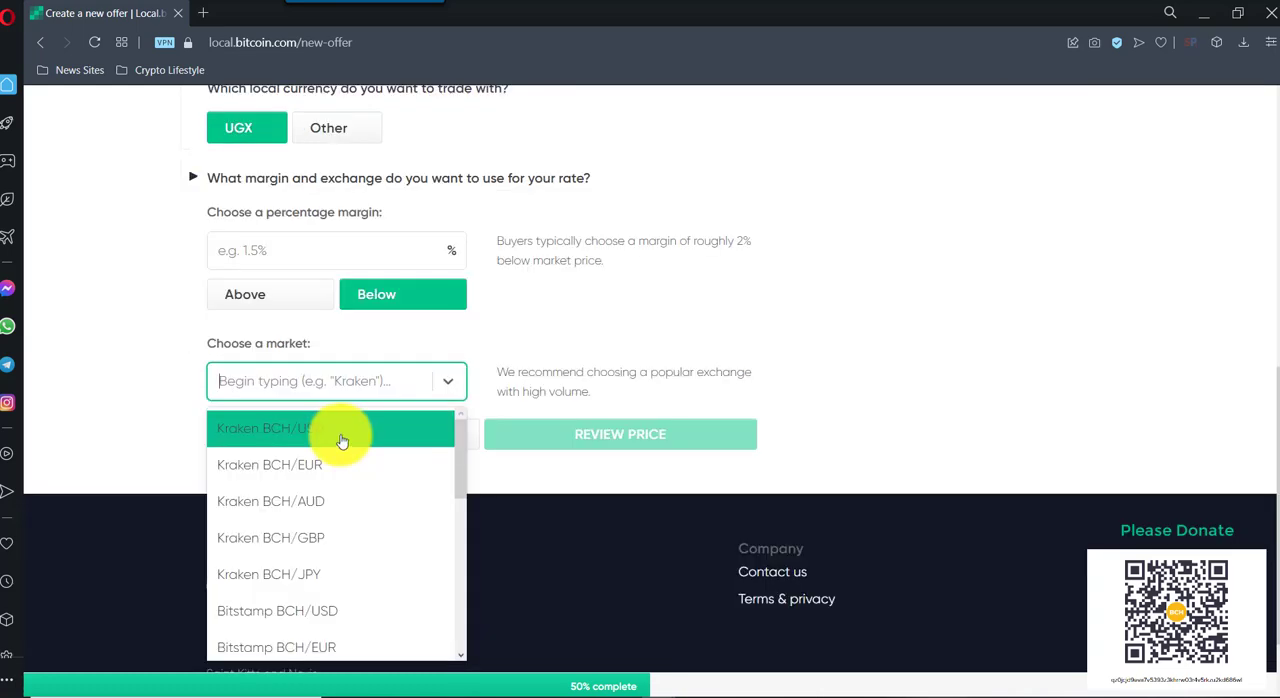
{"action": "left_click", "coordinate": [272, 500]}
{"action": "type", "text": "1"}
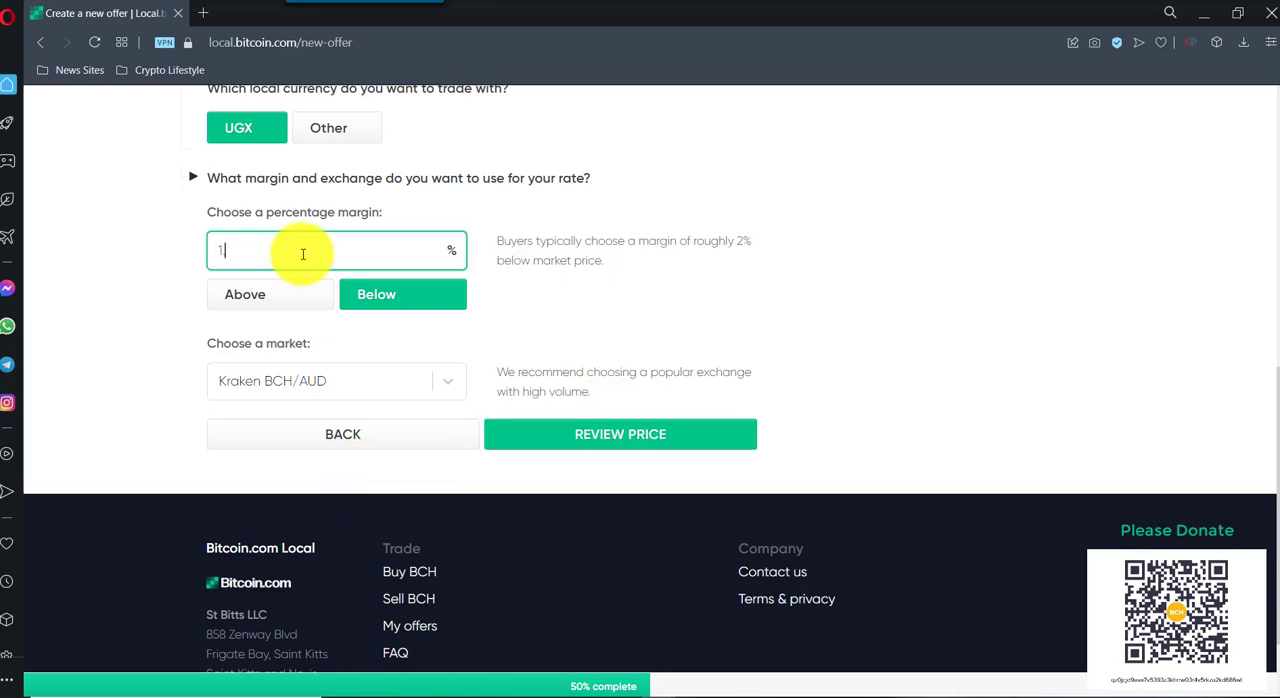
{"action": "type", "text": "."}
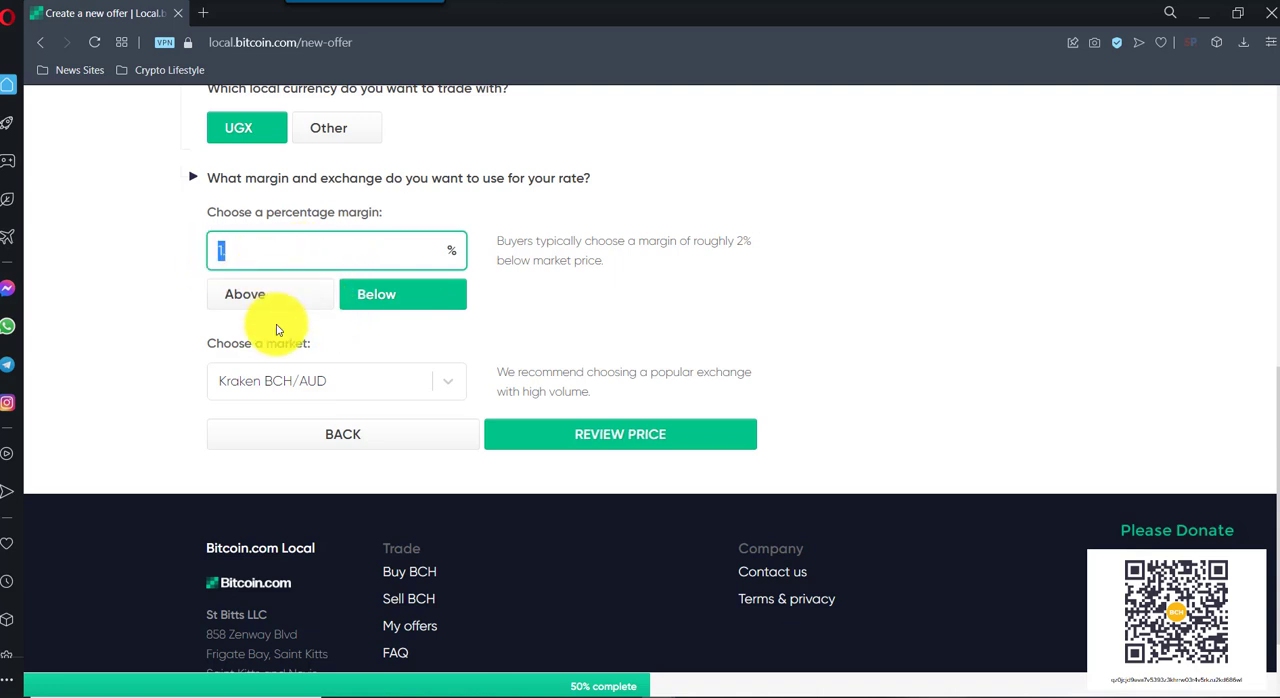
{"action": "left_click", "coordinate": [270, 294]}
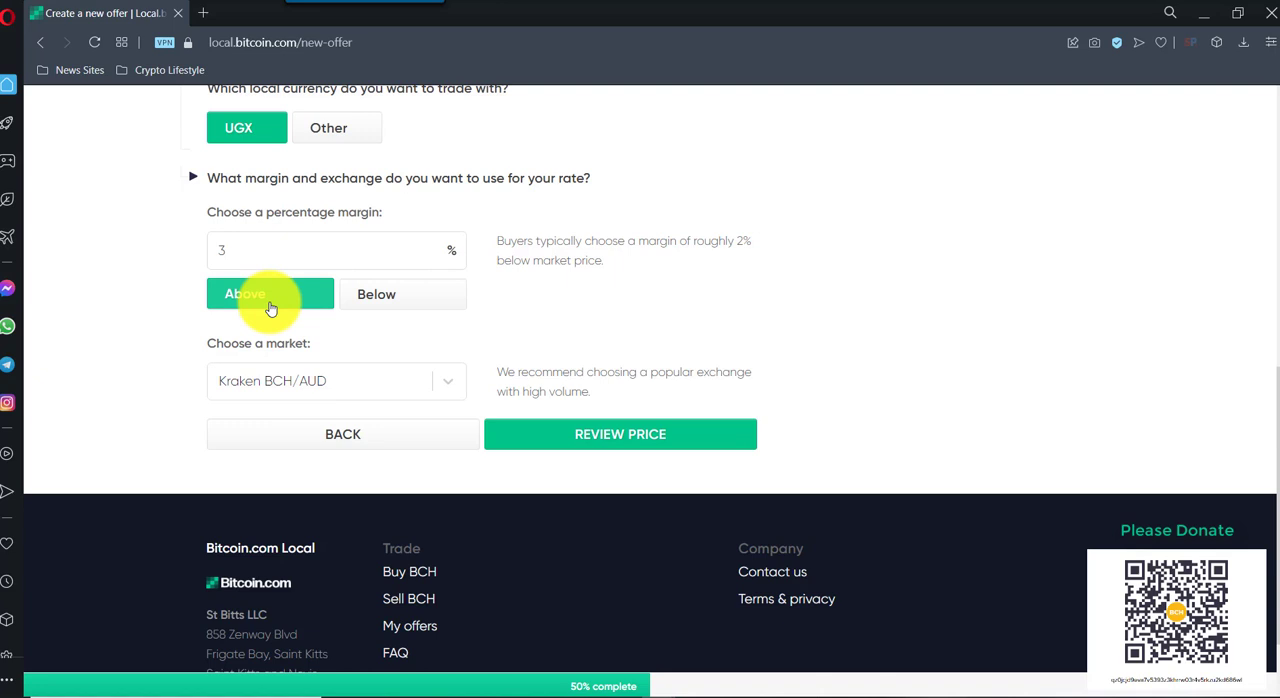
{"action": "left_click", "coordinate": [620, 432]}
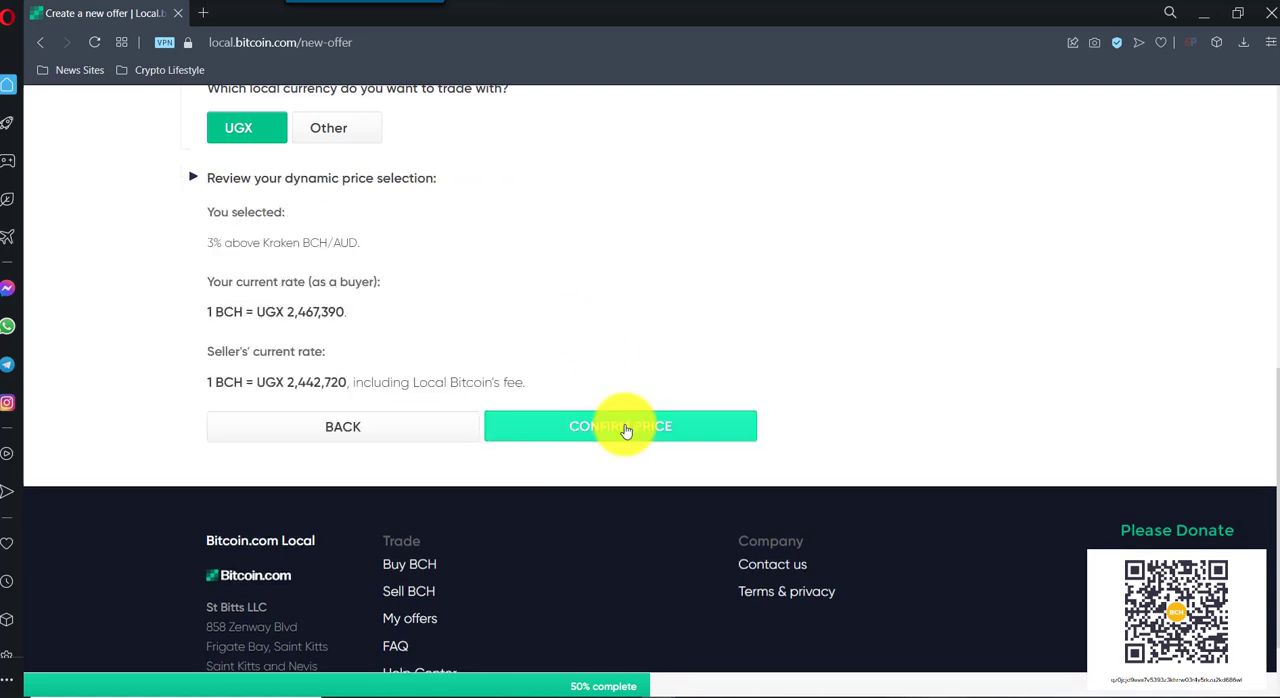
{"action": "left_click", "coordinate": [620, 426]}
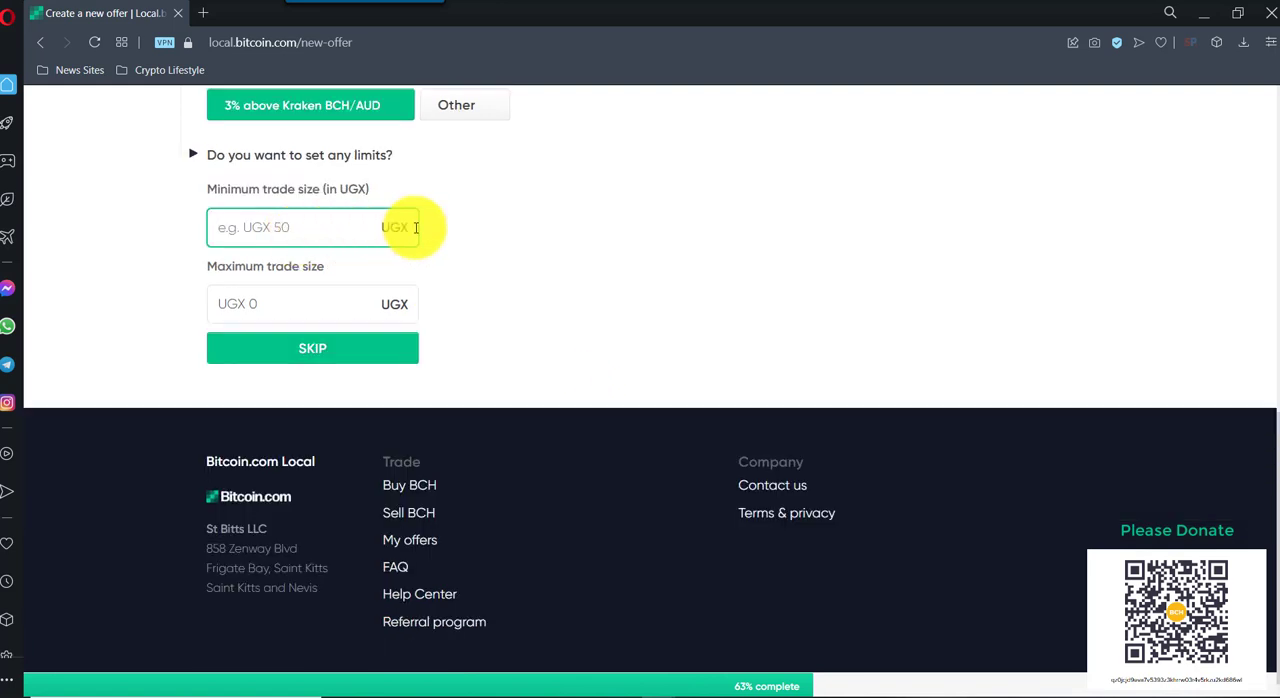
- Set trade limits of UGX 20,000 minimum and 100,000 maximum
{"action": "type", "text": "20000"}
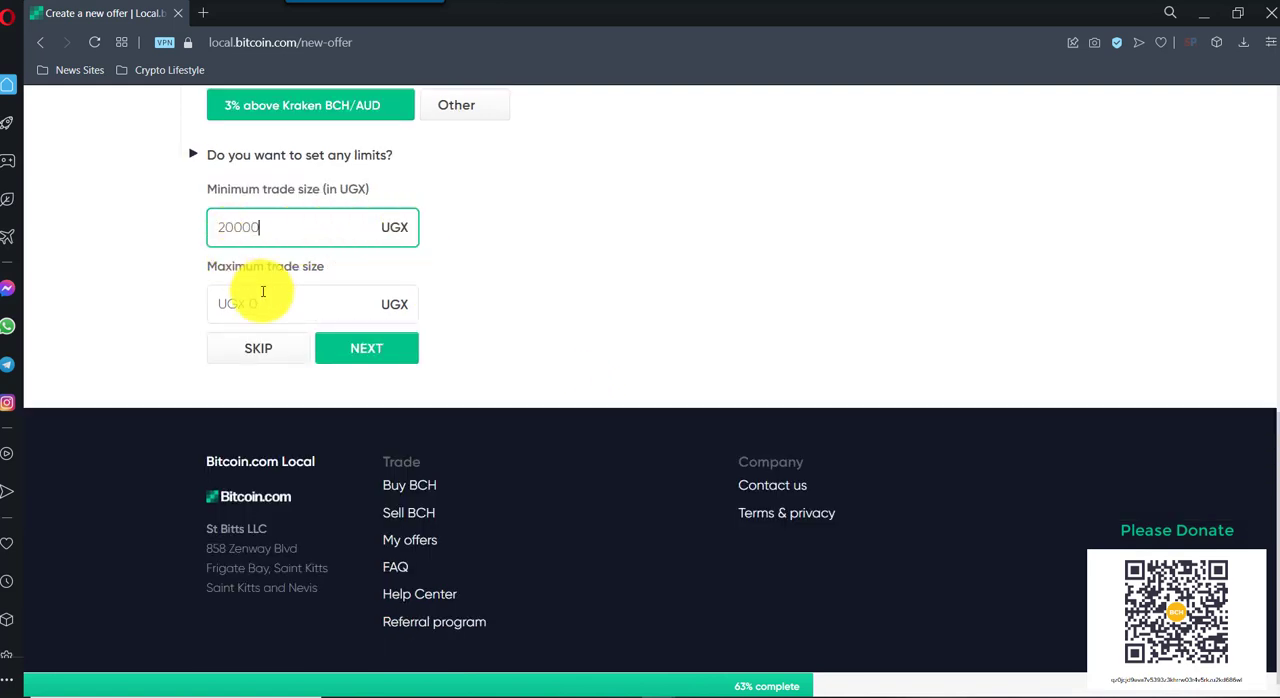
{"action": "left_click", "coordinate": [312, 304]}
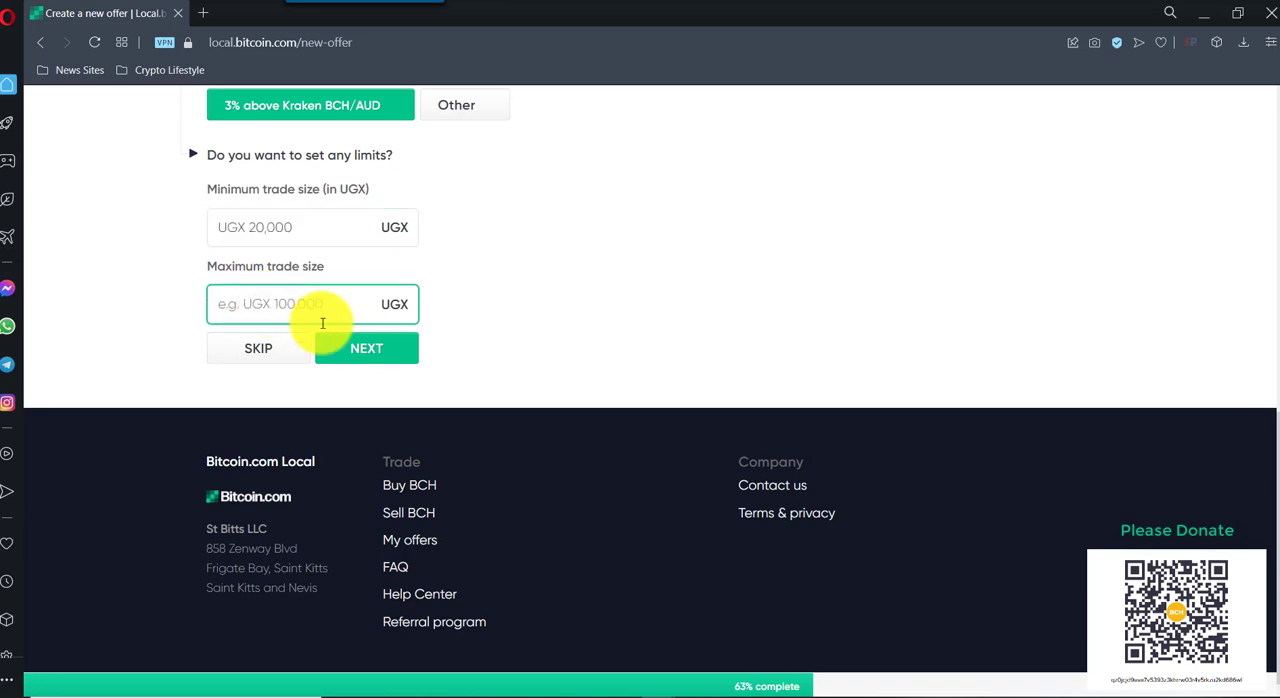
{"action": "type", "text": "10"}
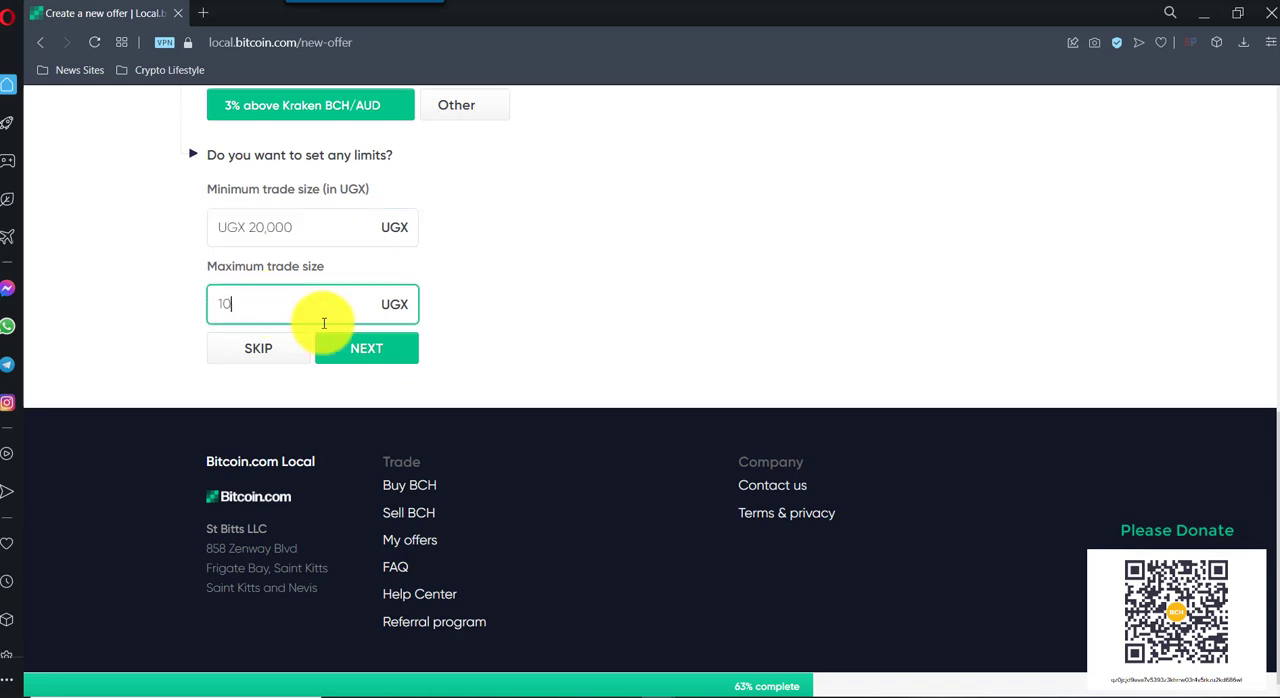
{"action": "left_click", "coordinate": [366, 348]}
{"action": "type", "text": "No Nonsense"}
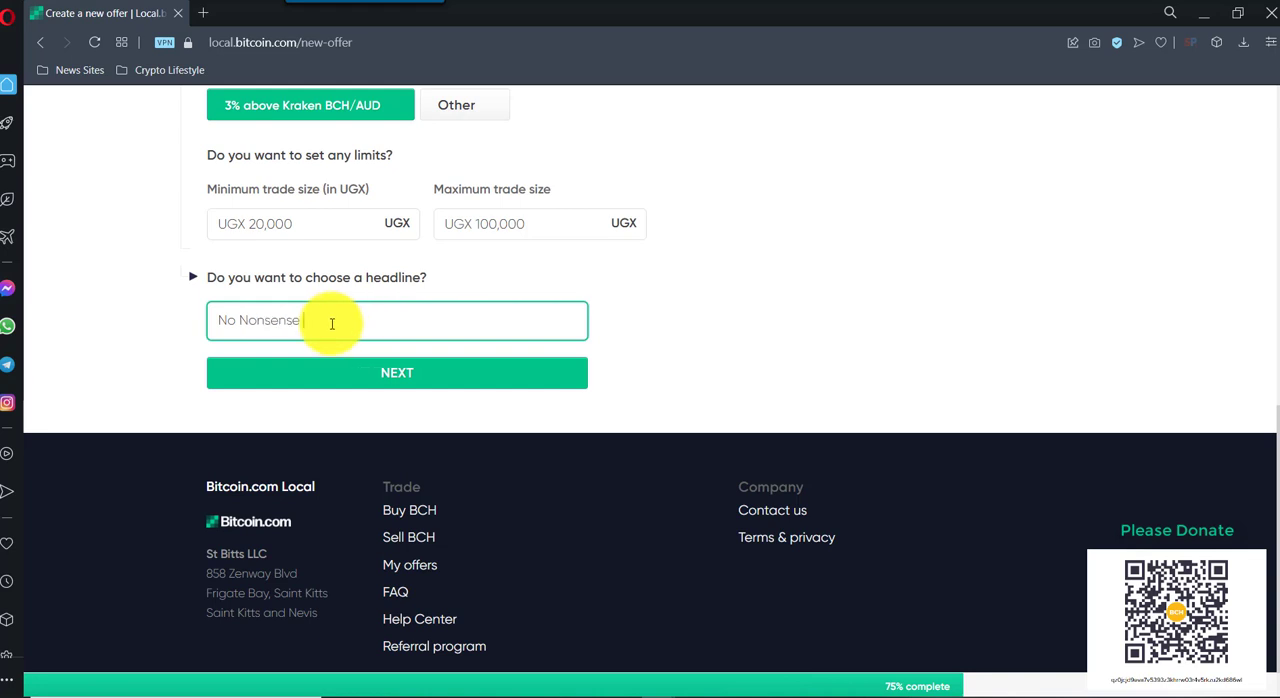
- Confirm the 'No Nonsense buyer' headline and the terms of trade
{"action": "left_click", "coordinate": [396, 372]}
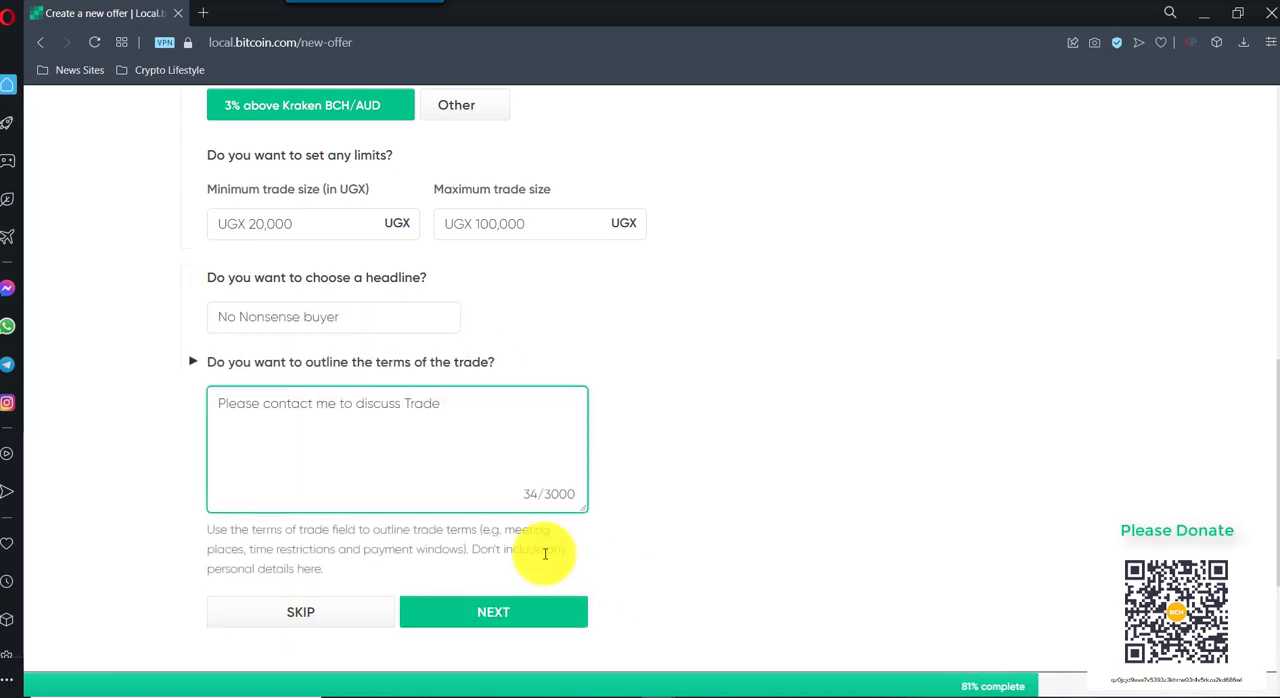
{"action": "left_click", "coordinate": [492, 612]}
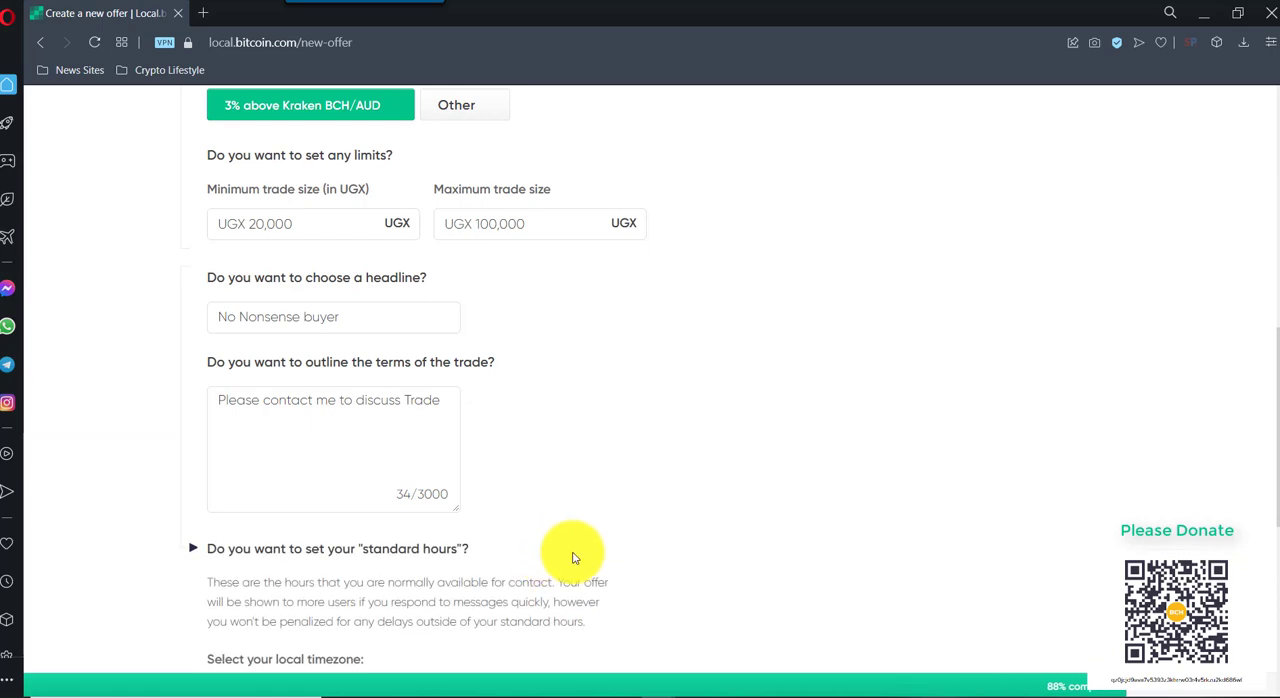
- Set standard hours to wake 4:30 am and sleep 10:30 pm
{"action": "scroll", "scroll_direction": "down", "scroll_amount": 3}
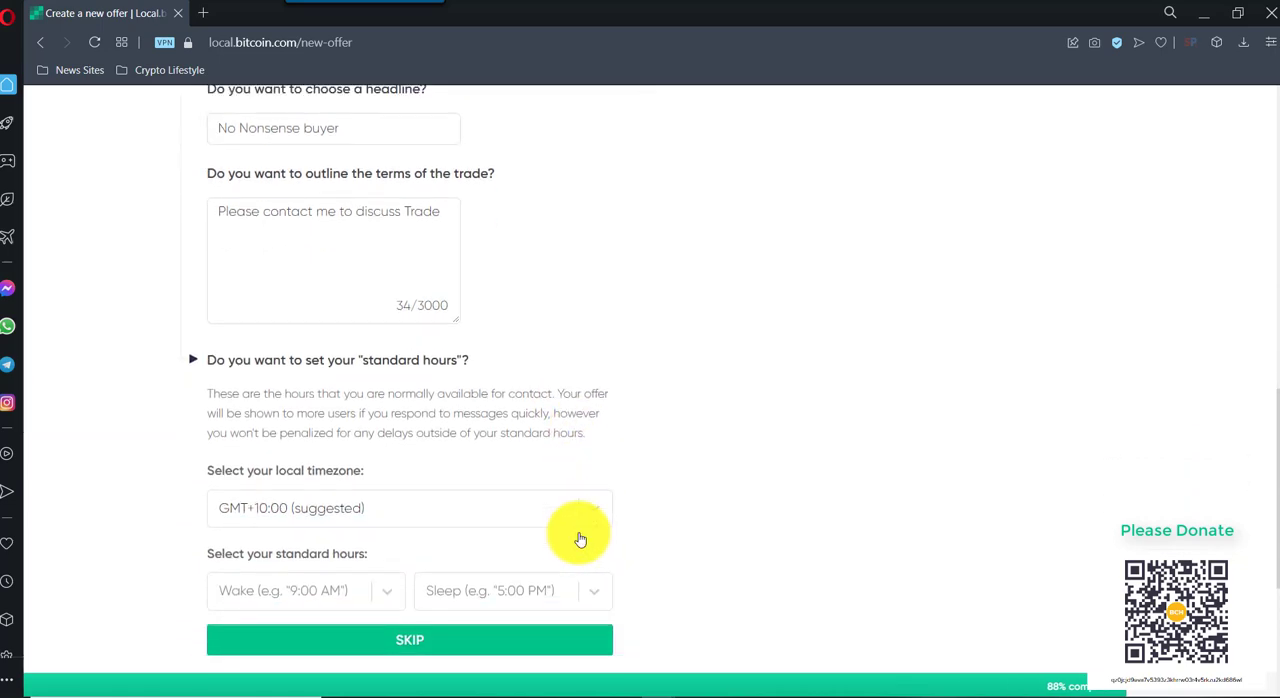
{"action": "left_click", "coordinate": [300, 590]}
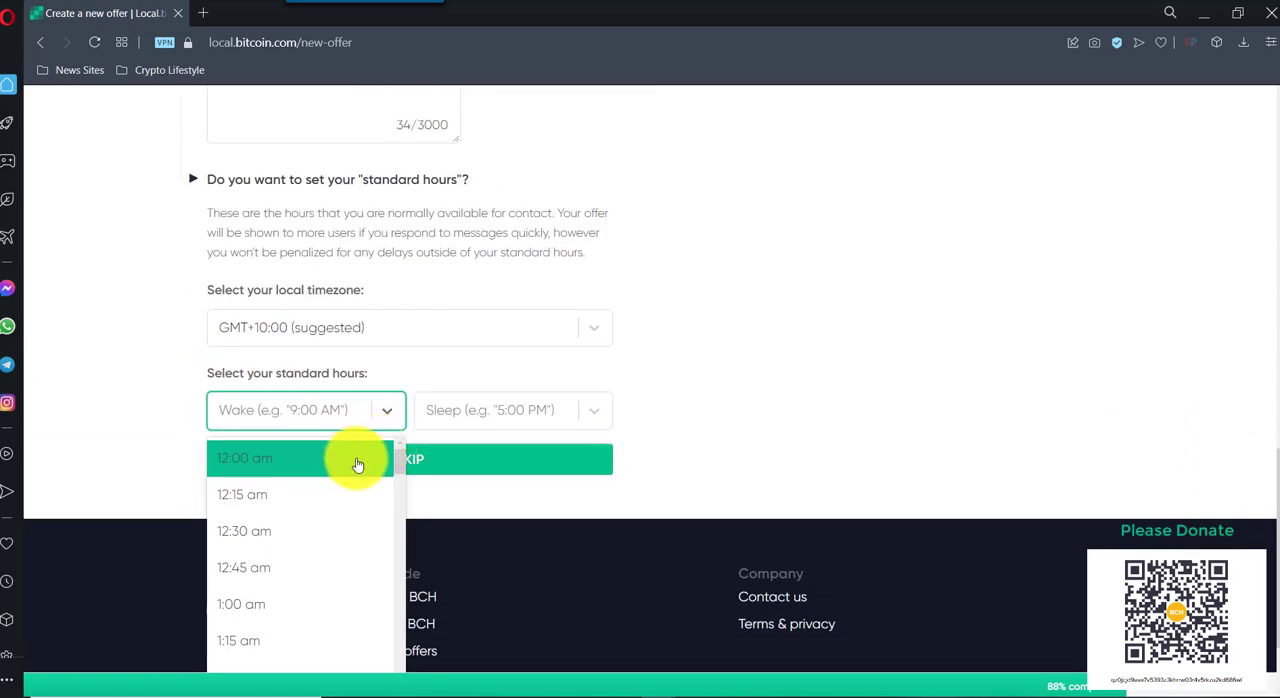
{"action": "scroll", "scroll_direction": "down", "scroll_amount": 3}
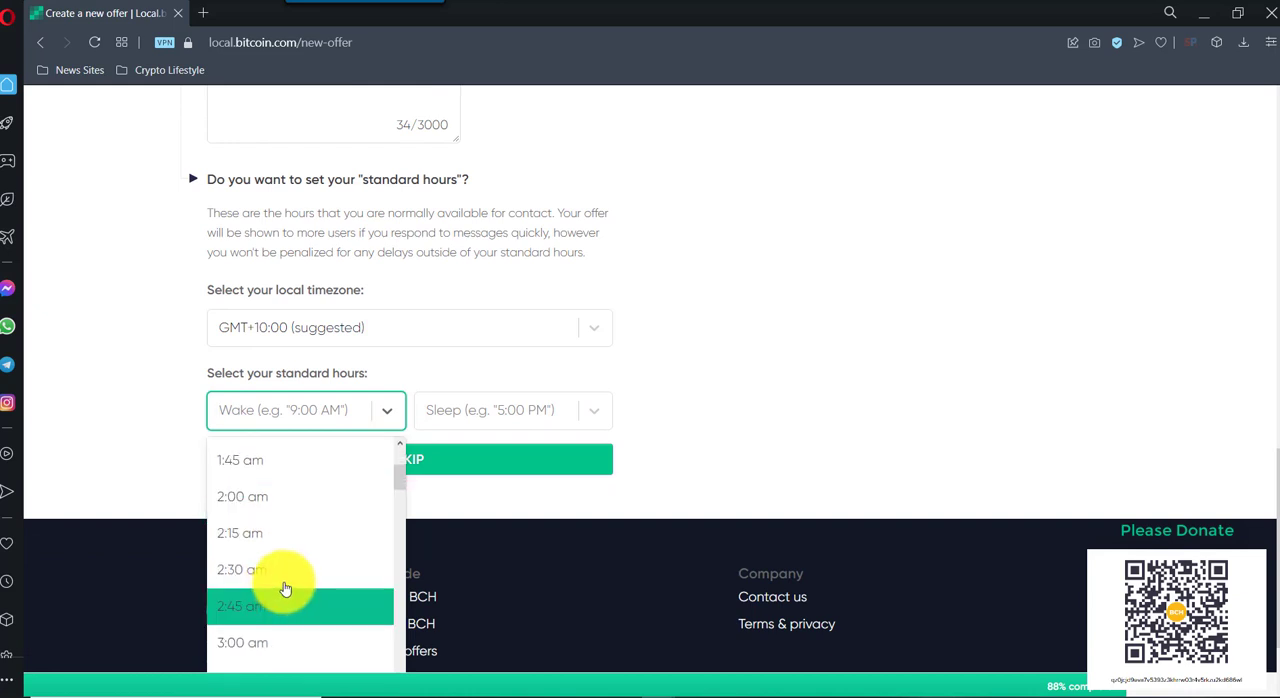
{"action": "scroll", "scroll_direction": "down", "scroll_amount": 3}
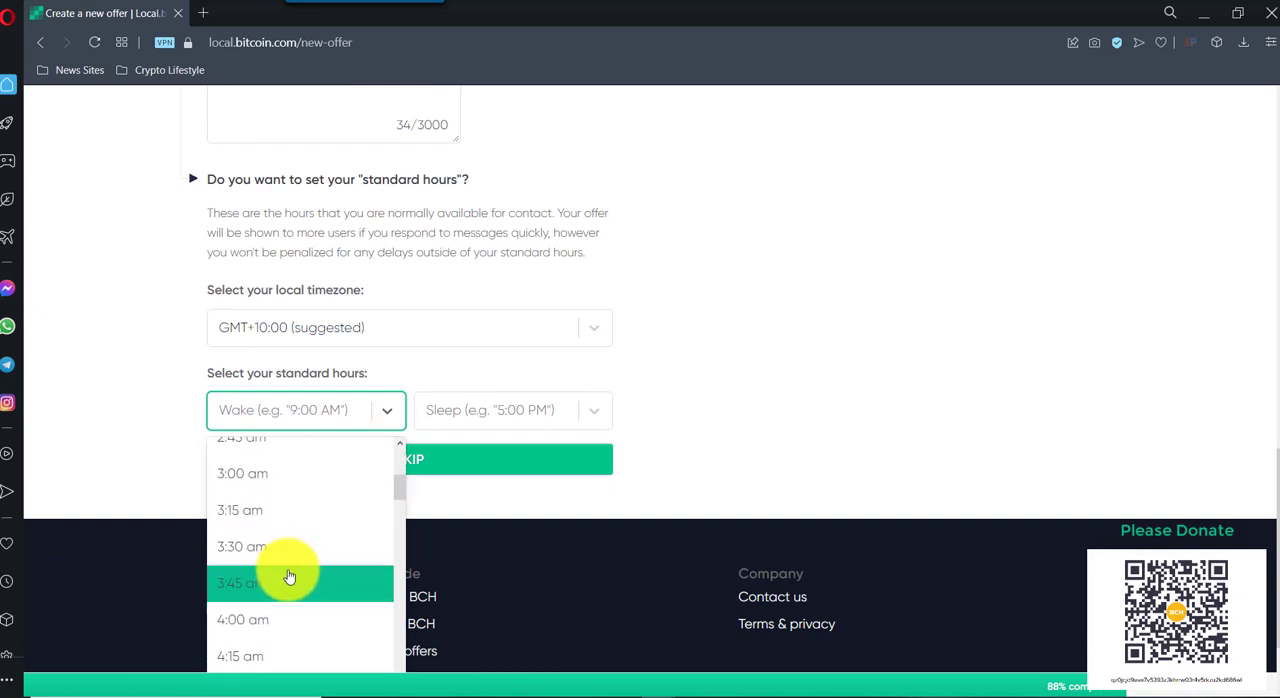
{"action": "scroll", "scroll_direction": "down", "scroll_amount": 3}
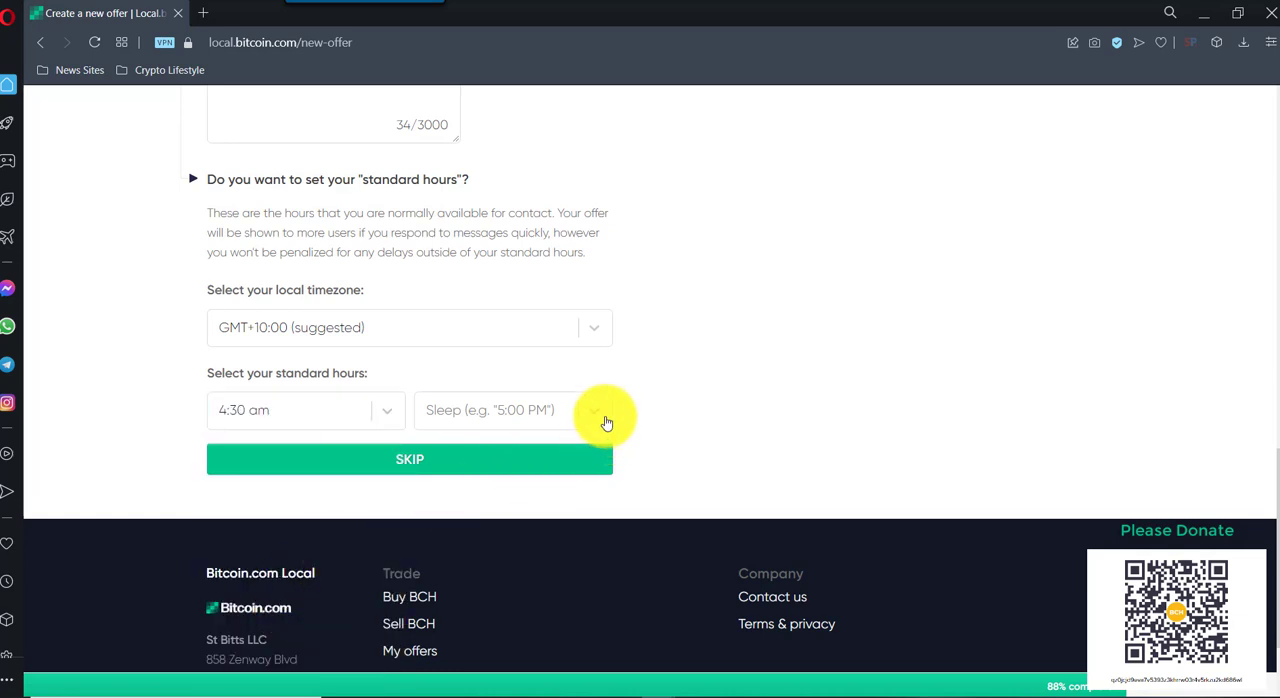
{"action": "left_click", "coordinate": [592, 410]}
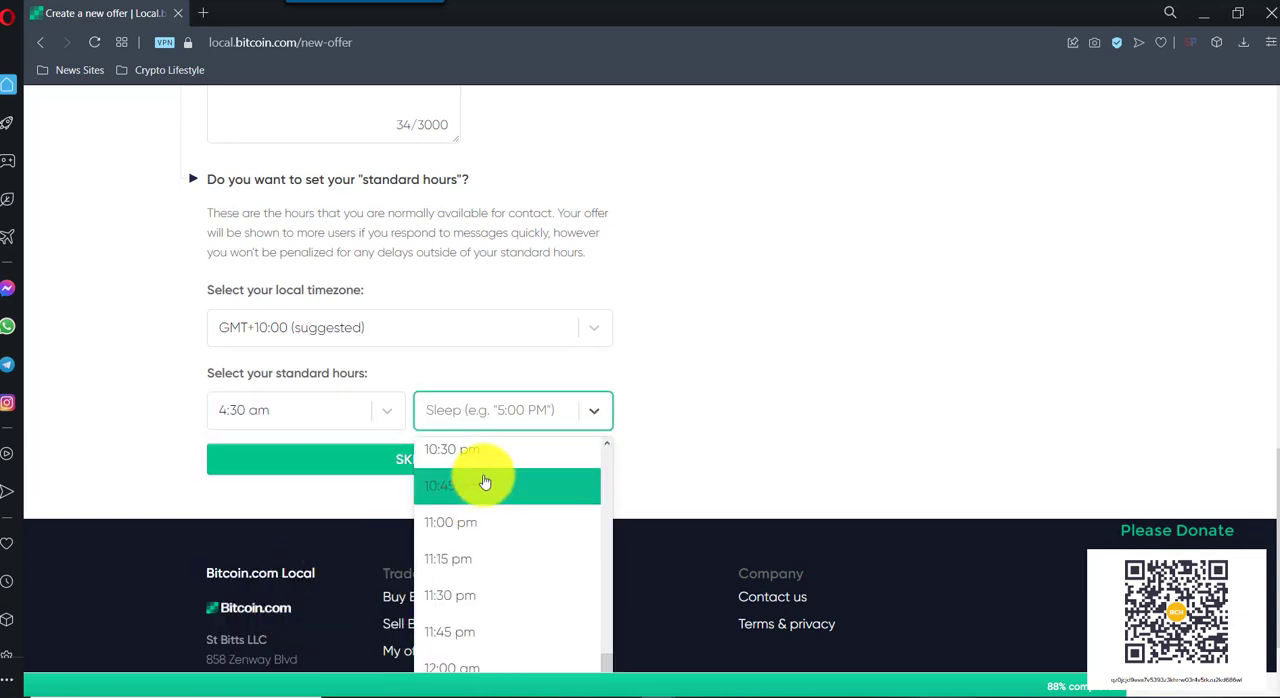
{"action": "mouse_move", "coordinate": [476, 462]}
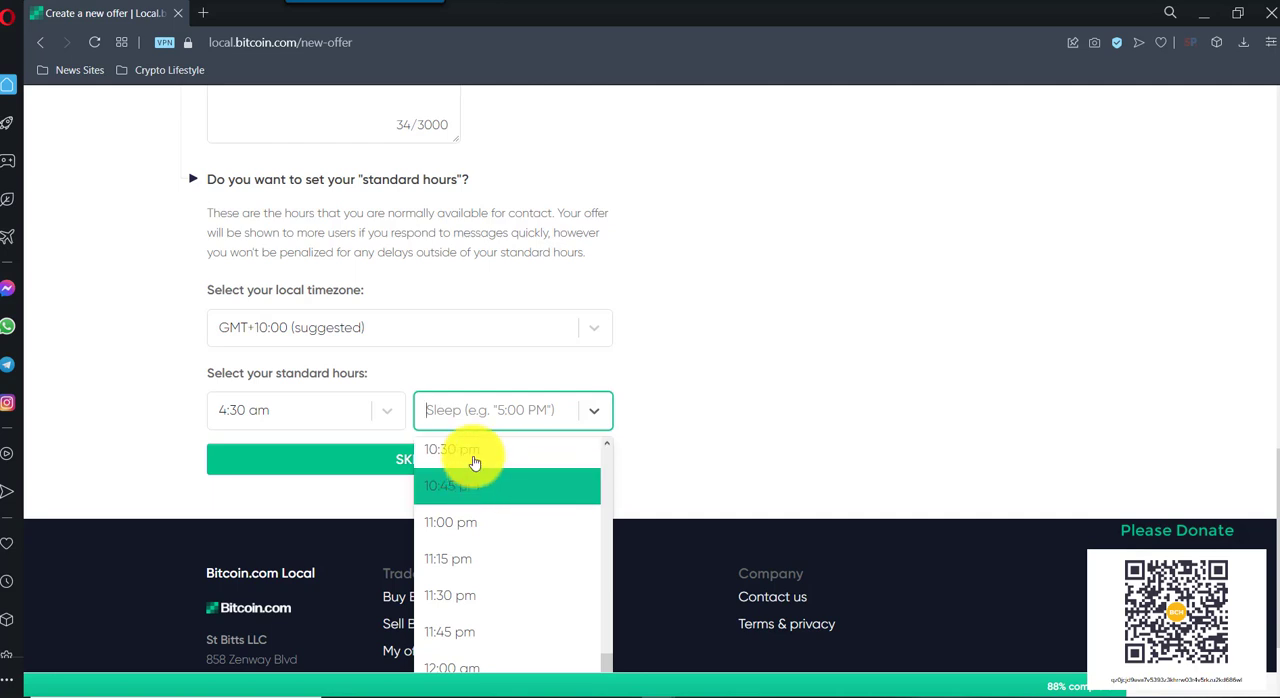
{"action": "left_click", "coordinate": [452, 450]}
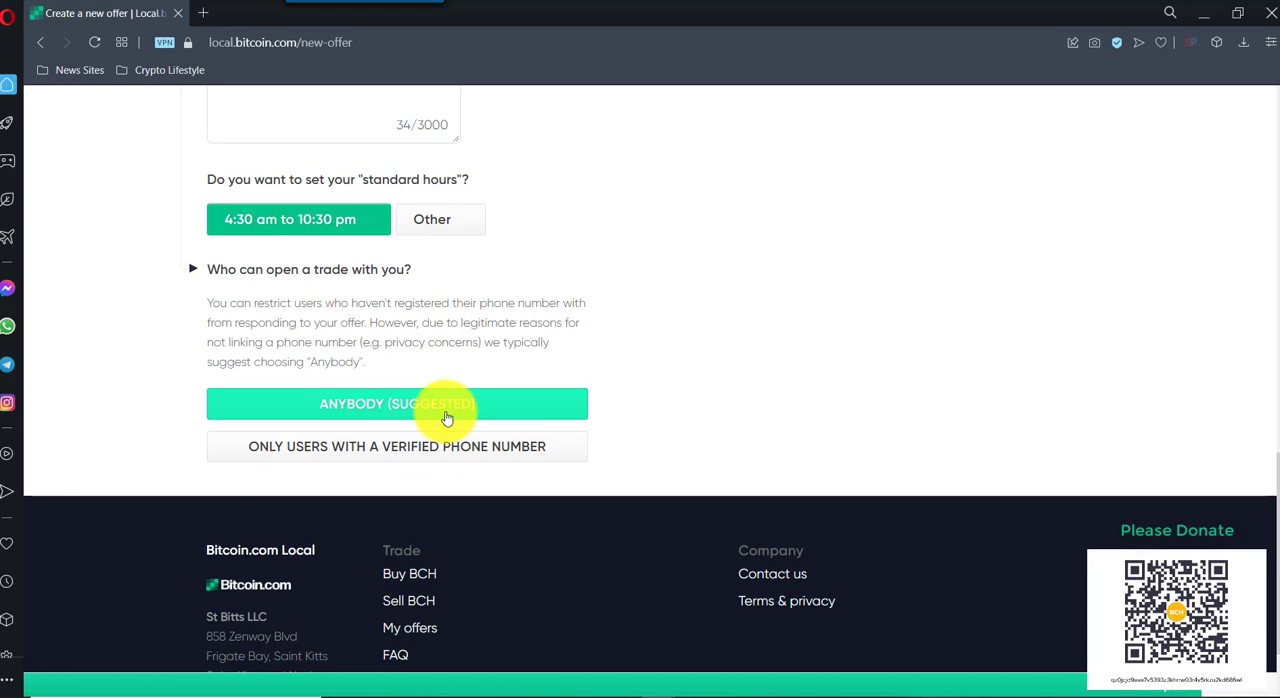
- Allow anybody to open trades and submit the offer with Confirm Details
{"action": "left_click", "coordinate": [396, 402]}
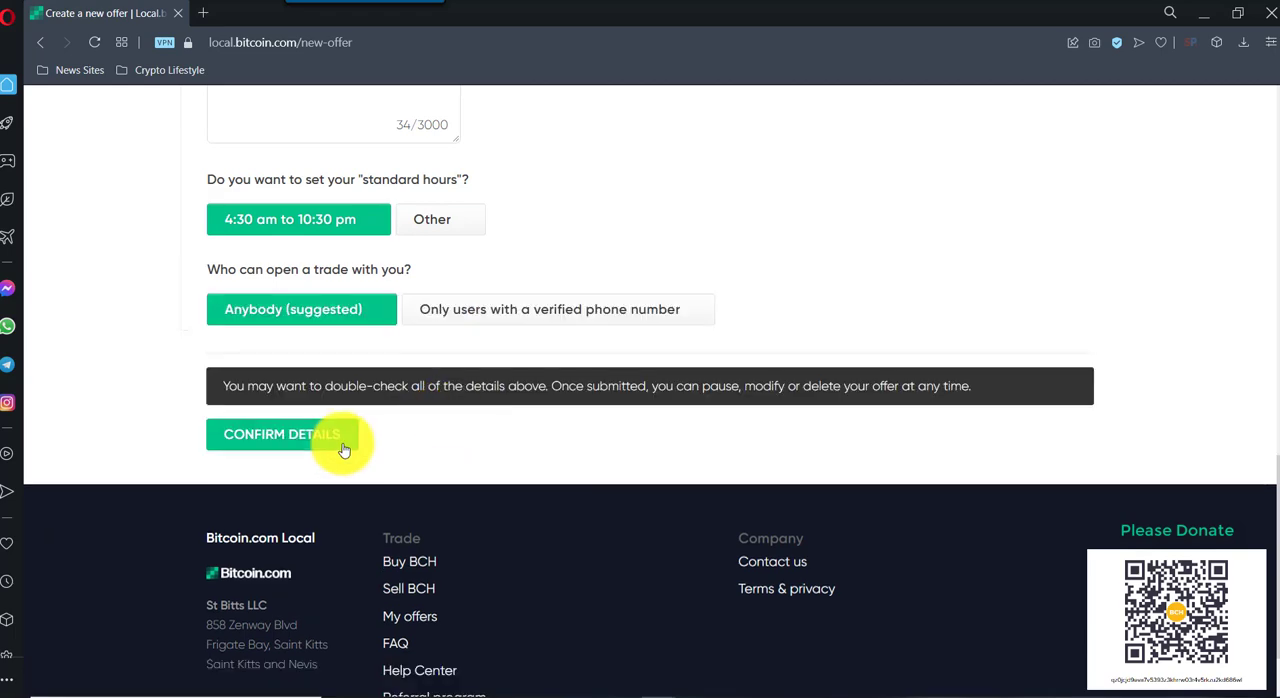
{"action": "left_click", "coordinate": [280, 434]}
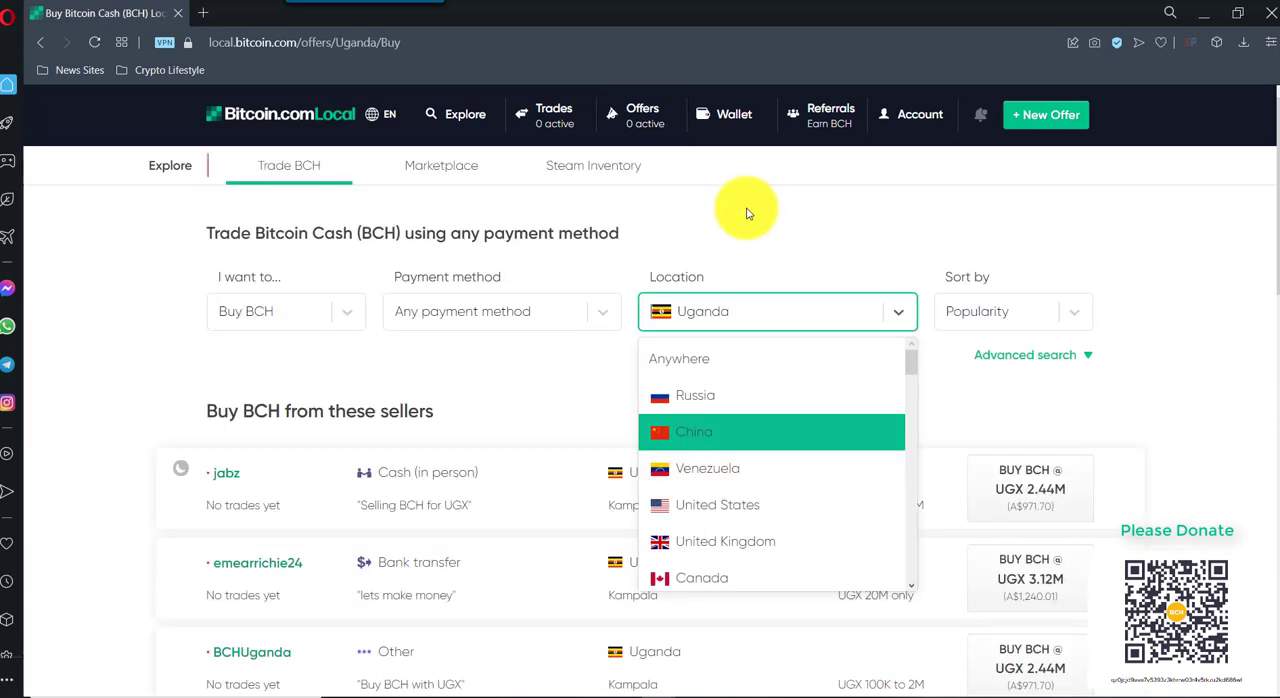
- On Explore, list buyers to sell BCH to, paying by bank transfer
{"action": "left_click", "coordinate": [714, 112]}
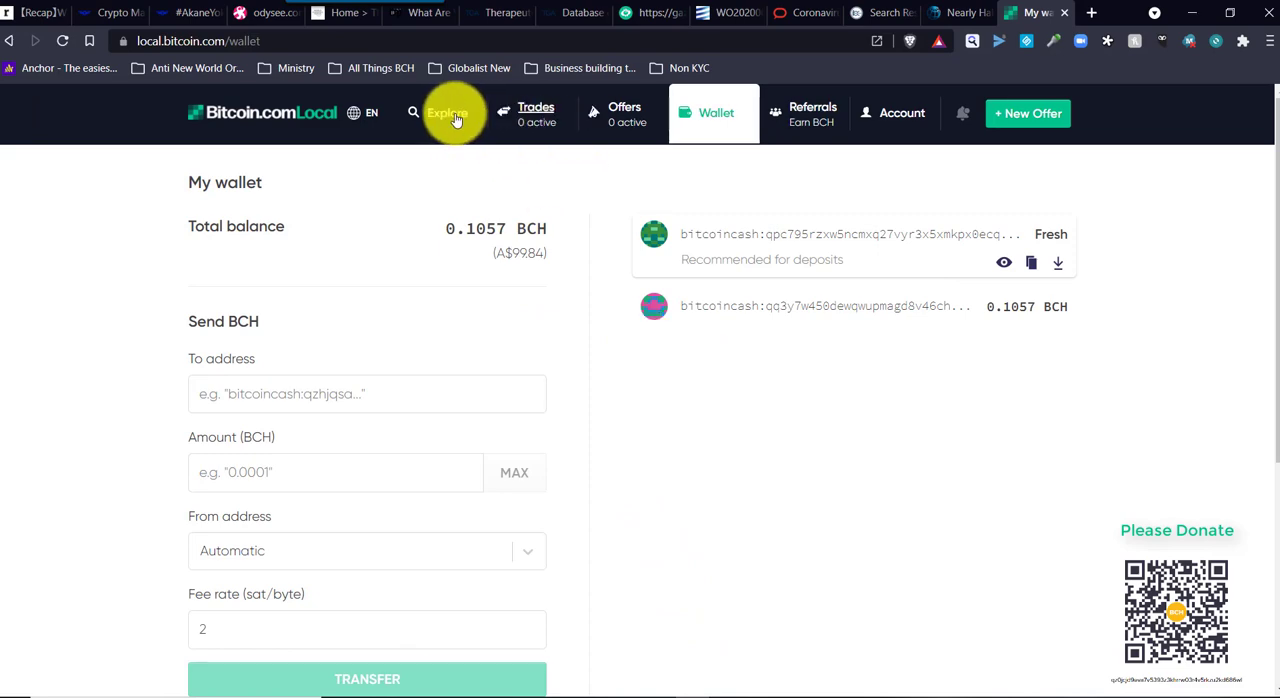
{"action": "left_click", "coordinate": [448, 112]}
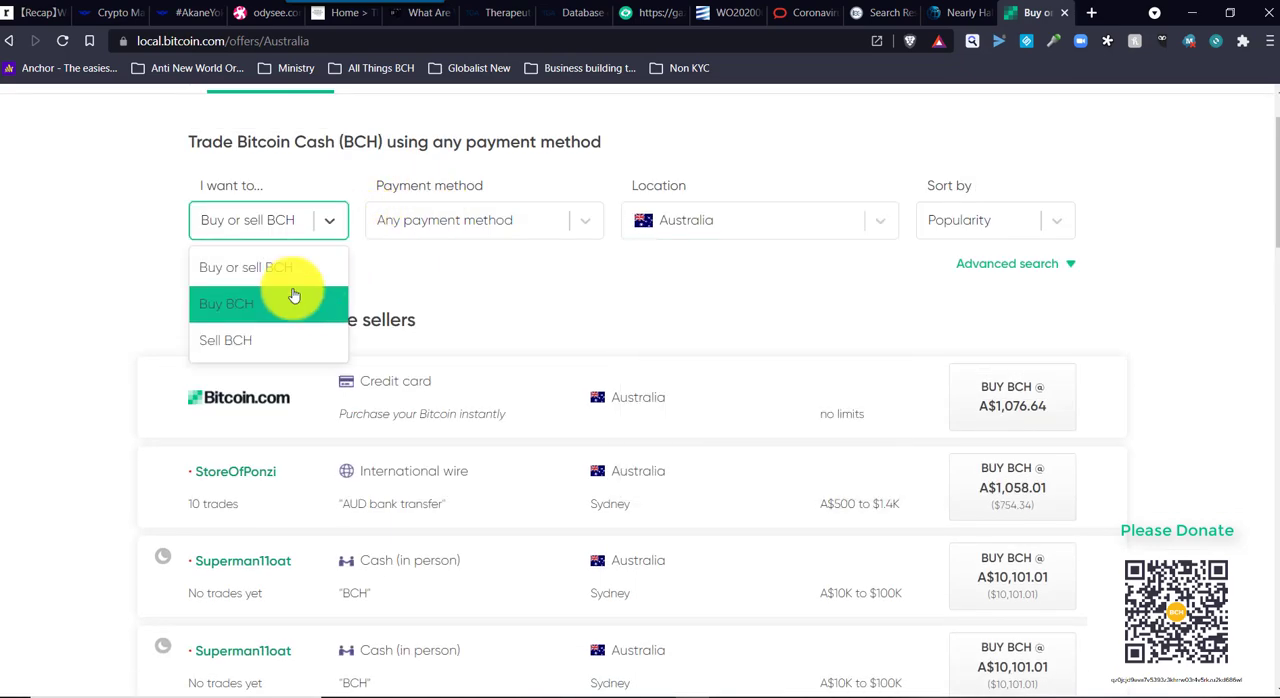
{"action": "mouse_move", "coordinate": [328, 318]}
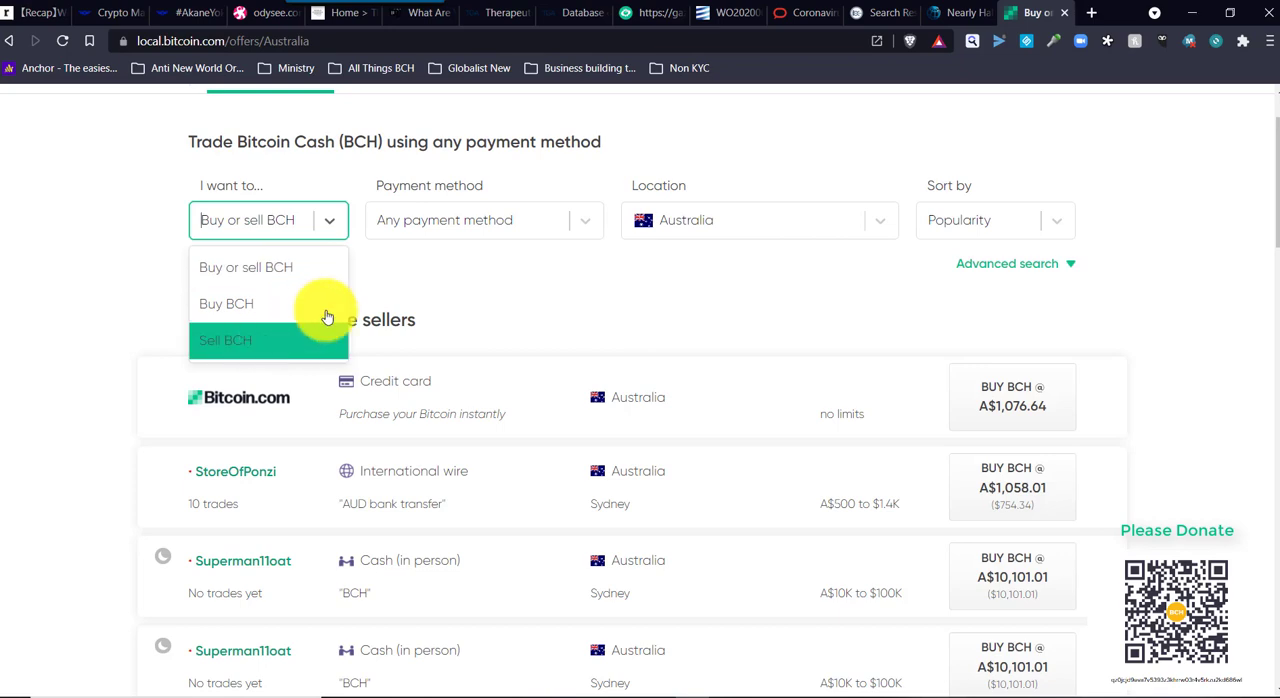
{"action": "left_click", "coordinate": [224, 340]}
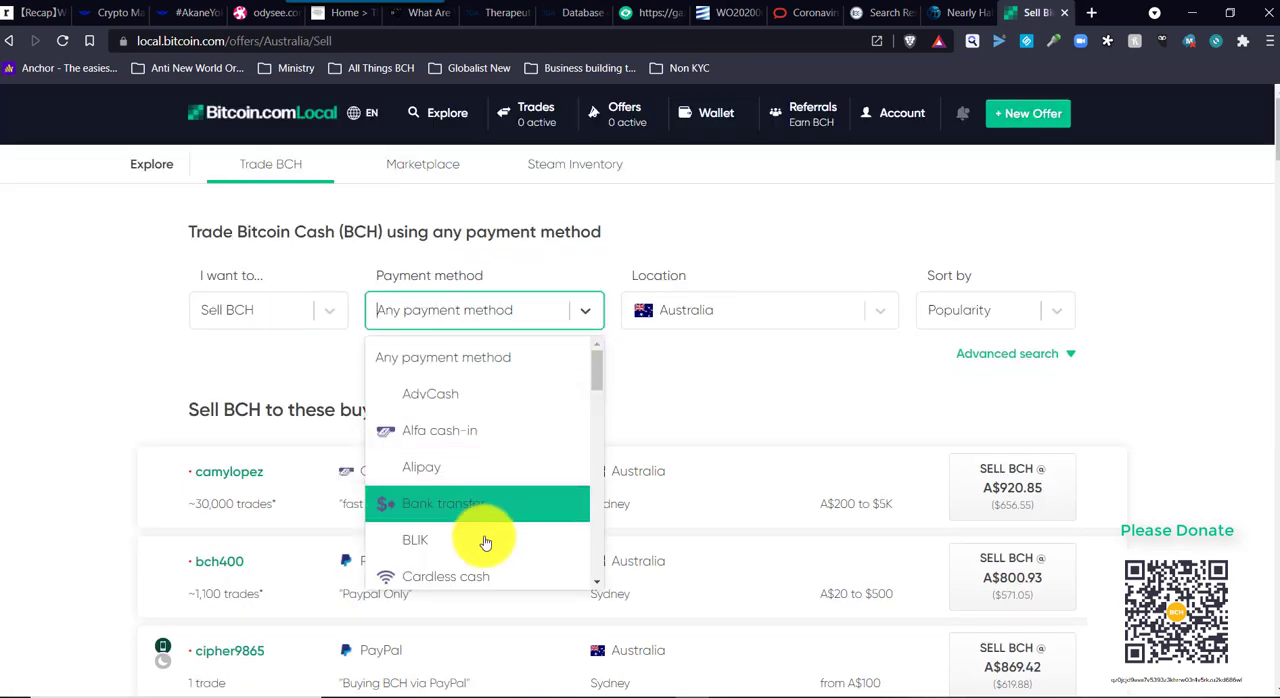
{"action": "left_click", "coordinate": [444, 504]}
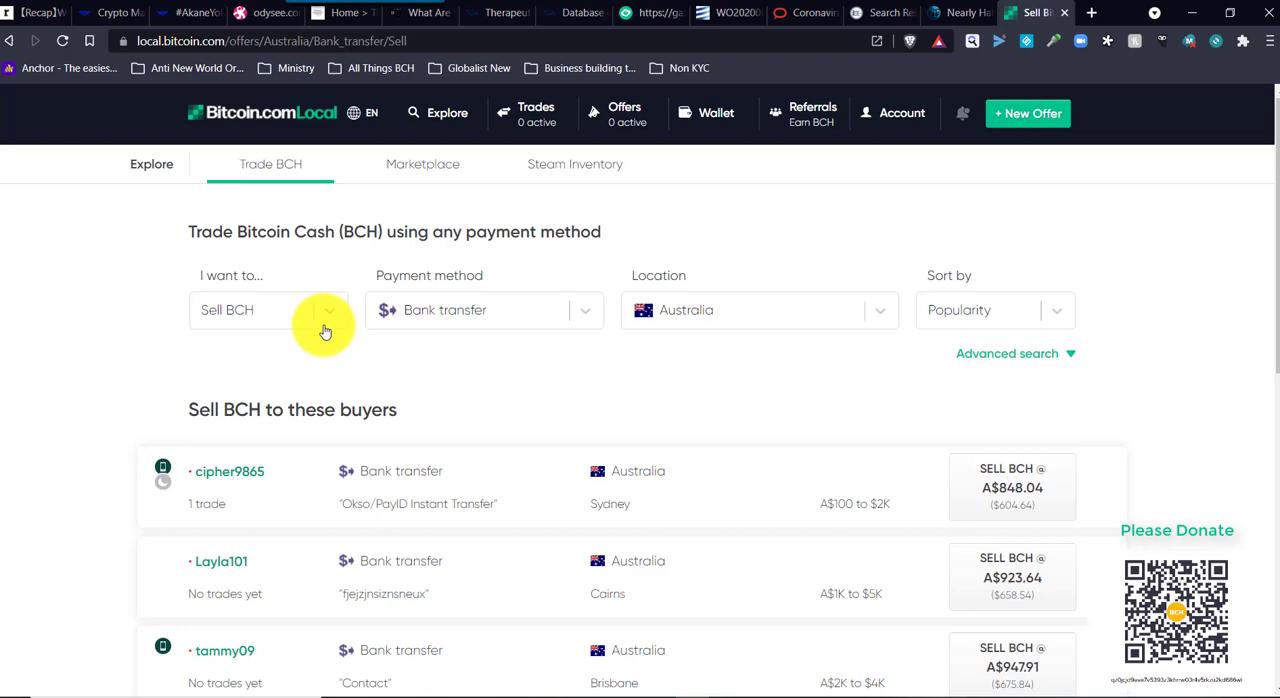
{"action": "mouse_move", "coordinate": [664, 336]}
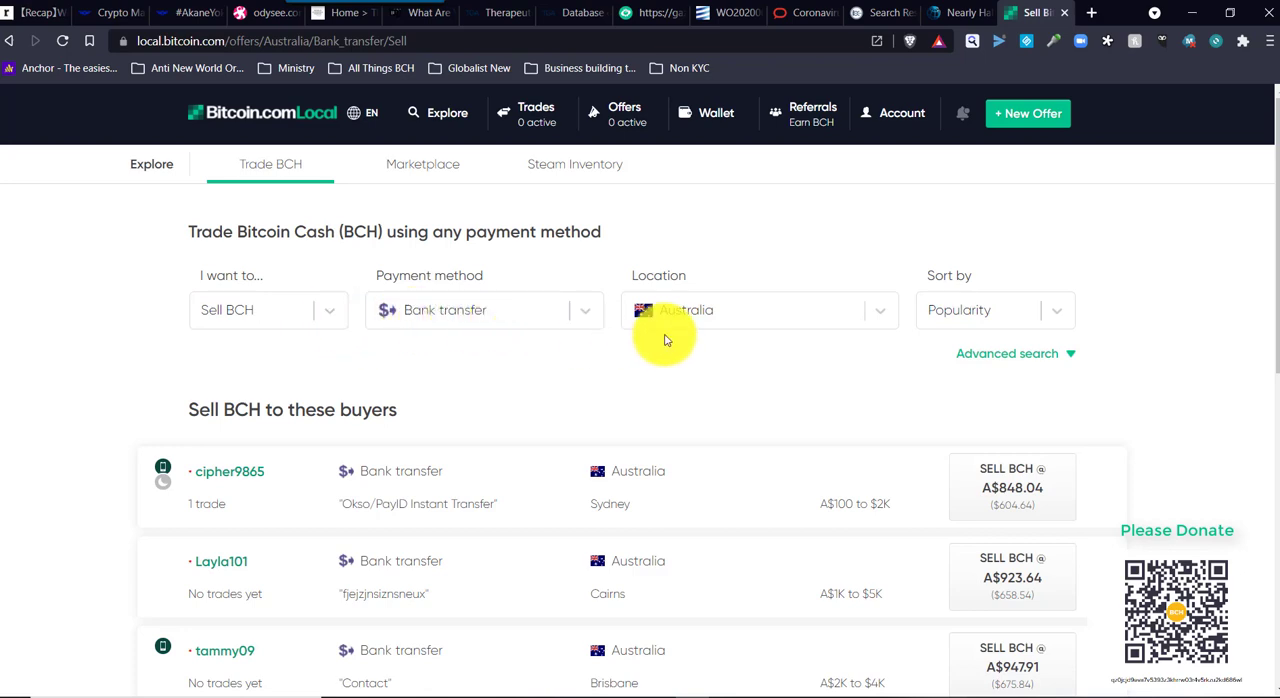
- Choose Sell BCH on the 'No Nonsense buyer' listing
{"action": "scroll", "scroll_direction": "down", "scroll_amount": 3}
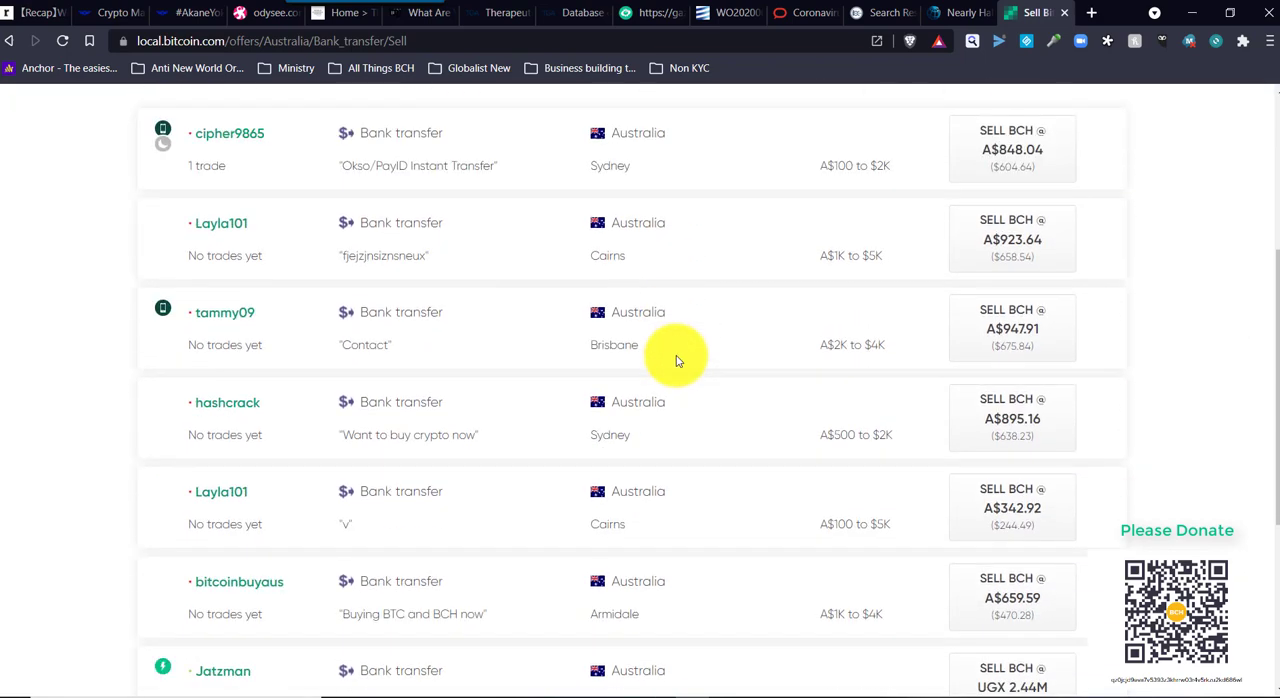
{"action": "scroll", "scroll_direction": "down", "scroll_amount": 3}
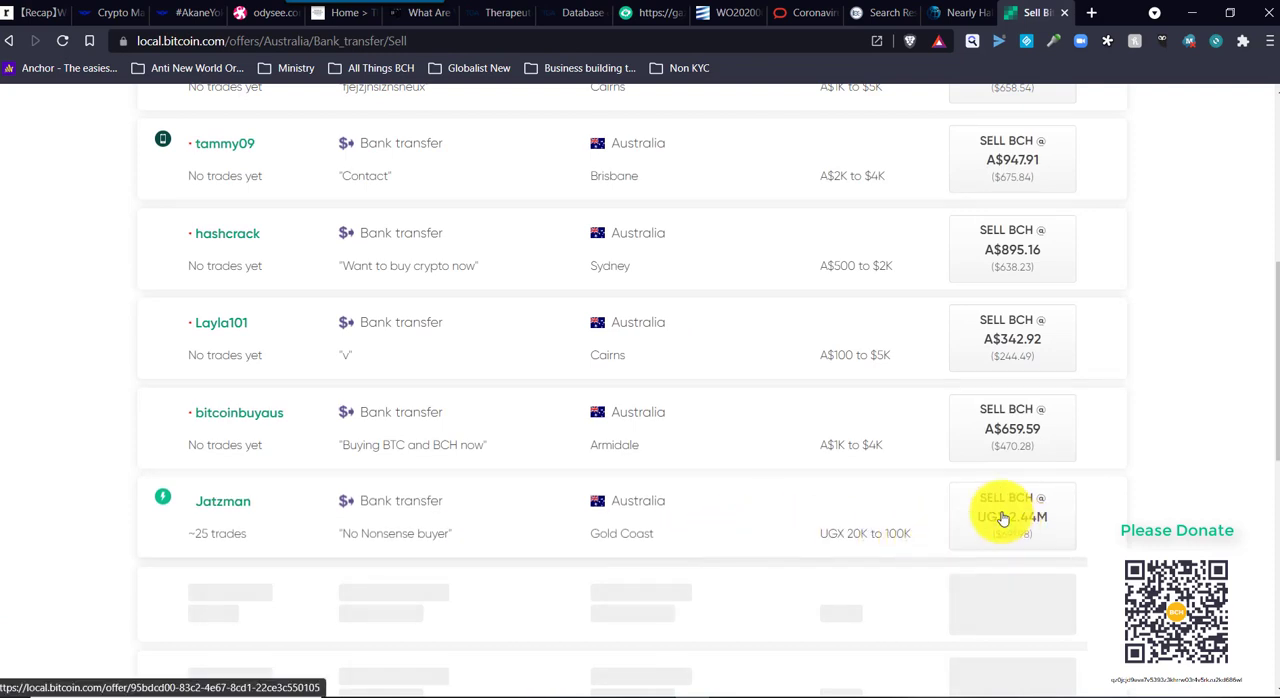
{"action": "left_click", "coordinate": [1012, 516]}
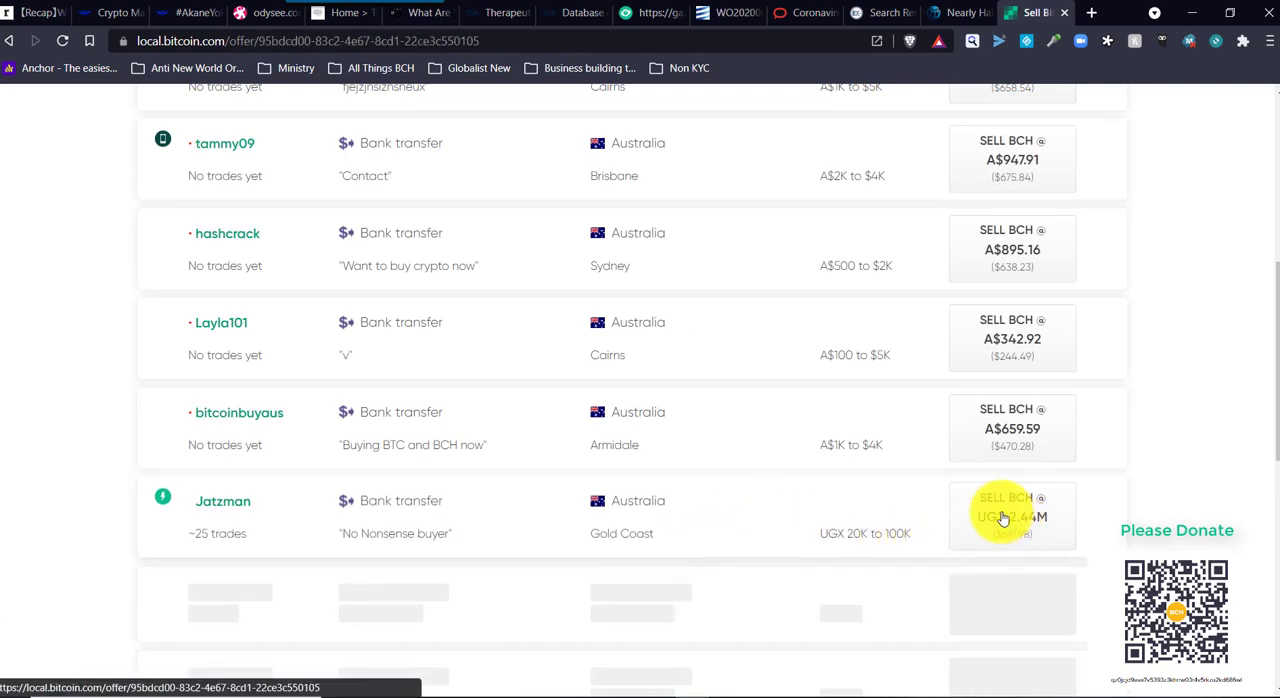
- Enter the greeting 'Hello Lets trade' and open the 0.0164 BCH for UGX 40,000 trade
{"action": "left_click", "coordinate": [1012, 516]}
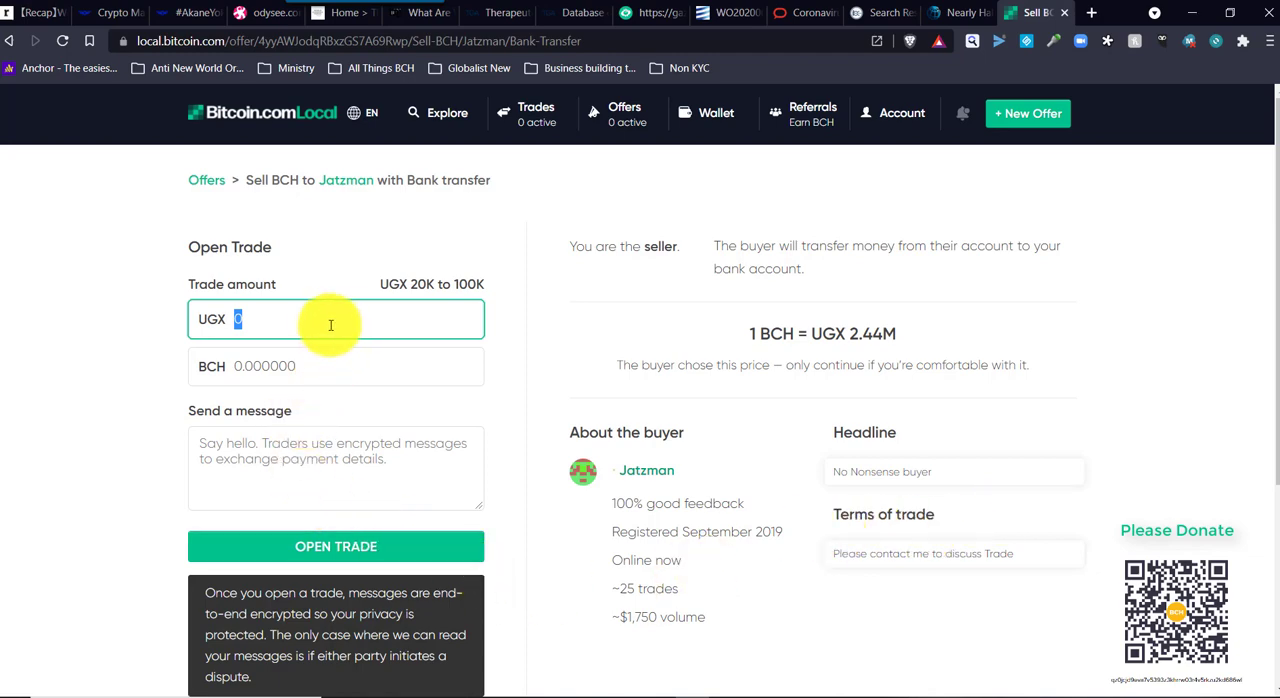
{"action": "mouse_move", "coordinate": [292, 320]}
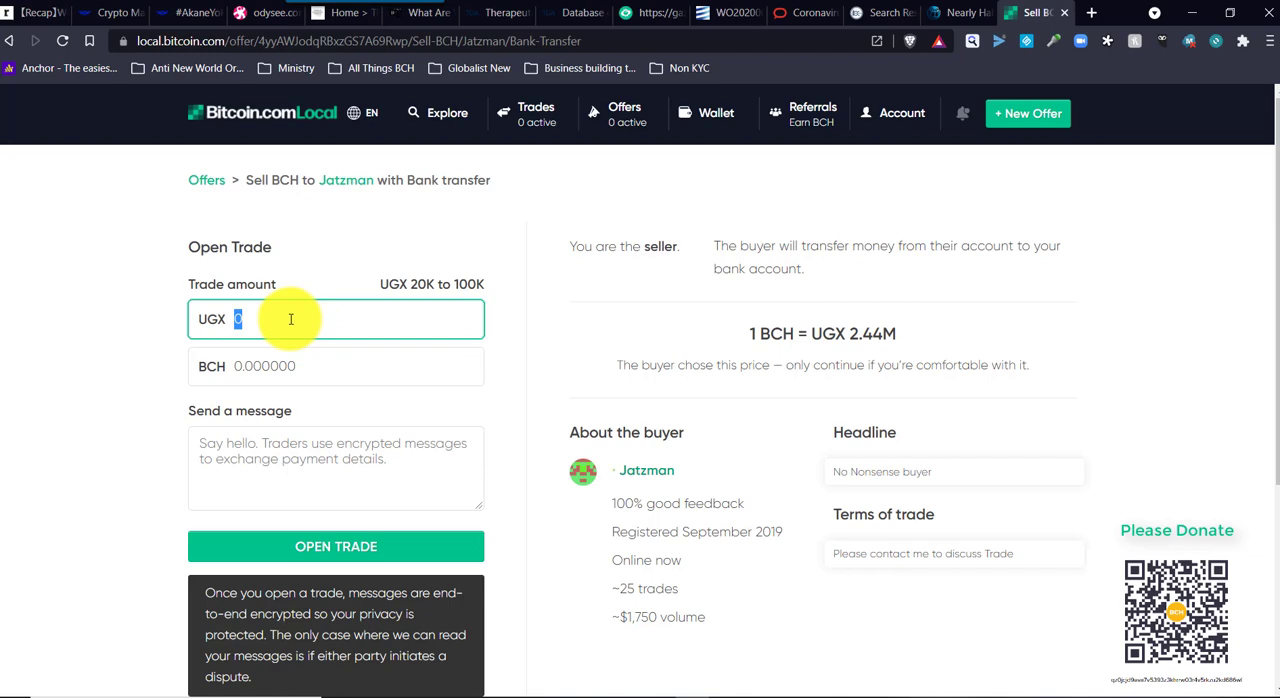
{"action": "type", "text": "Hello Lets trade"}
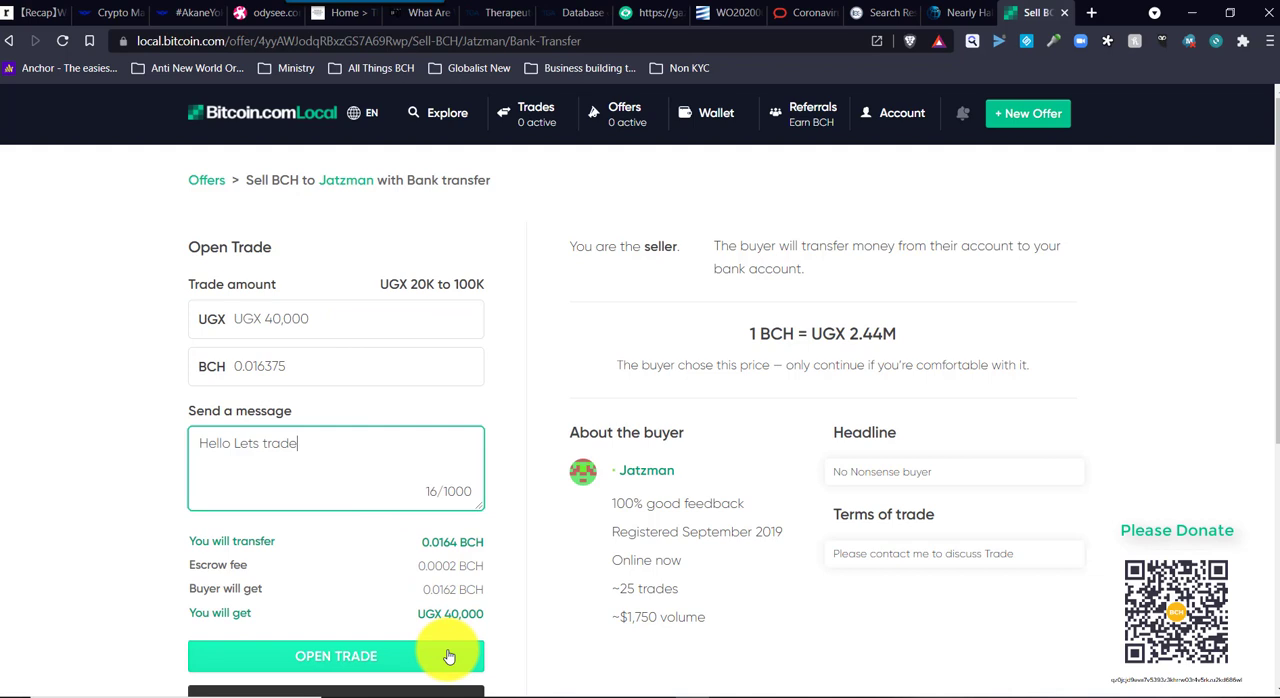
{"action": "mouse_move", "coordinate": [234, 552]}
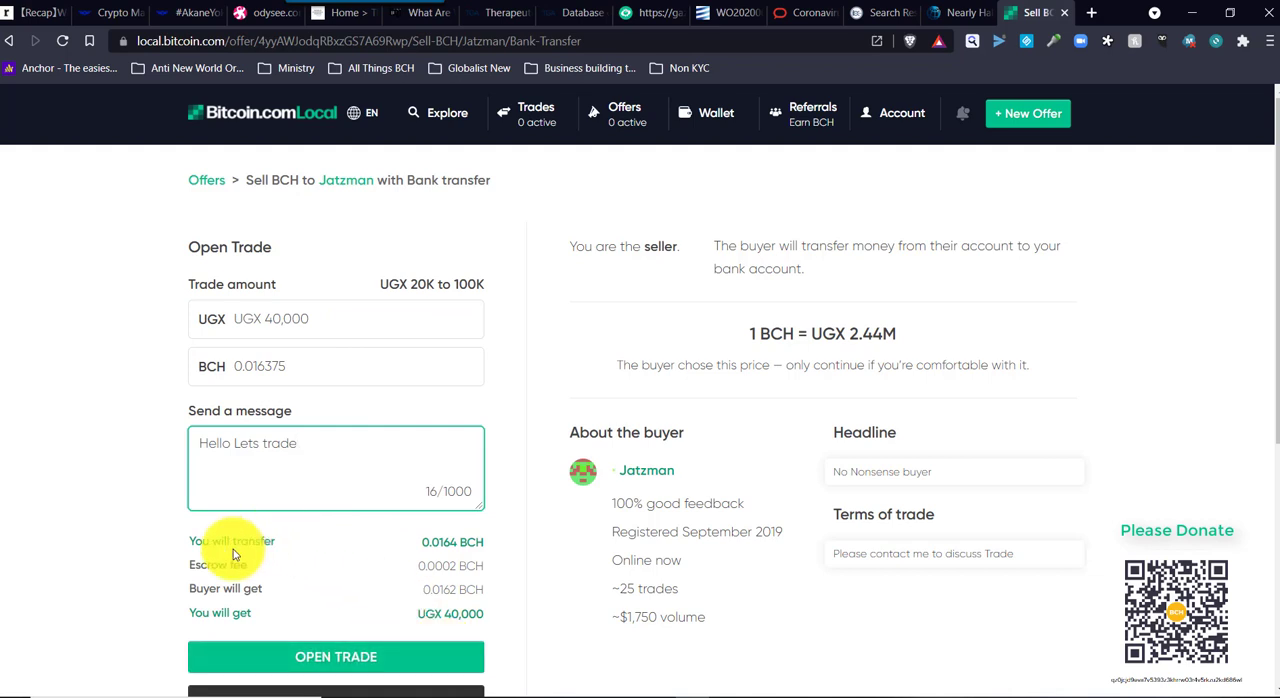
{"action": "mouse_move", "coordinate": [396, 564]}
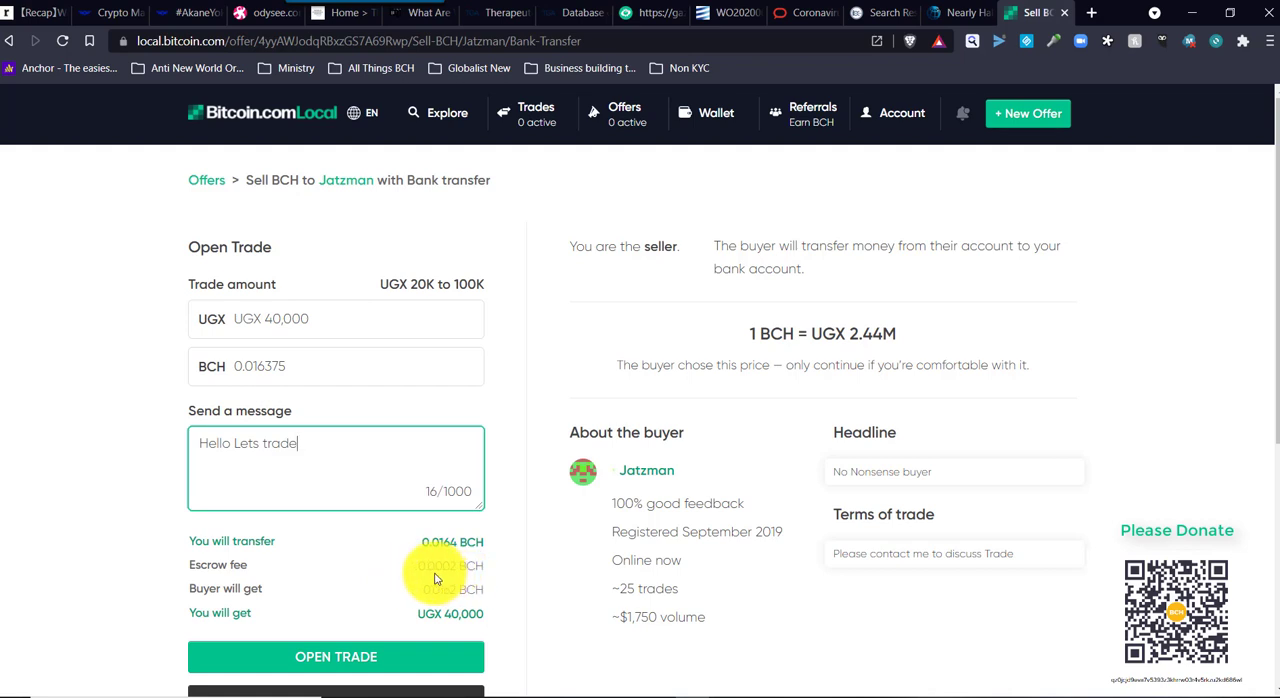
{"action": "mouse_move", "coordinate": [280, 600]}
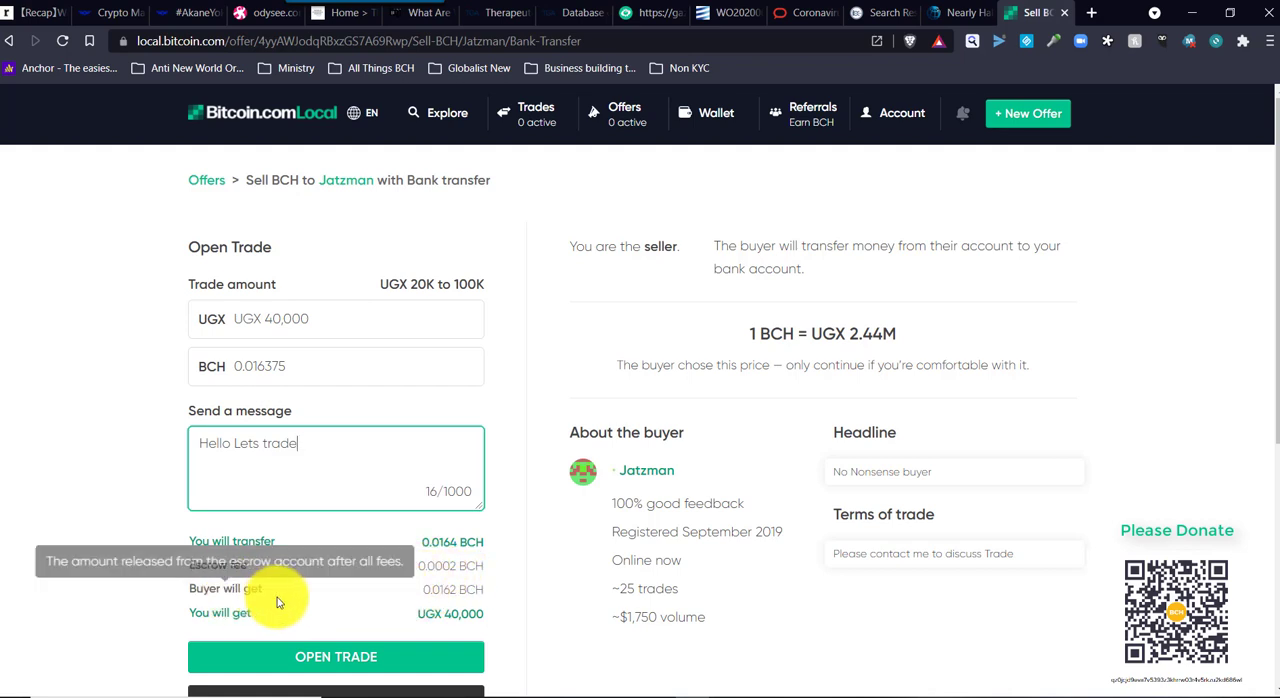
{"action": "mouse_move", "coordinate": [434, 600]}
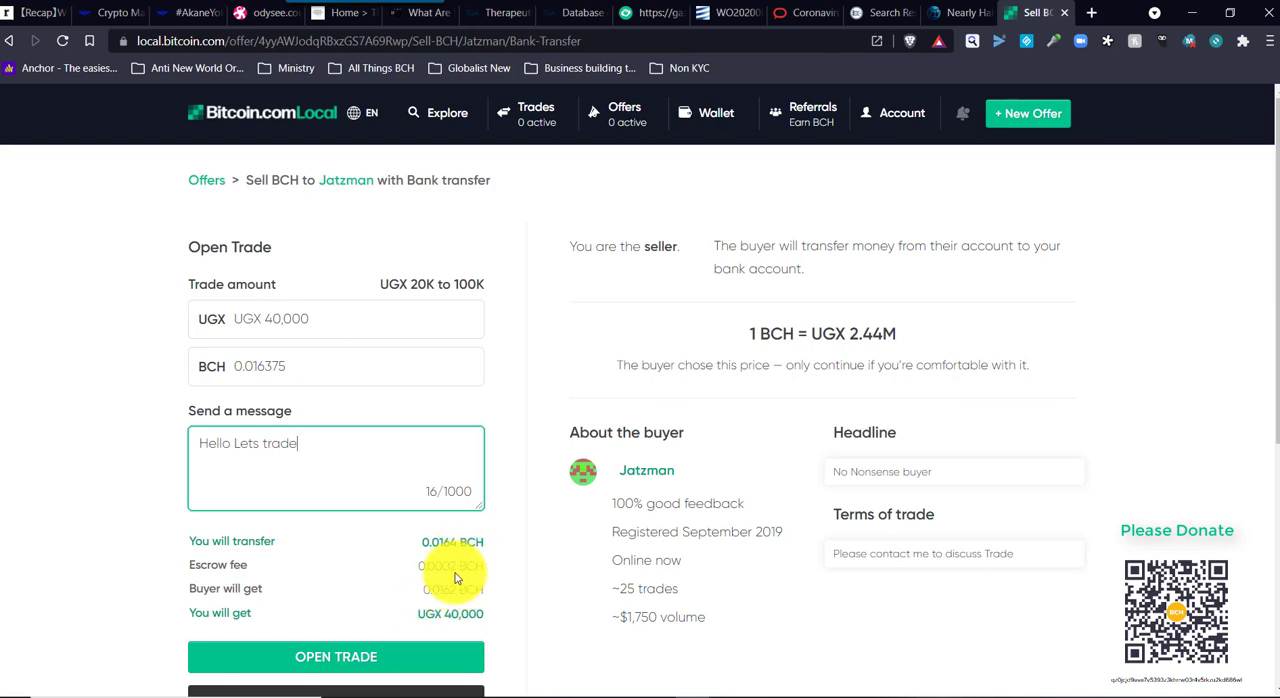
{"action": "mouse_move", "coordinate": [462, 580]}
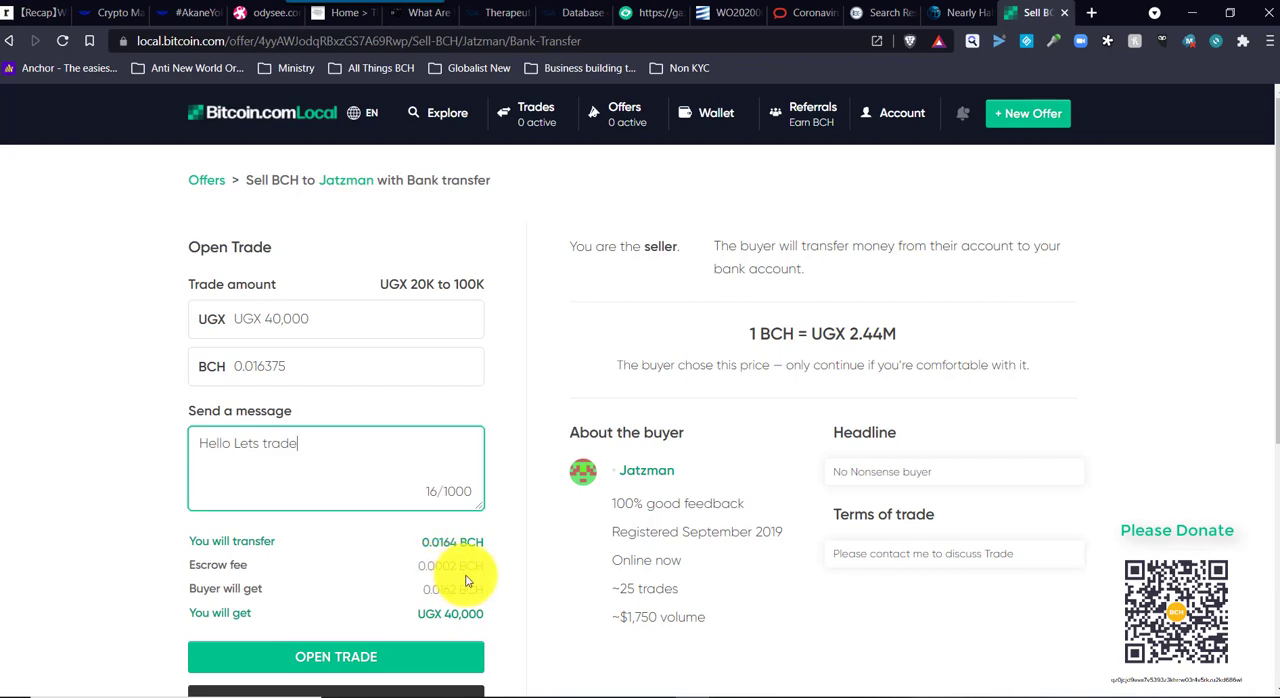
{"action": "scroll", "scroll_direction": "down", "scroll_amount": 3}
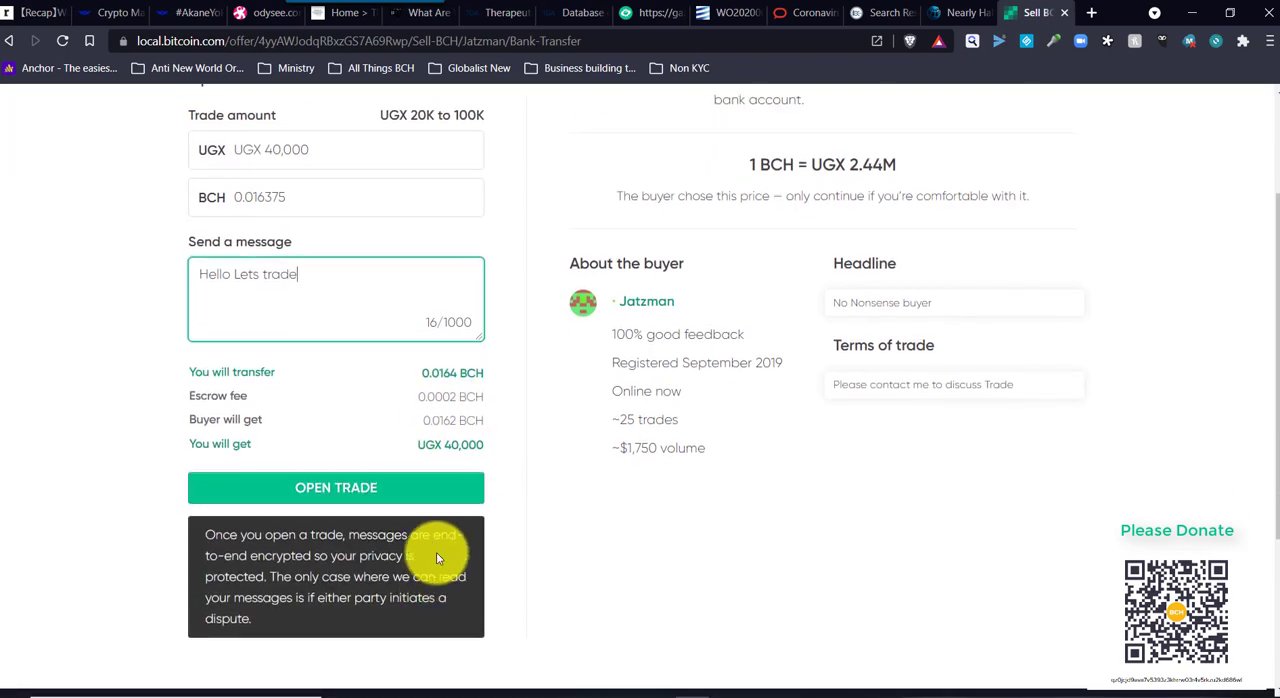
{"action": "left_click", "coordinate": [336, 488]}
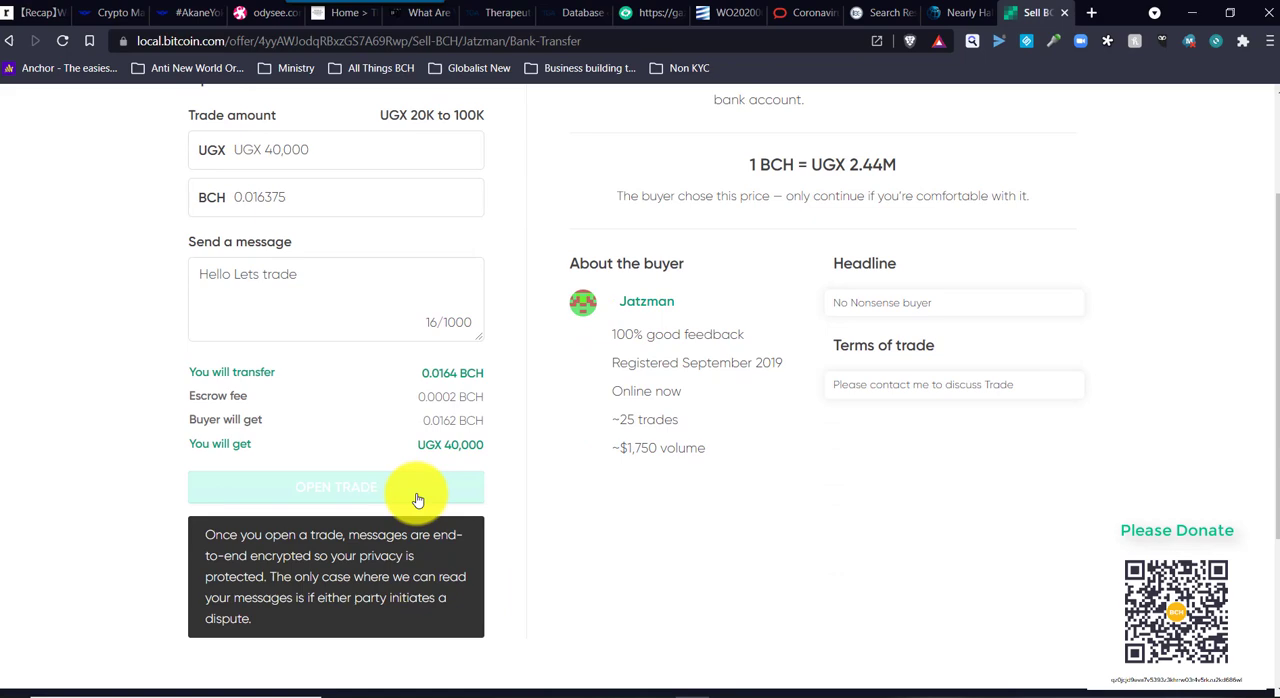
{"action": "left_click", "coordinate": [336, 488]}
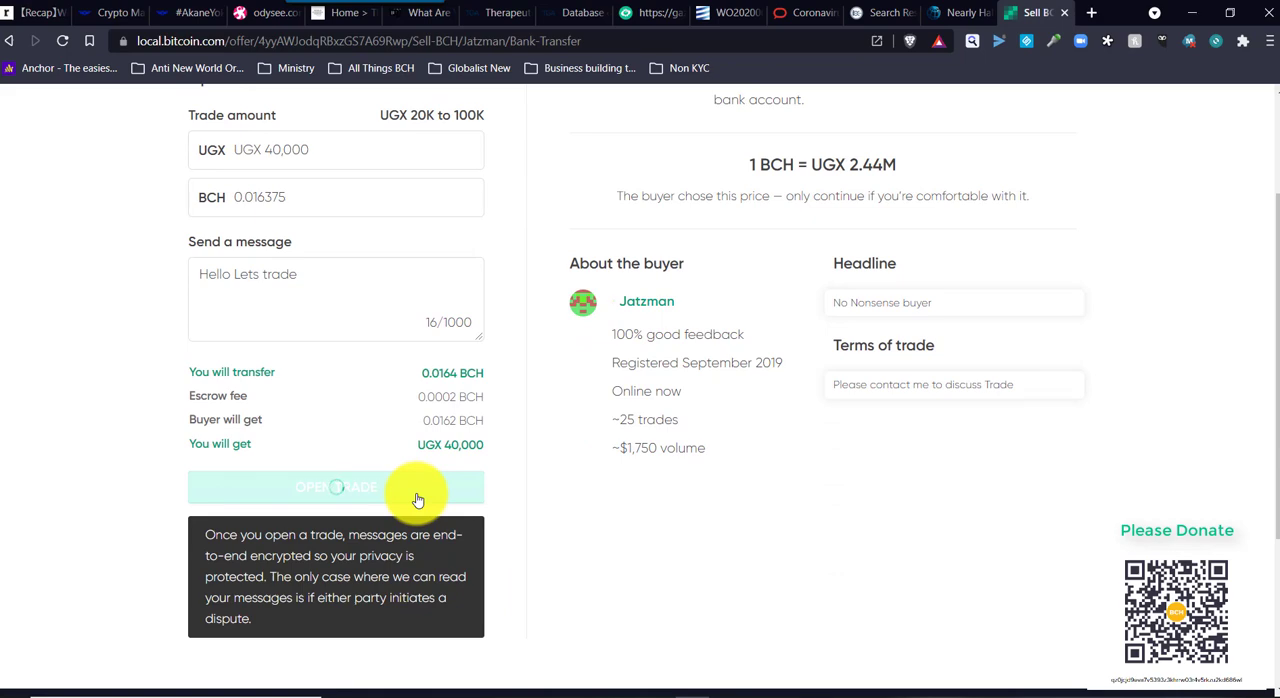
{"action": "left_click", "coordinate": [336, 488]}
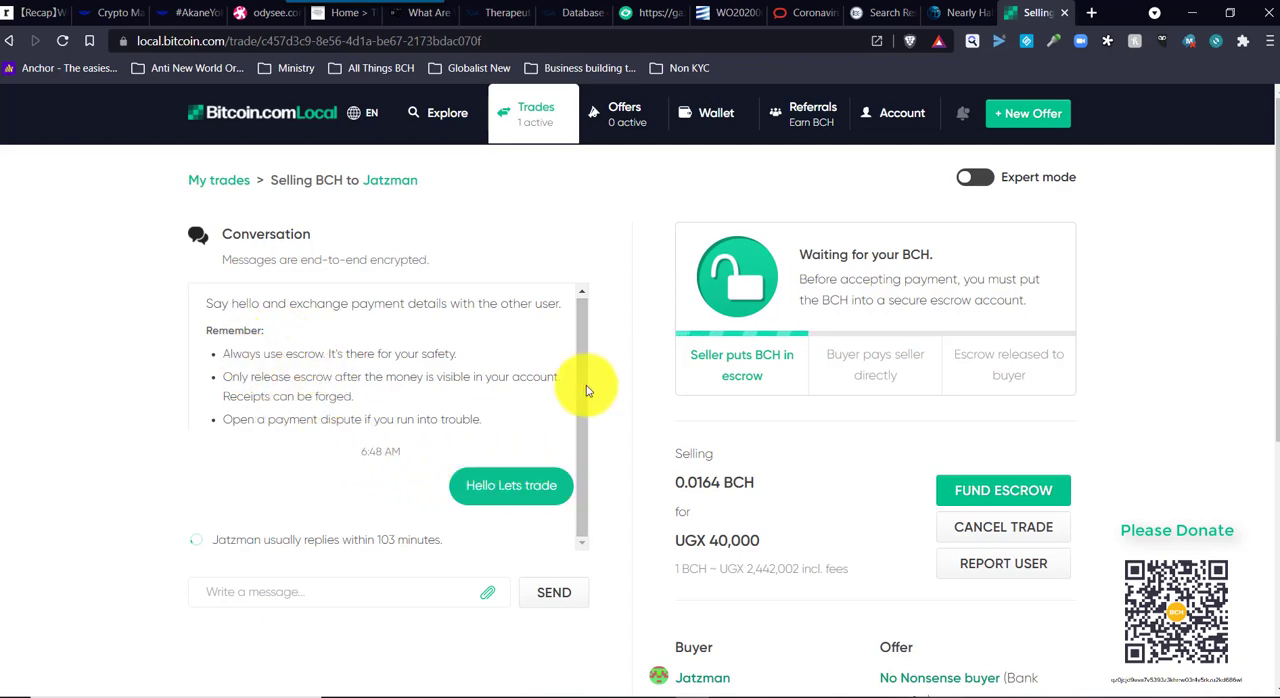
{"action": "mouse_move", "coordinate": [540, 442]}
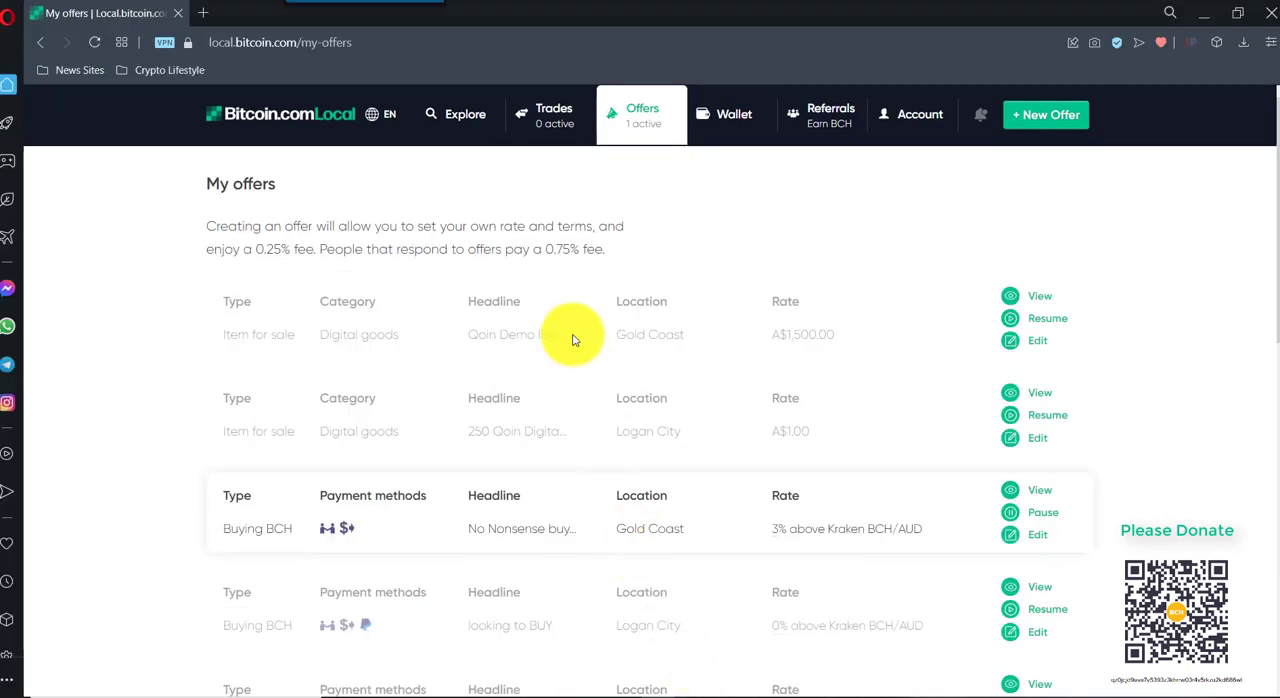
{"action": "mouse_move", "coordinate": [1044, 114]}
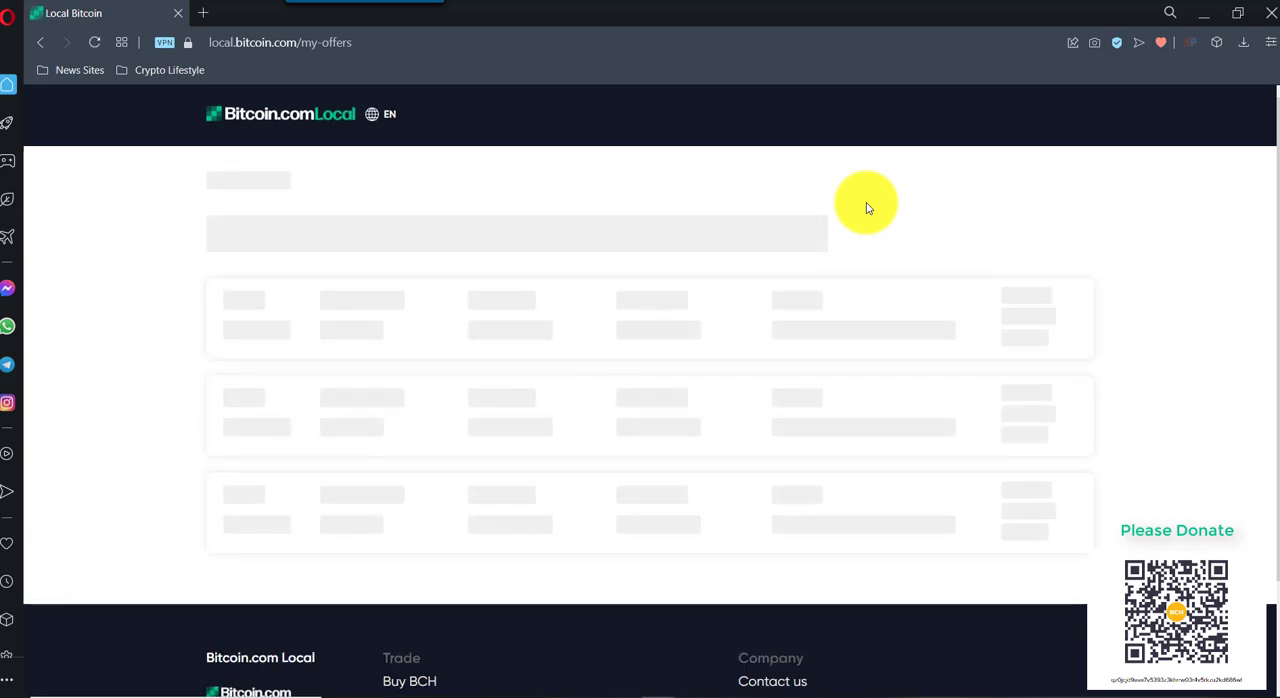
{"action": "mouse_move", "coordinate": [730, 200]}
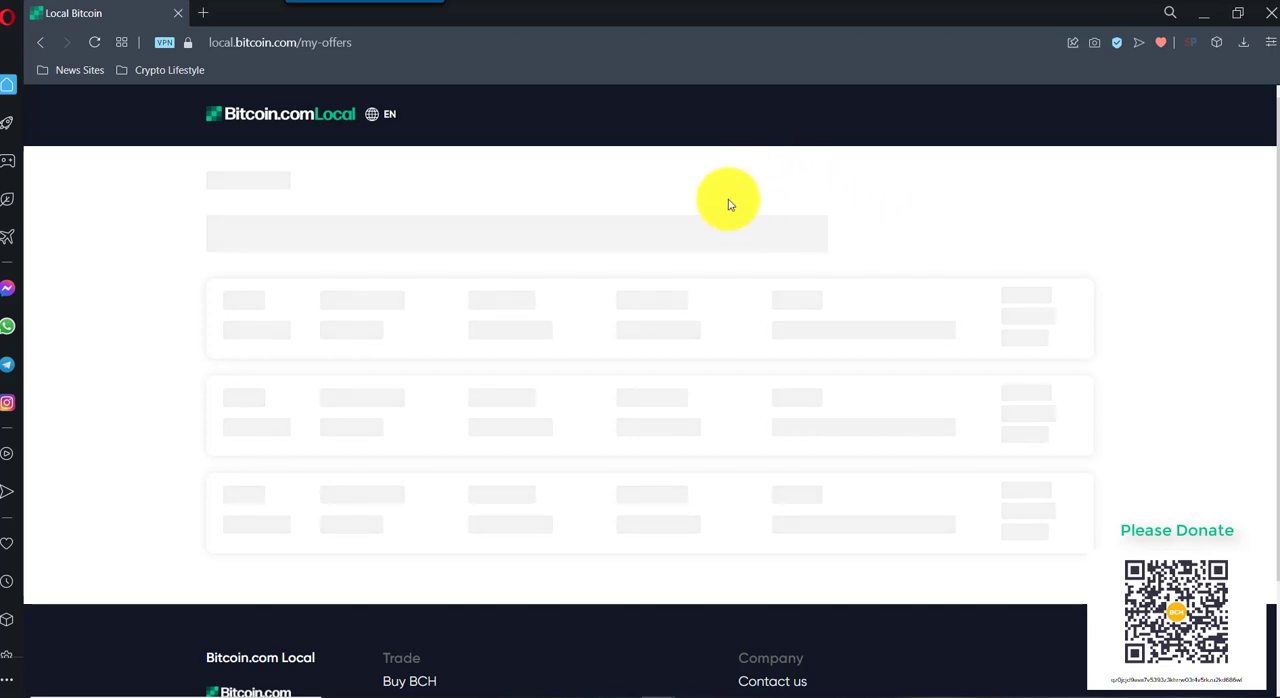
{"action": "mouse_move", "coordinate": [730, 222]}
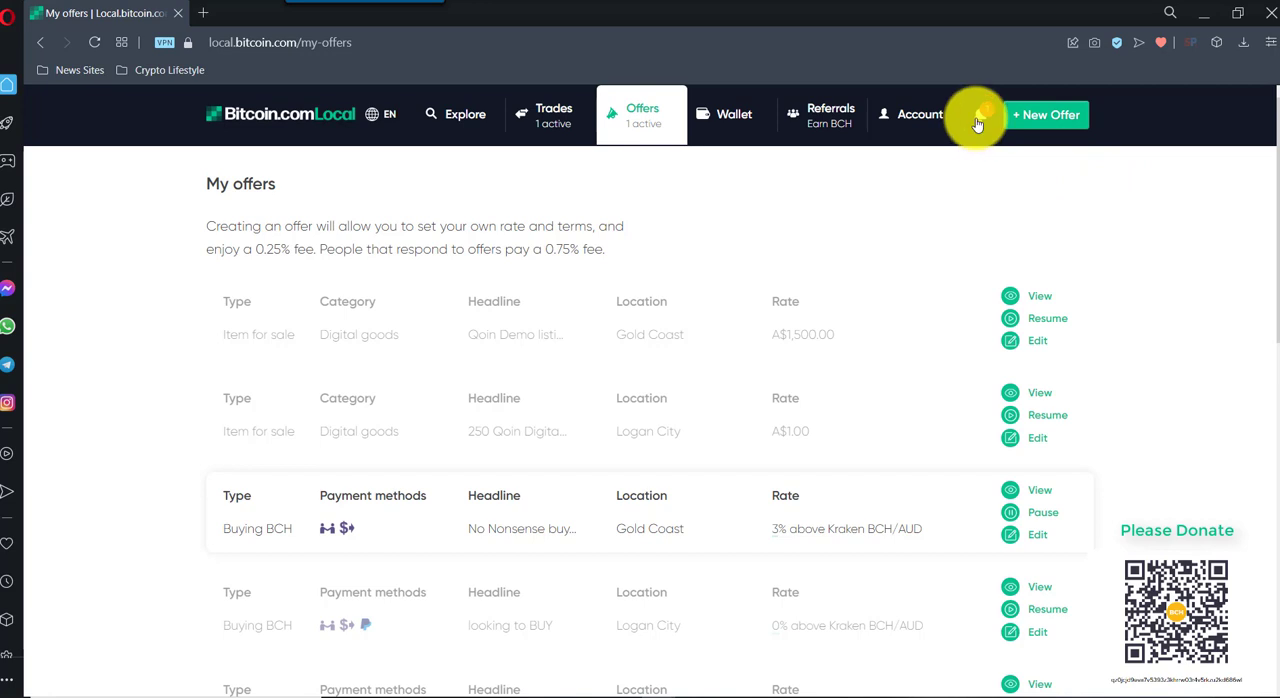
- View the buyer's notifications showing Prescott's UGX 40,000 trade
{"action": "left_click", "coordinate": [980, 114]}
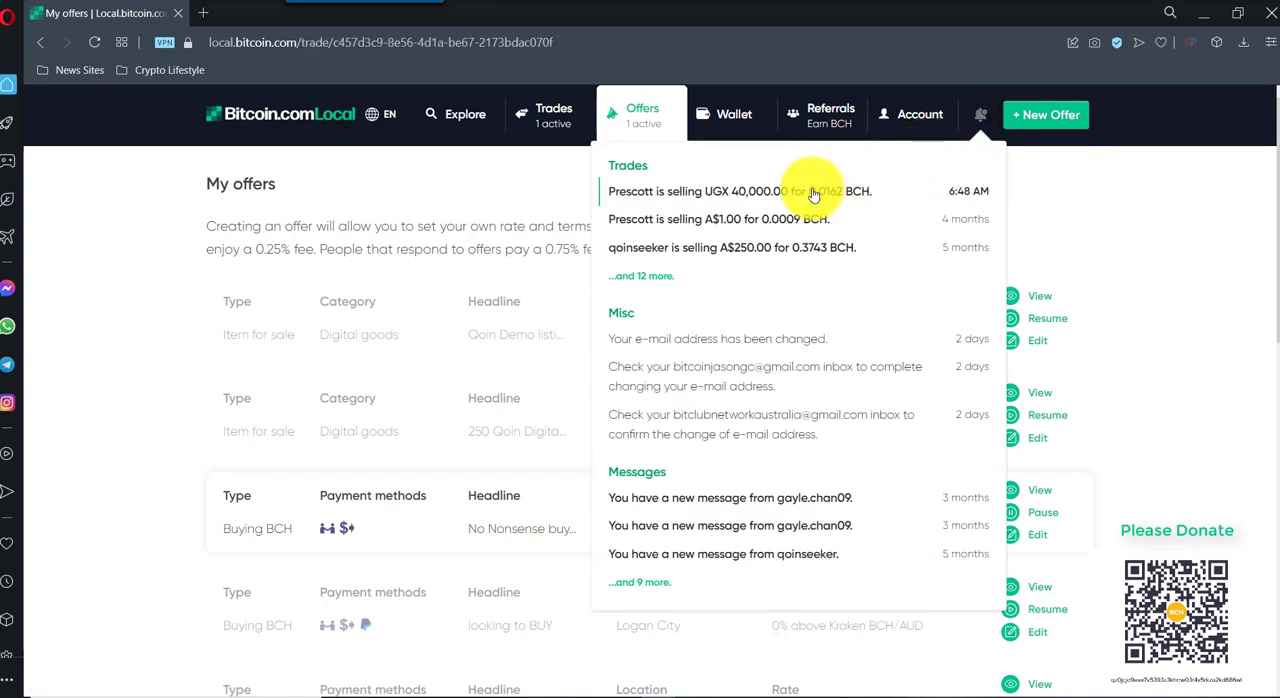
- Message the seller on the UGX 40,000 trade offering direct deposit and asking them to fund escrow
{"action": "left_click", "coordinate": [554, 114]}
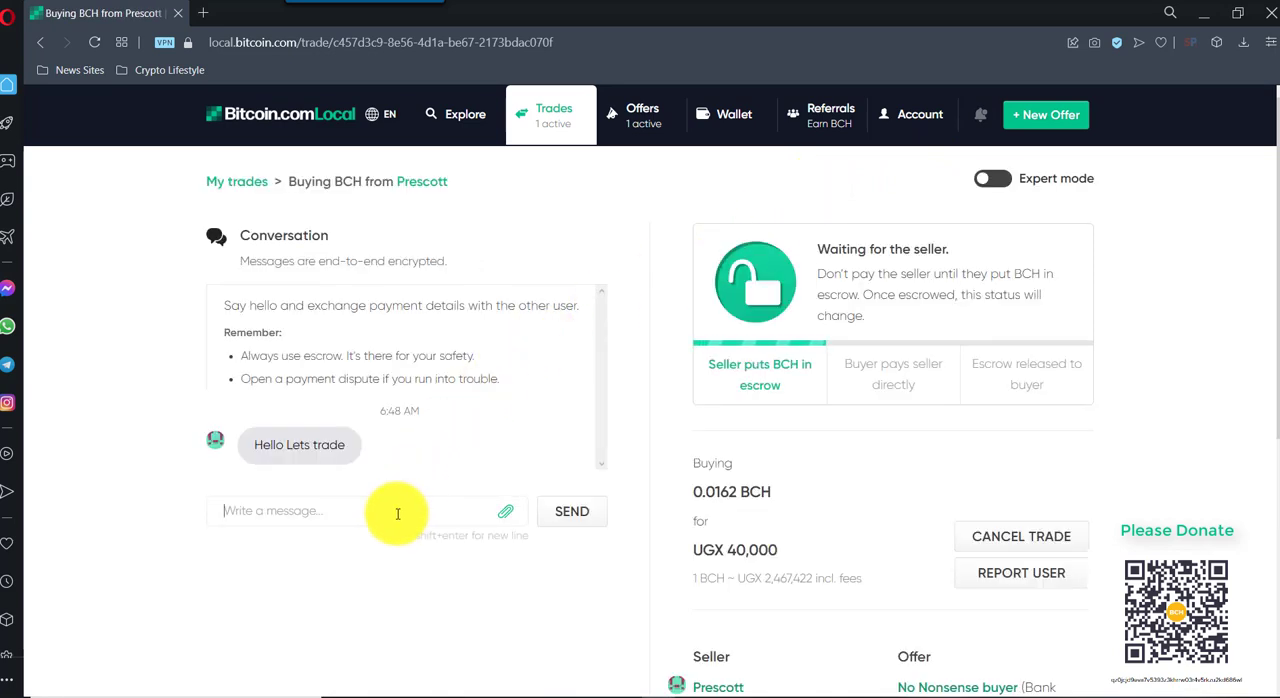
{"action": "type", "text": "direct deposit i can do, please fund escrow"}
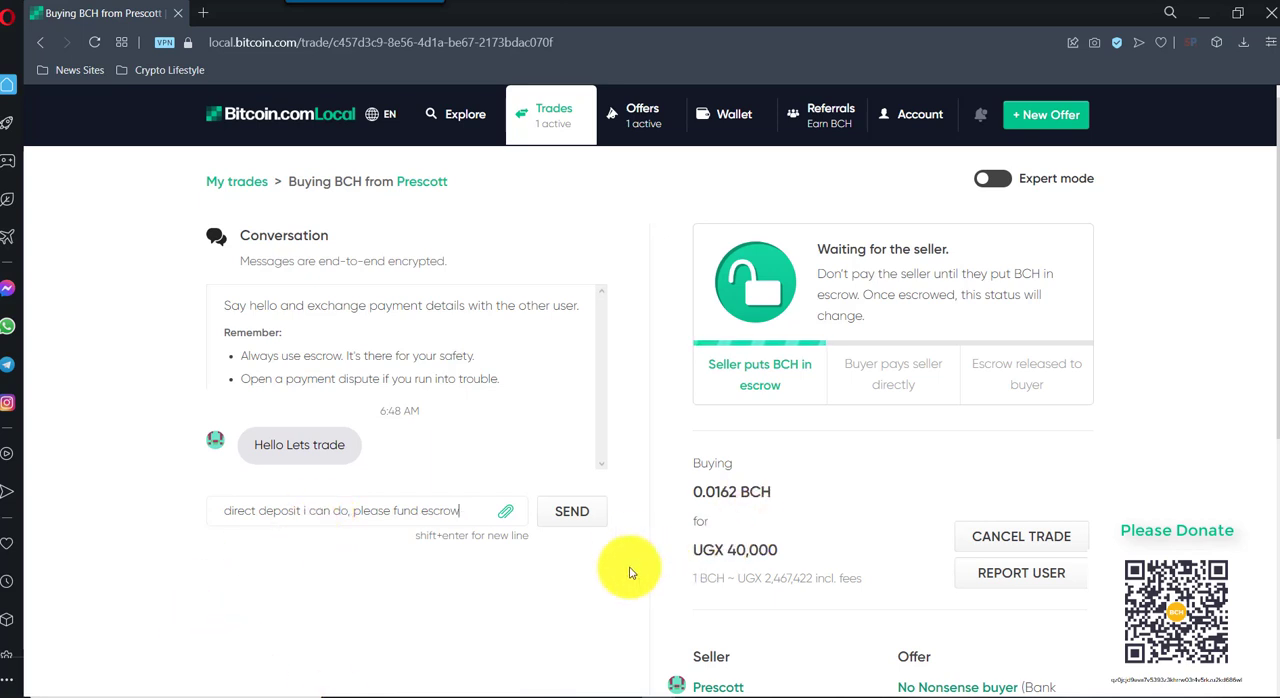
{"action": "left_click", "coordinate": [572, 512]}
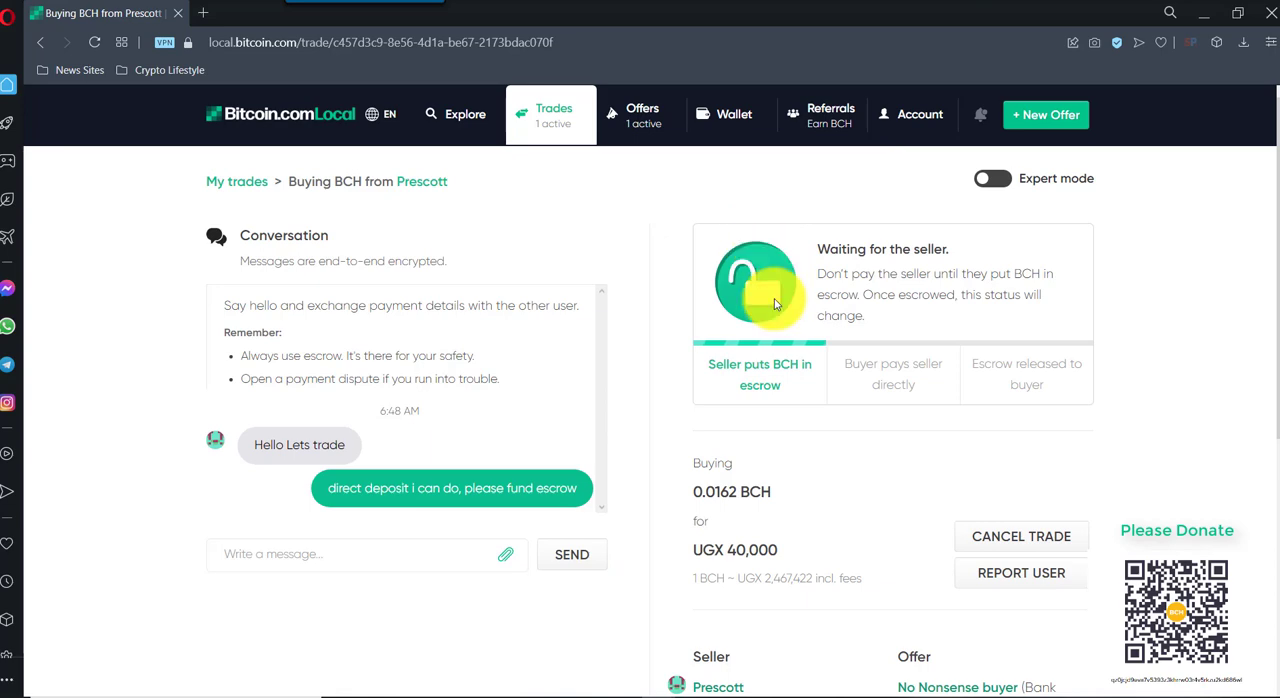
{"action": "mouse_move", "coordinate": [844, 206]}
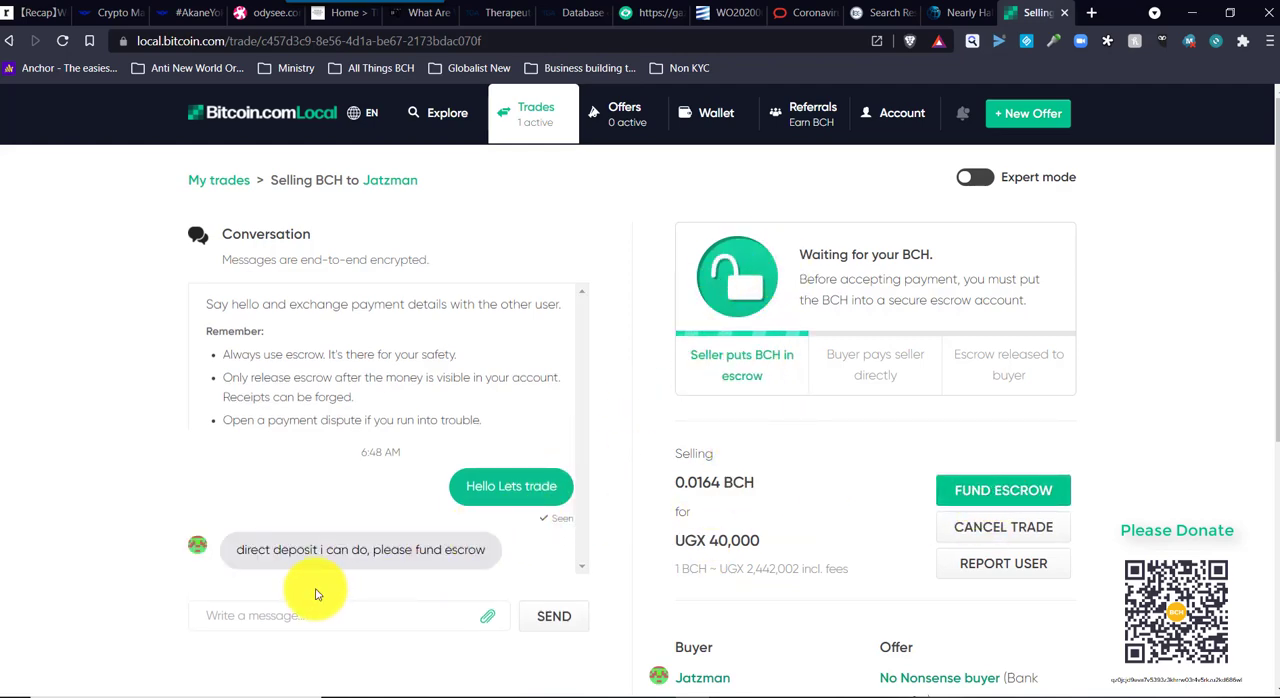
- Reply 'okay funding escrow now' to the buyer and start funding the 0.0164 BCH escrow
{"action": "left_click", "coordinate": [340, 616]}
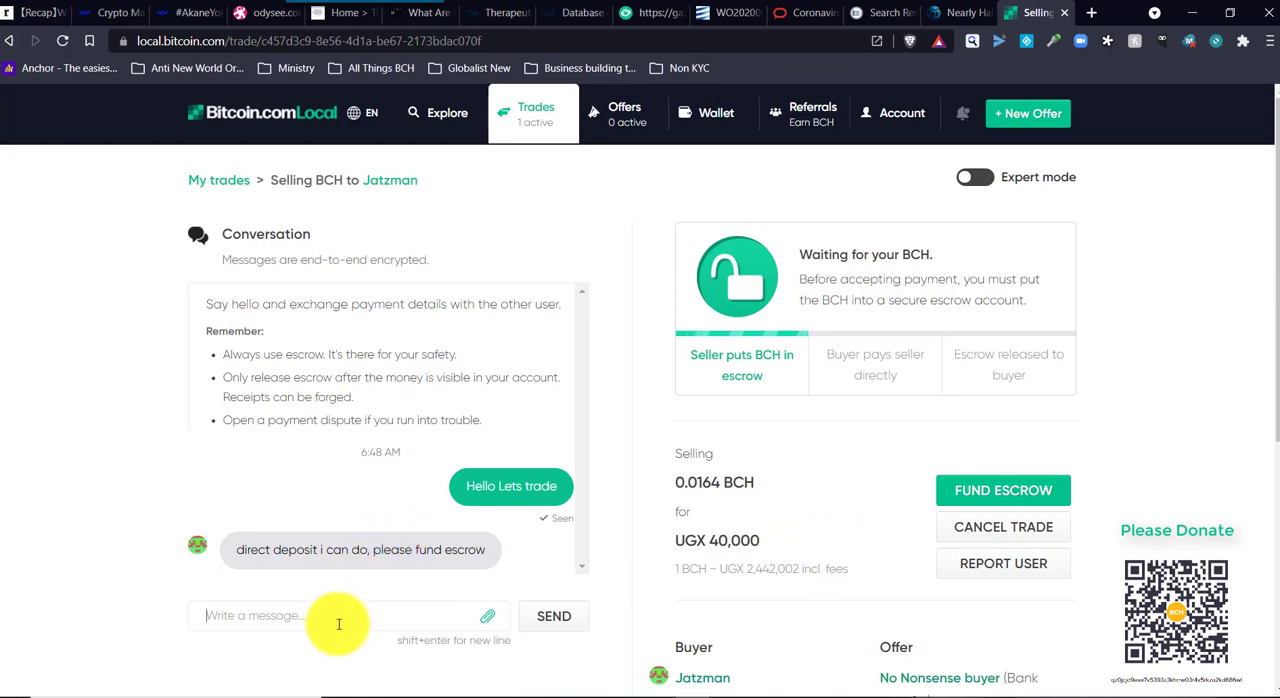
{"action": "type", "text": "oka"}
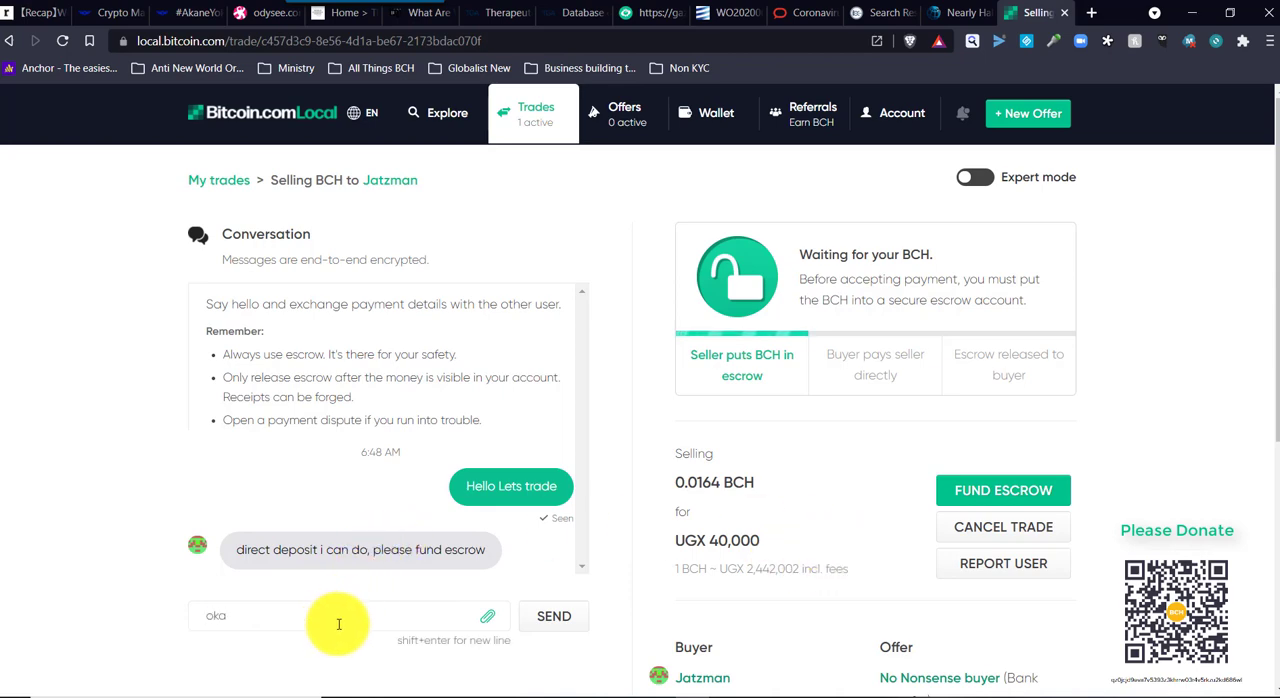
{"action": "type", "text": "y"}
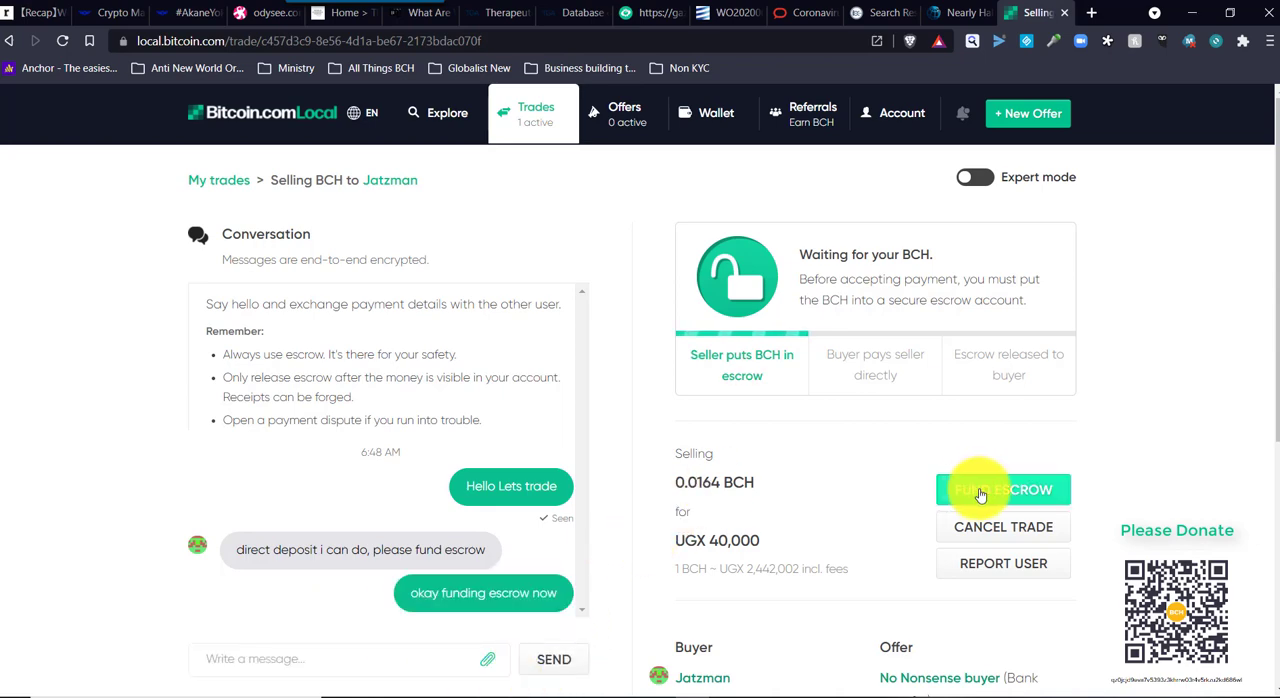
{"action": "left_click", "coordinate": [1004, 490]}
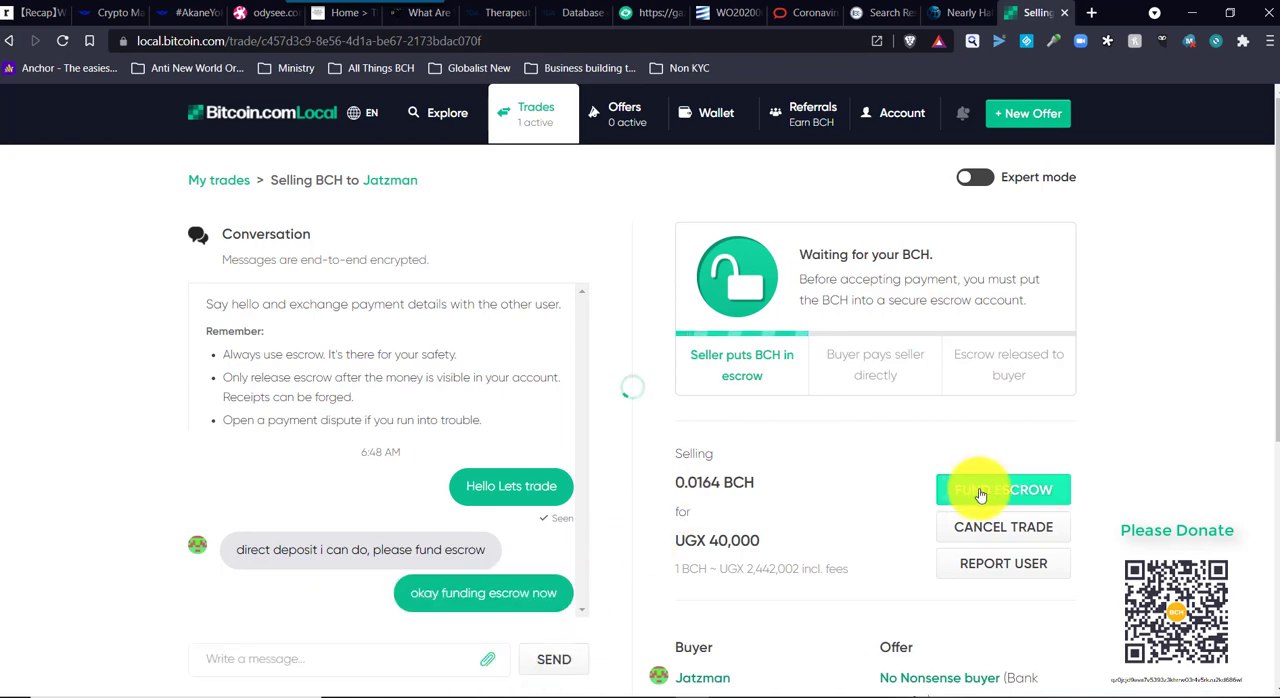
{"action": "left_click", "coordinate": [1002, 490]}
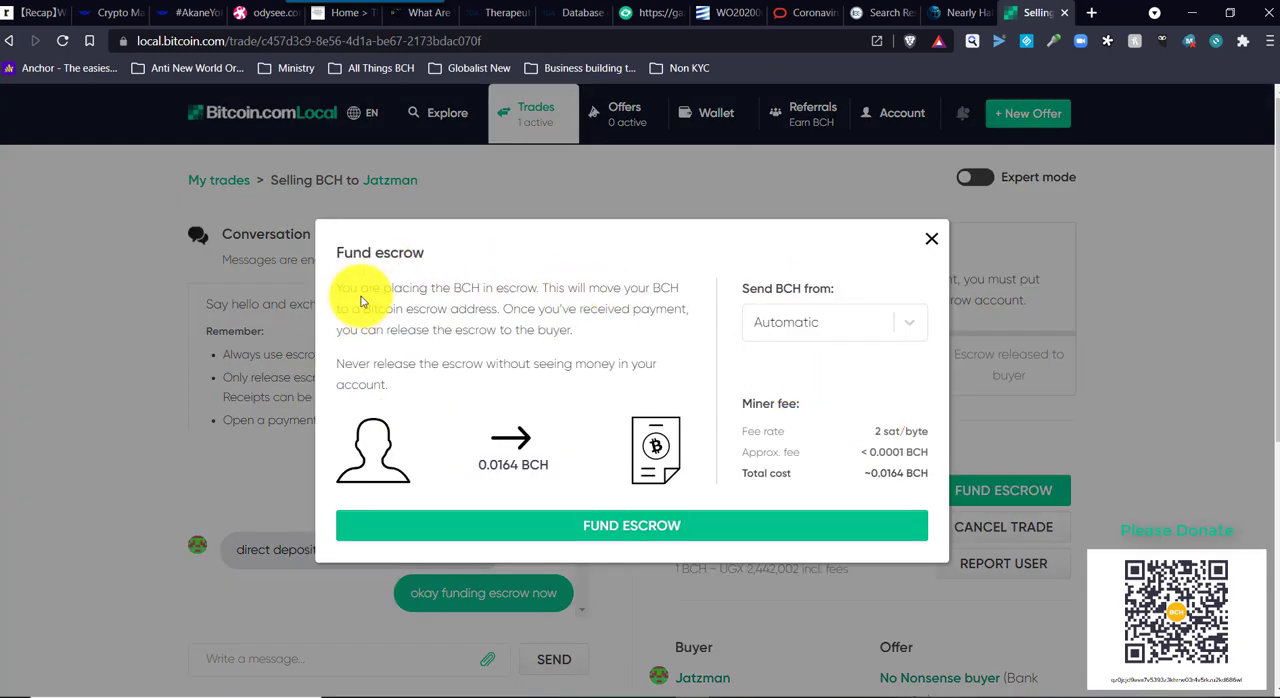
{"action": "mouse_move", "coordinate": [536, 304]}
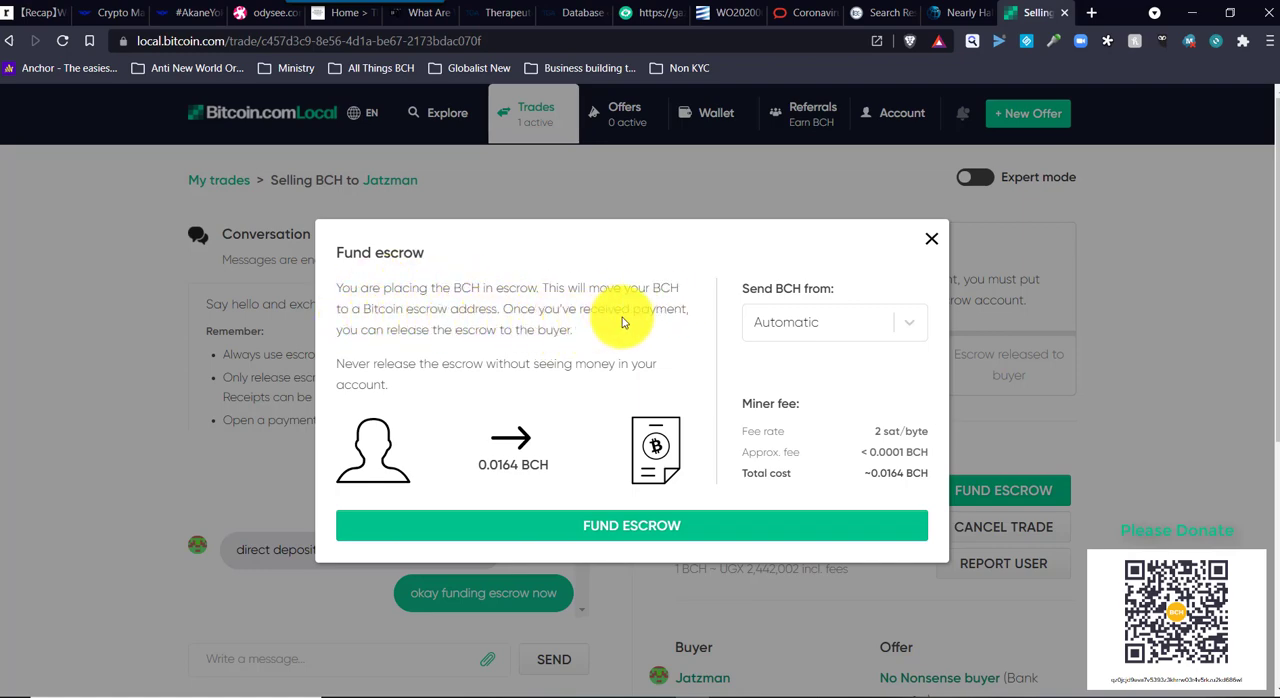
{"action": "mouse_move", "coordinate": [480, 340]}
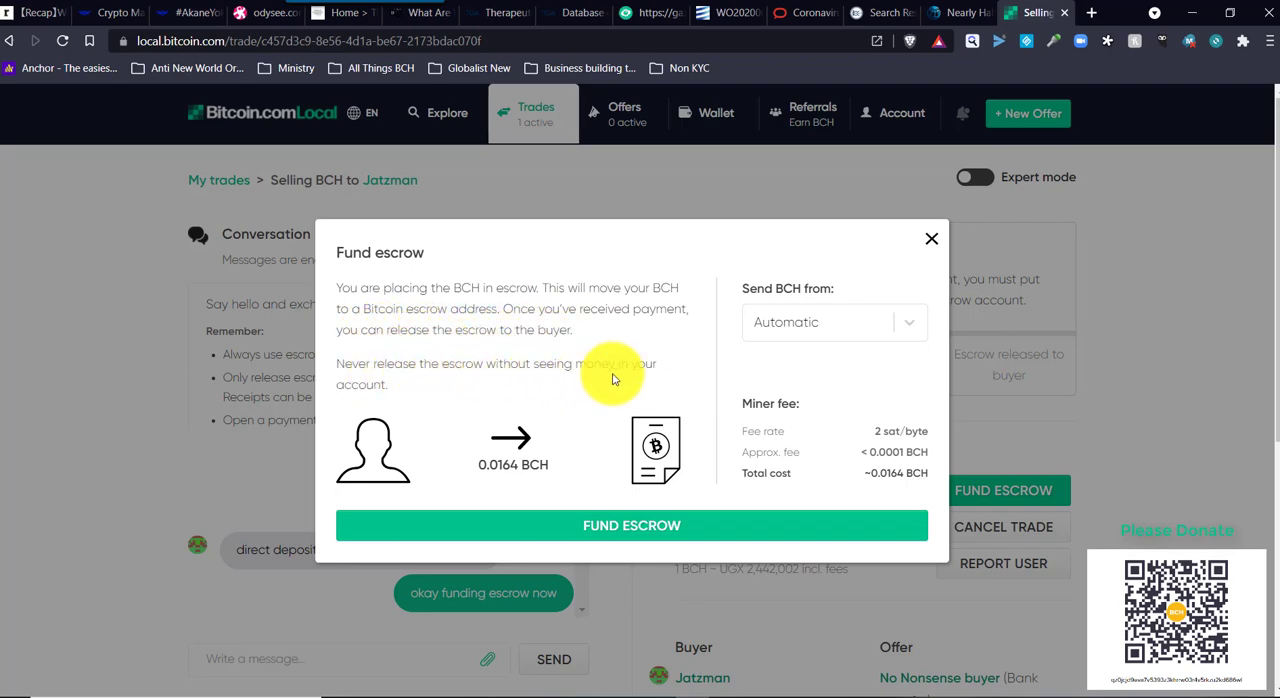
{"action": "mouse_move", "coordinate": [858, 358]}
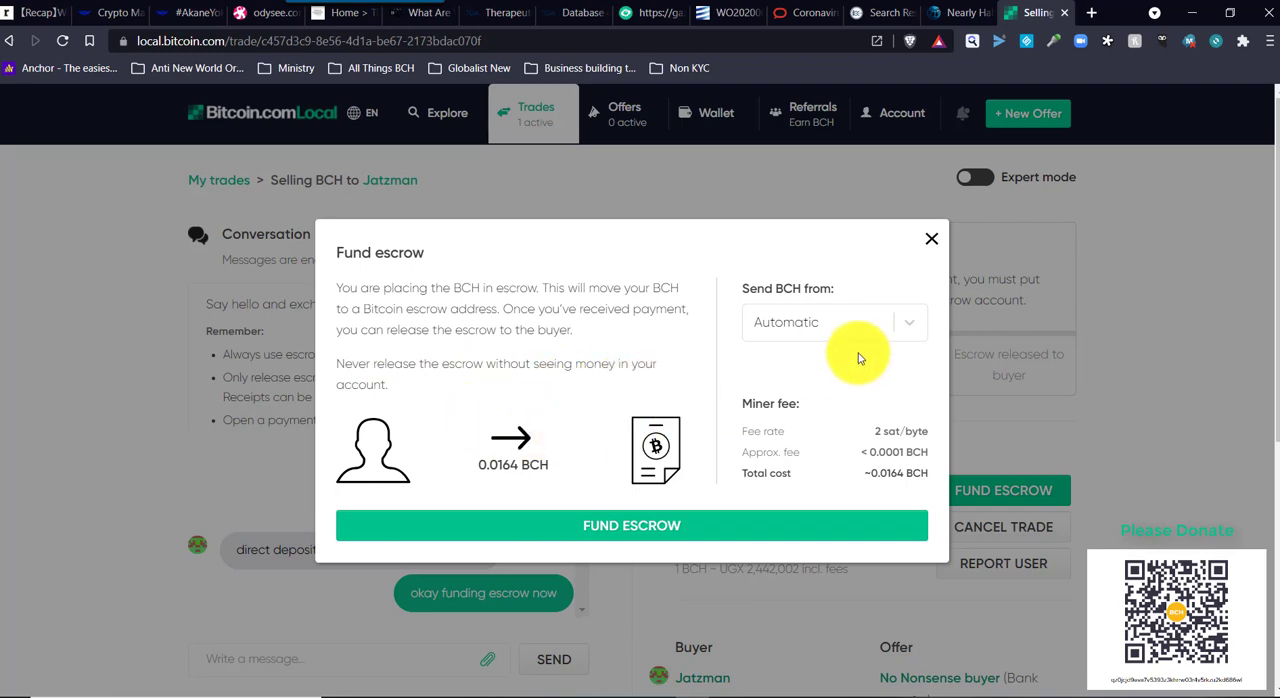
- Confirm moving the 0.0164 BCH into escrow for the sale
{"action": "left_click", "coordinate": [632, 524]}
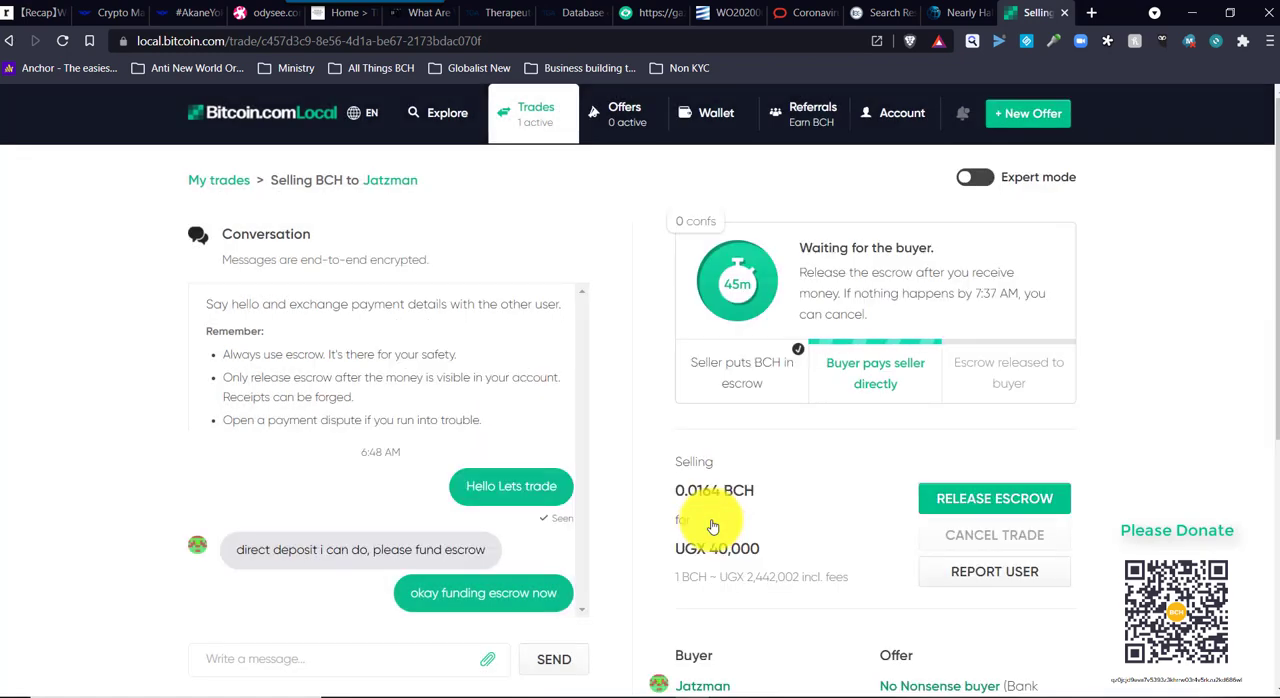
{"action": "mouse_move", "coordinate": [816, 404]}
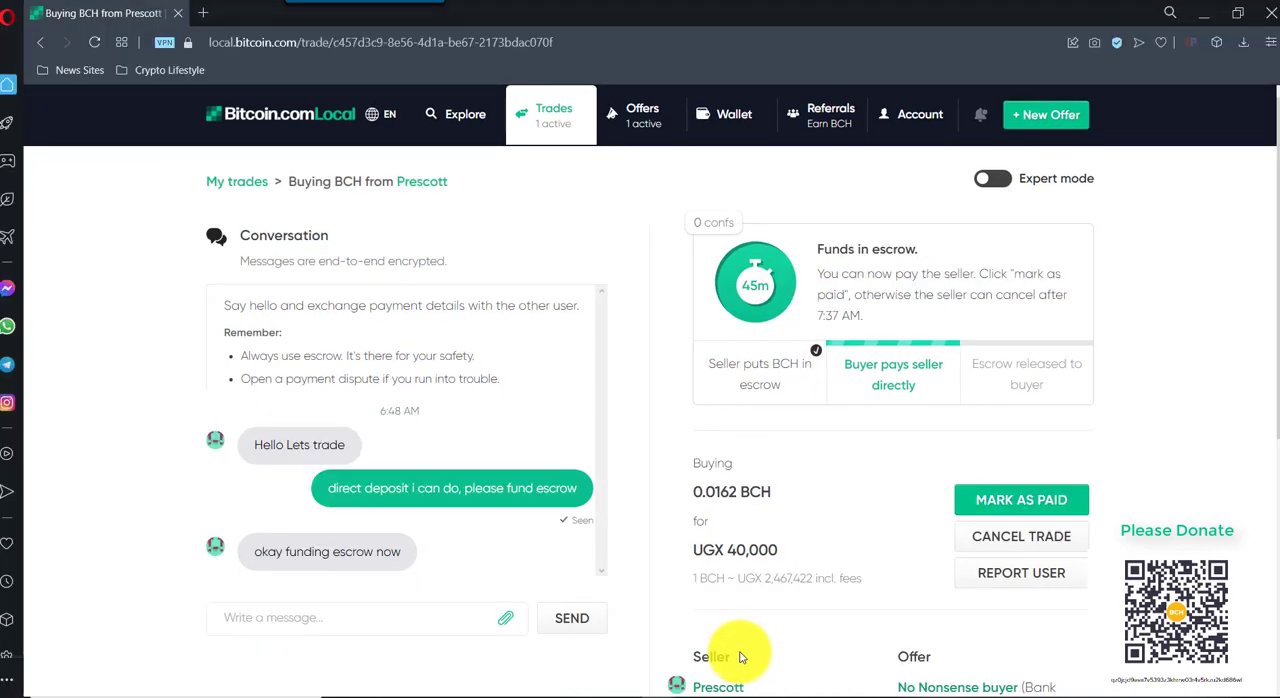
{"action": "mouse_move", "coordinate": [450, 384]}
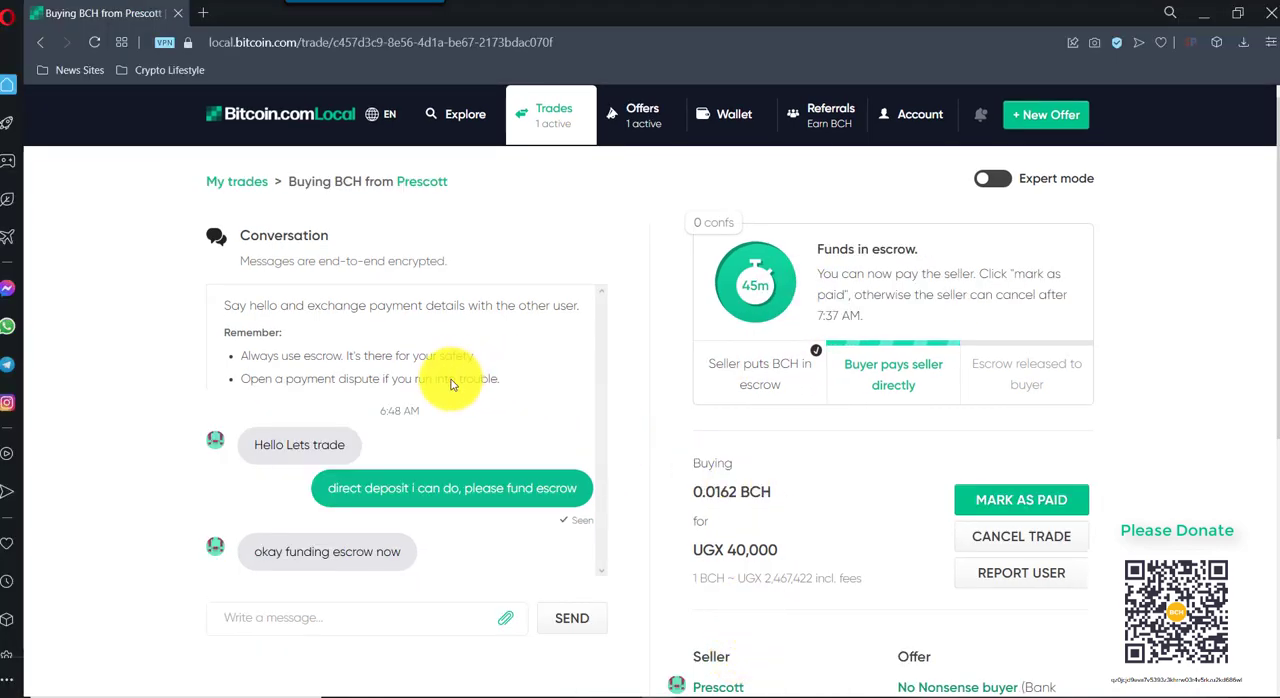
- Send Prescott a 'Paid, here proof' message confirming the payment
{"action": "scroll", "scroll_direction": "down", "scroll_amount": 3}
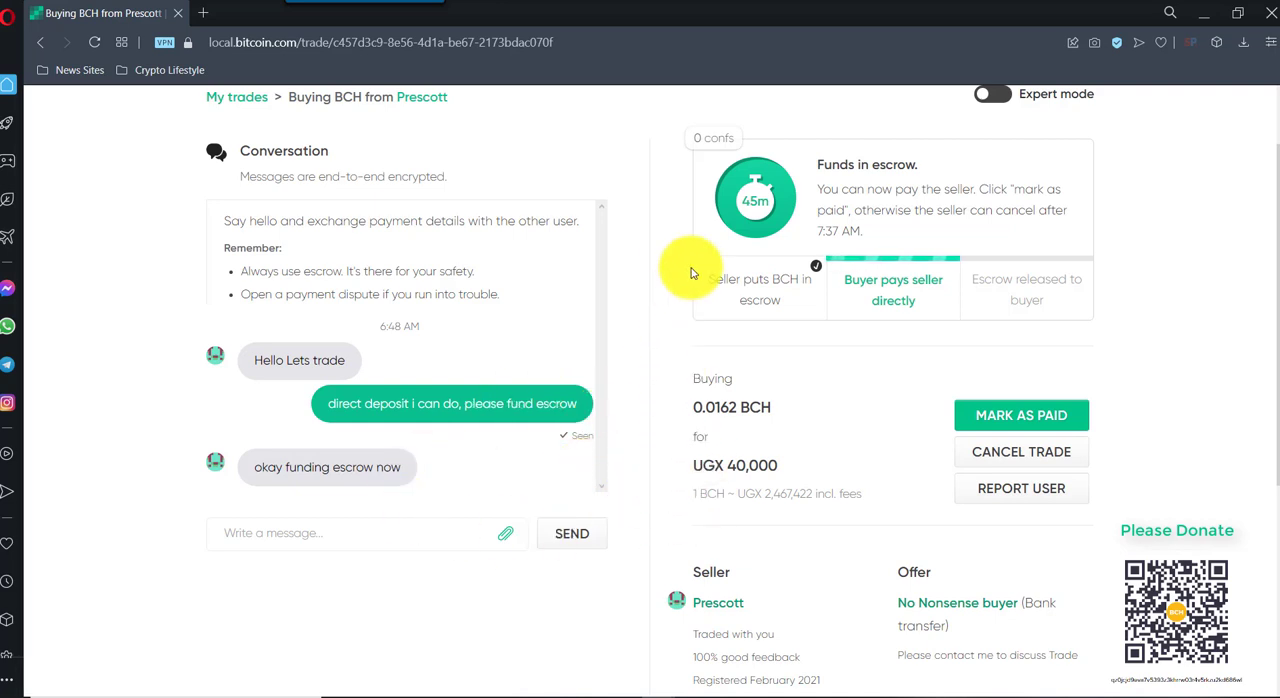
{"action": "mouse_move", "coordinate": [658, 430]}
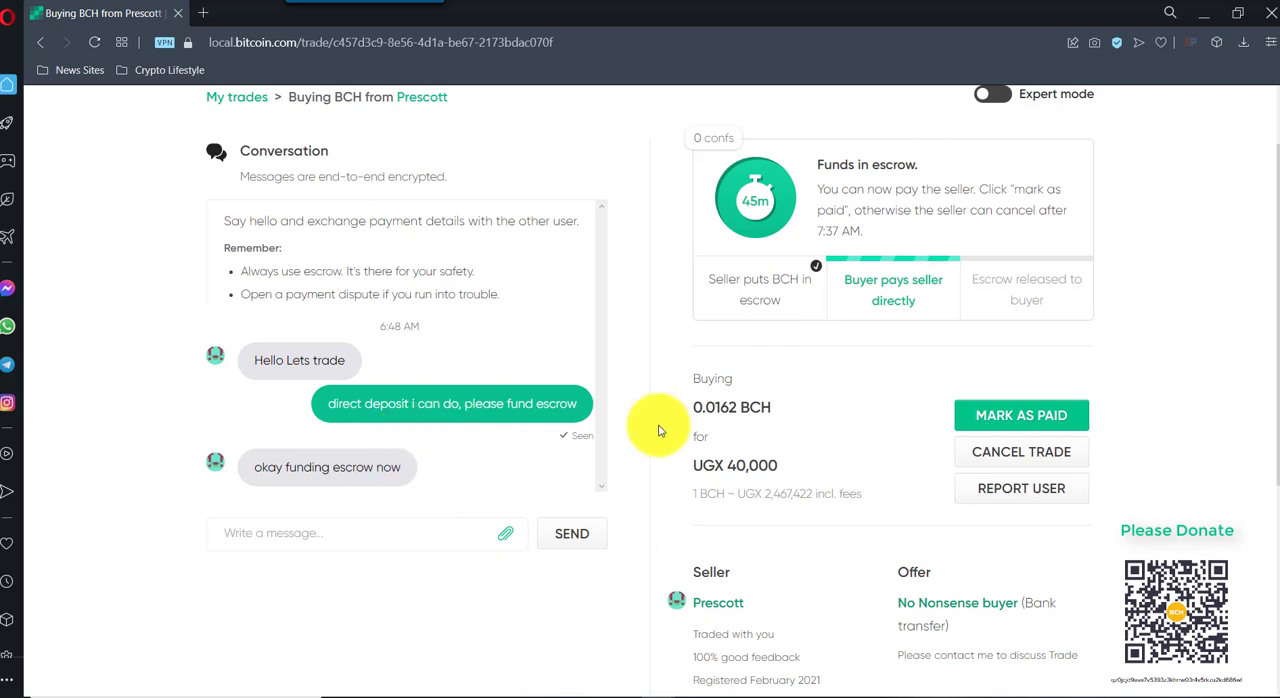
{"action": "mouse_move", "coordinate": [396, 540]}
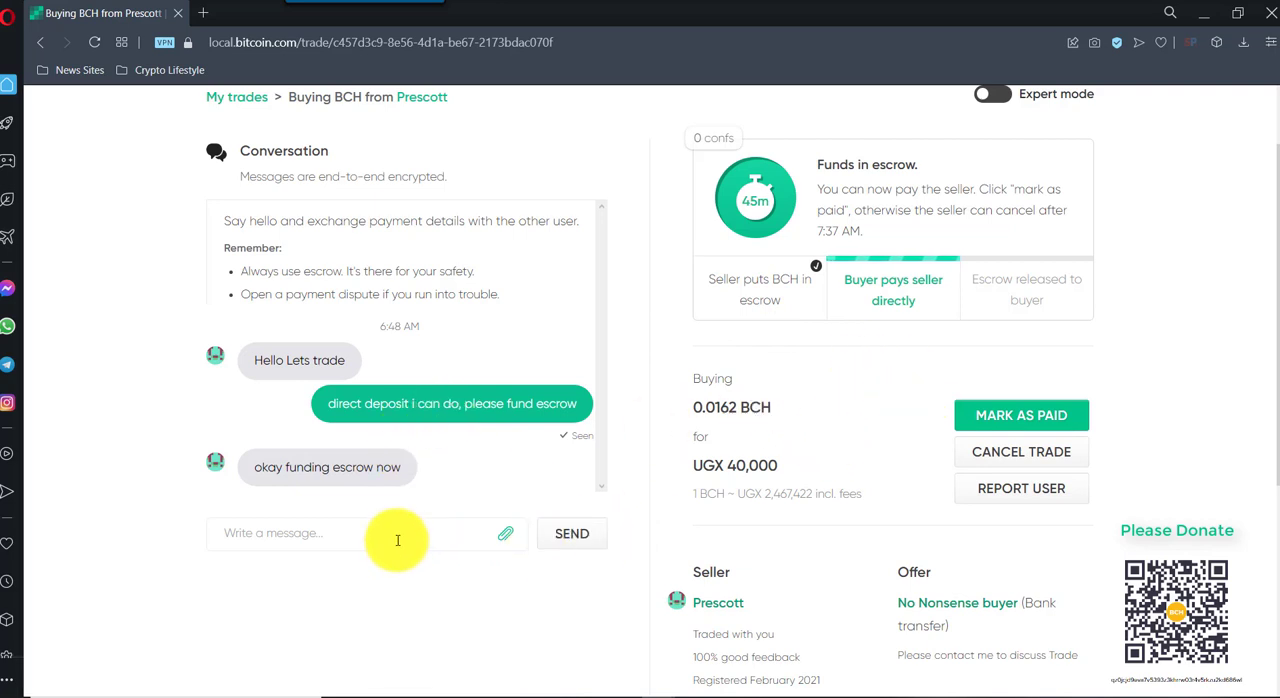
{"action": "type", "text": "Pd"}
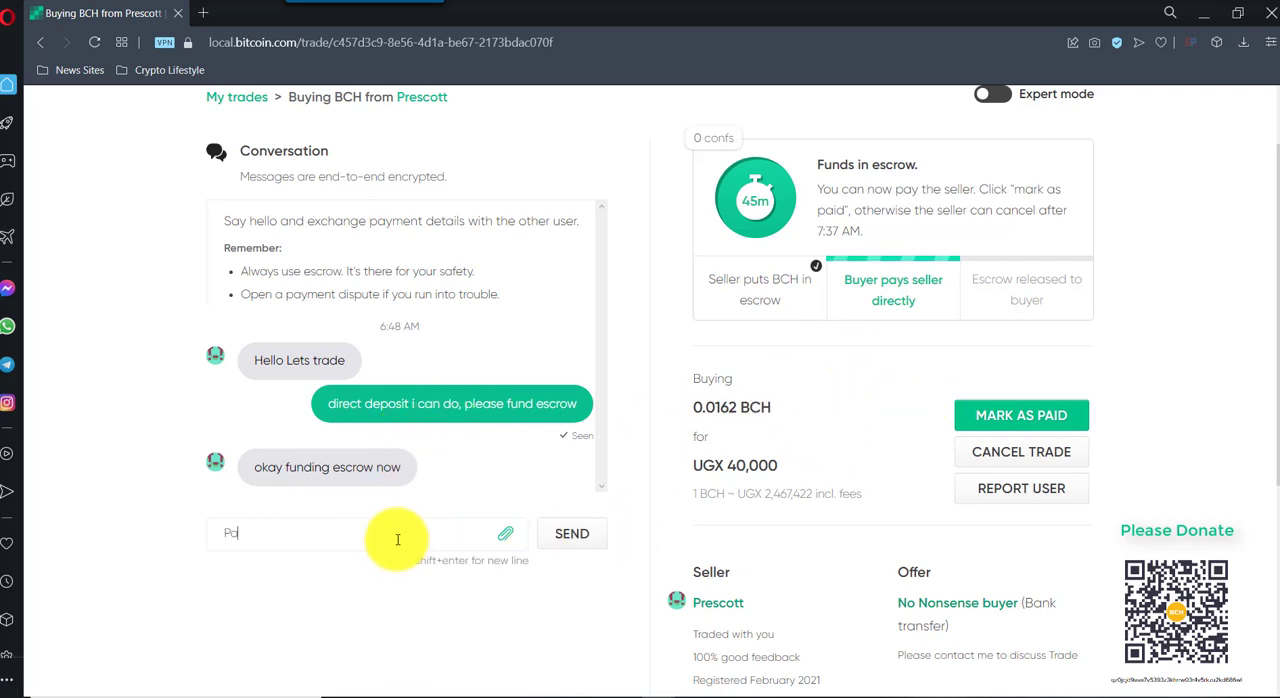
{"action": "type", "text": "Paid,"}
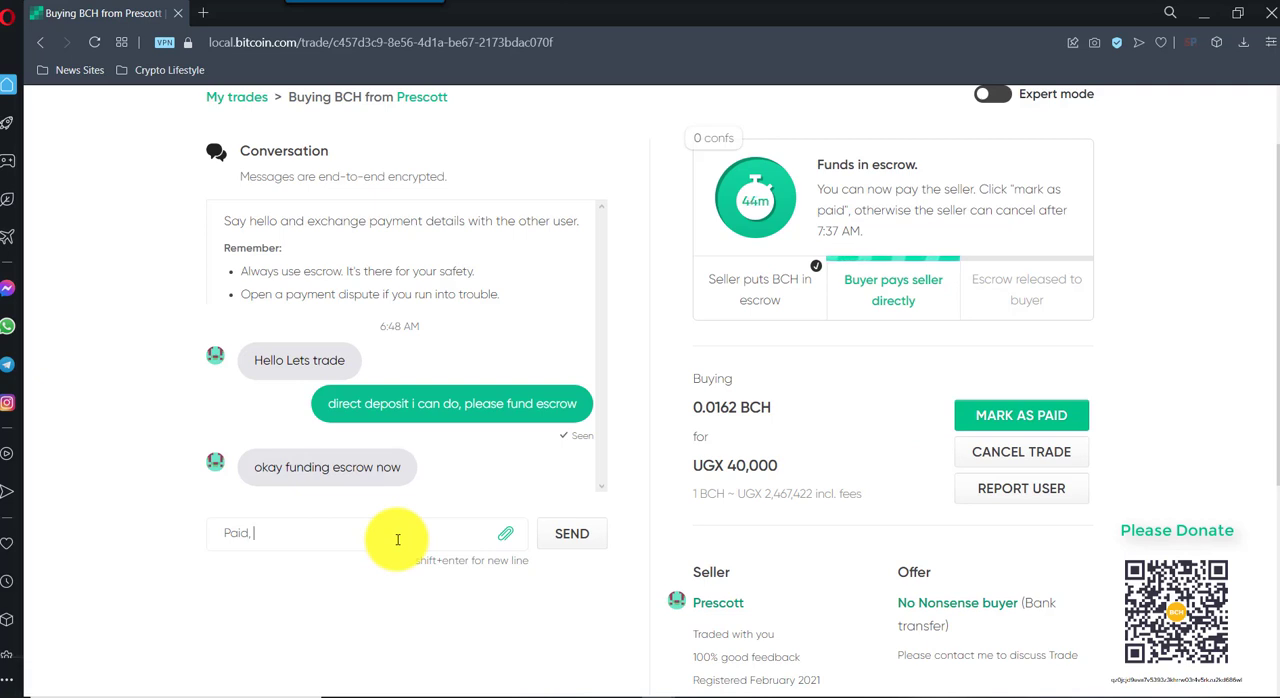
{"action": "mouse_move", "coordinate": [504, 532]}
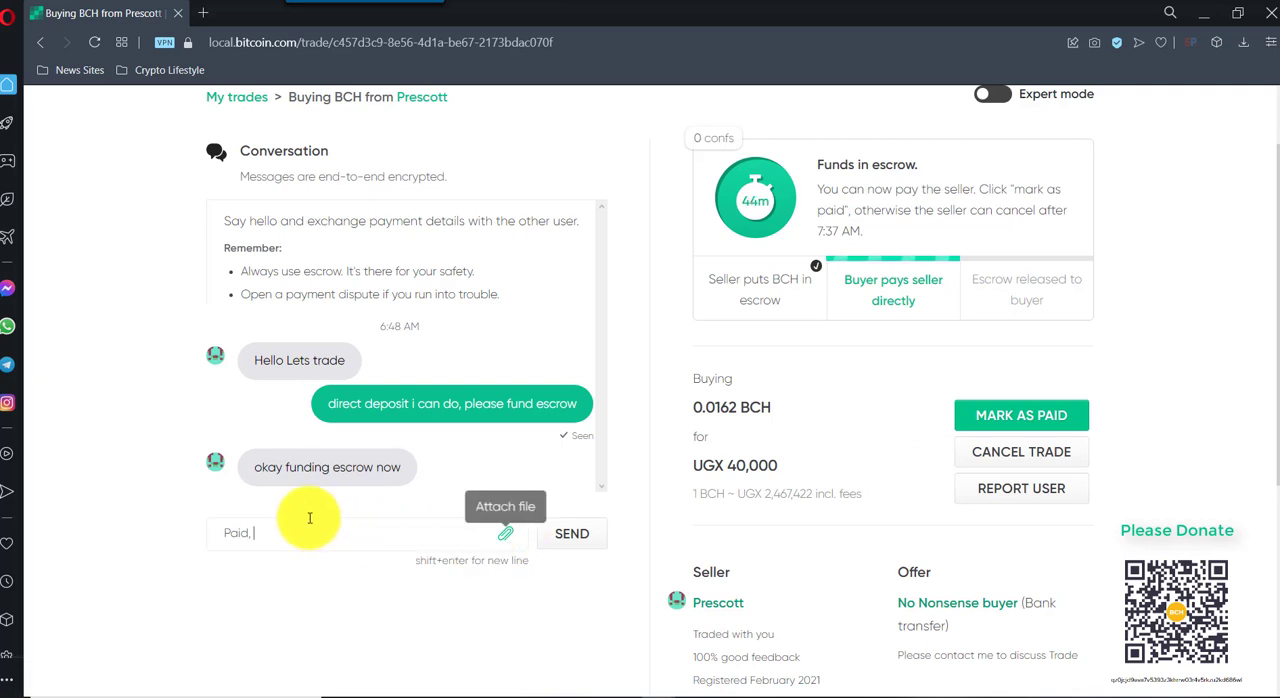
{"action": "type", "text": "here pro"}
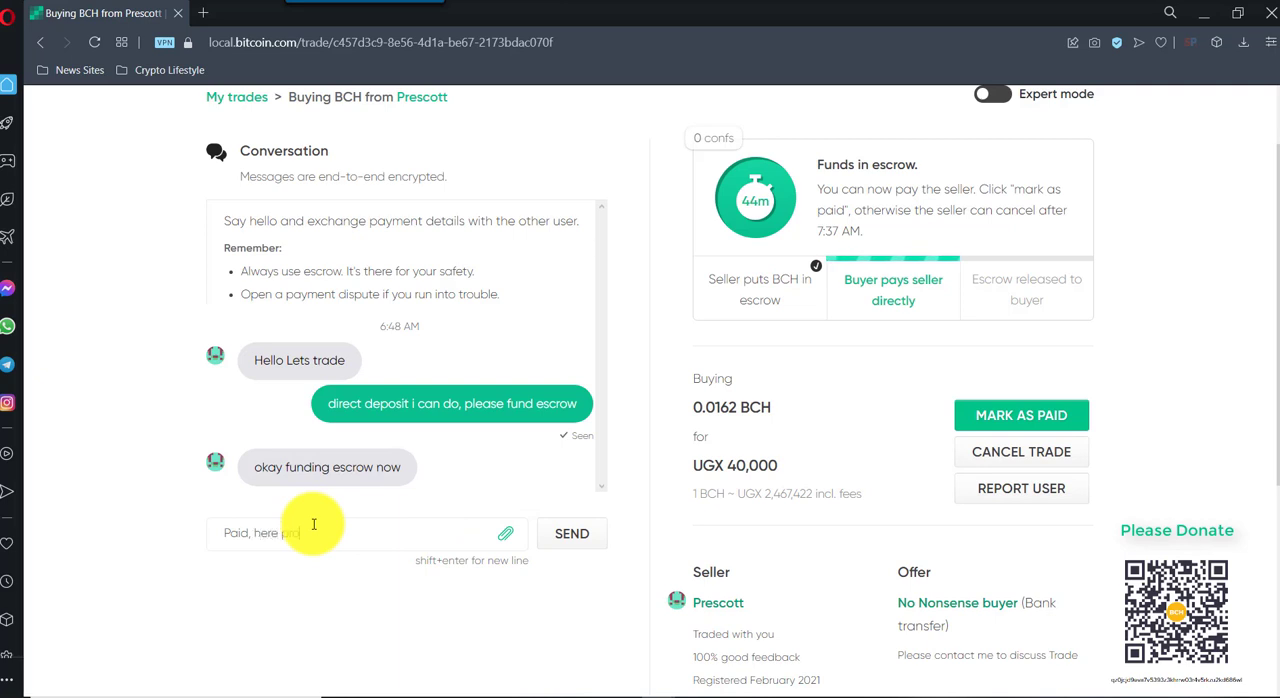
{"action": "left_click", "coordinate": [572, 532]}
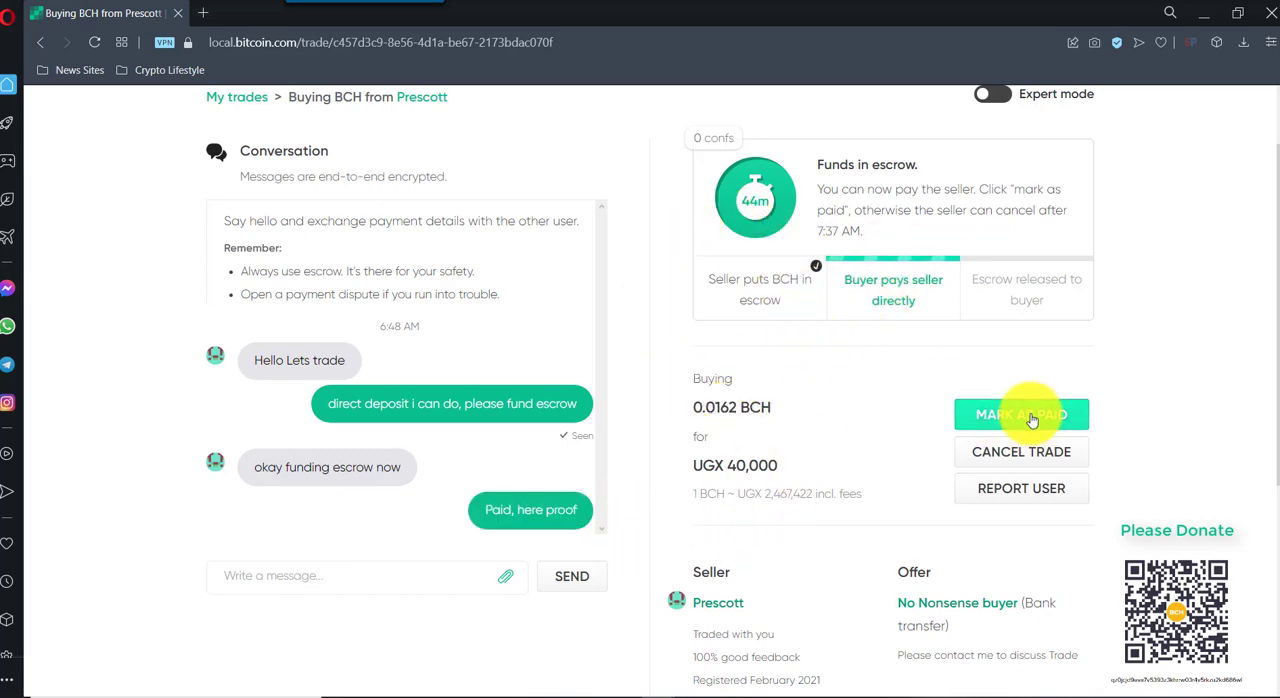
- Mark the 0.0162 BCH purchase as paid and confirm it
{"action": "left_click", "coordinate": [1020, 414]}
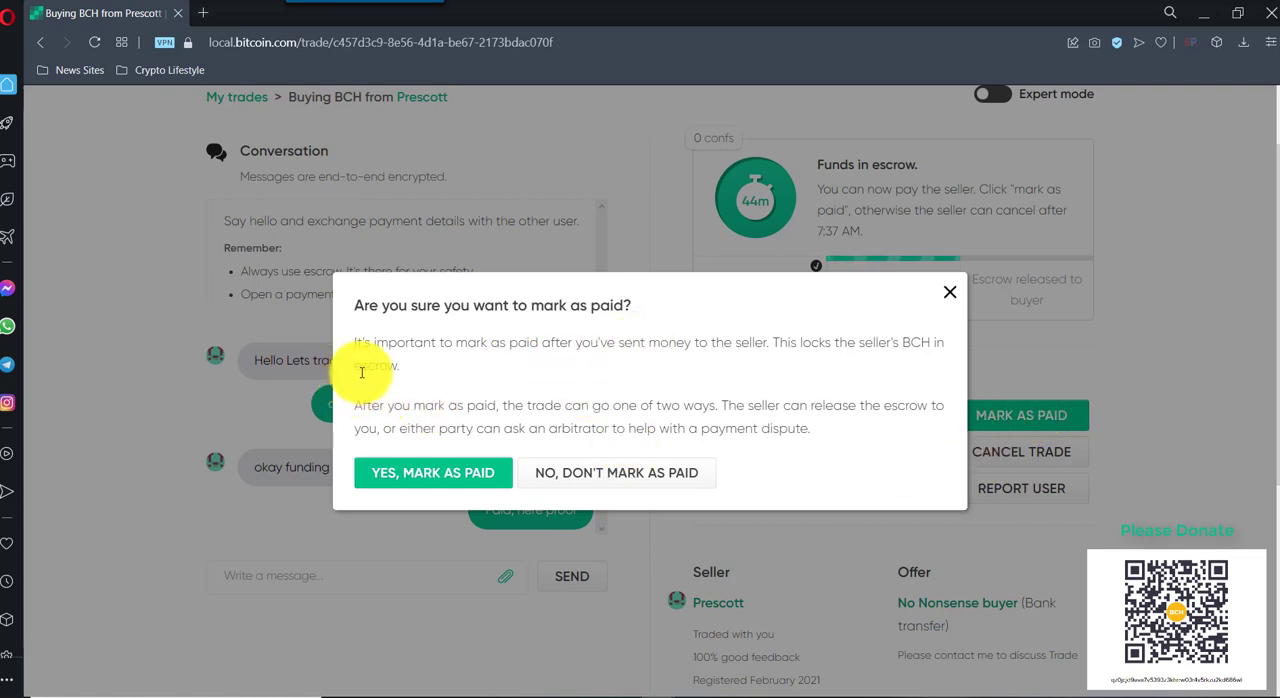
{"action": "mouse_move", "coordinate": [564, 348]}
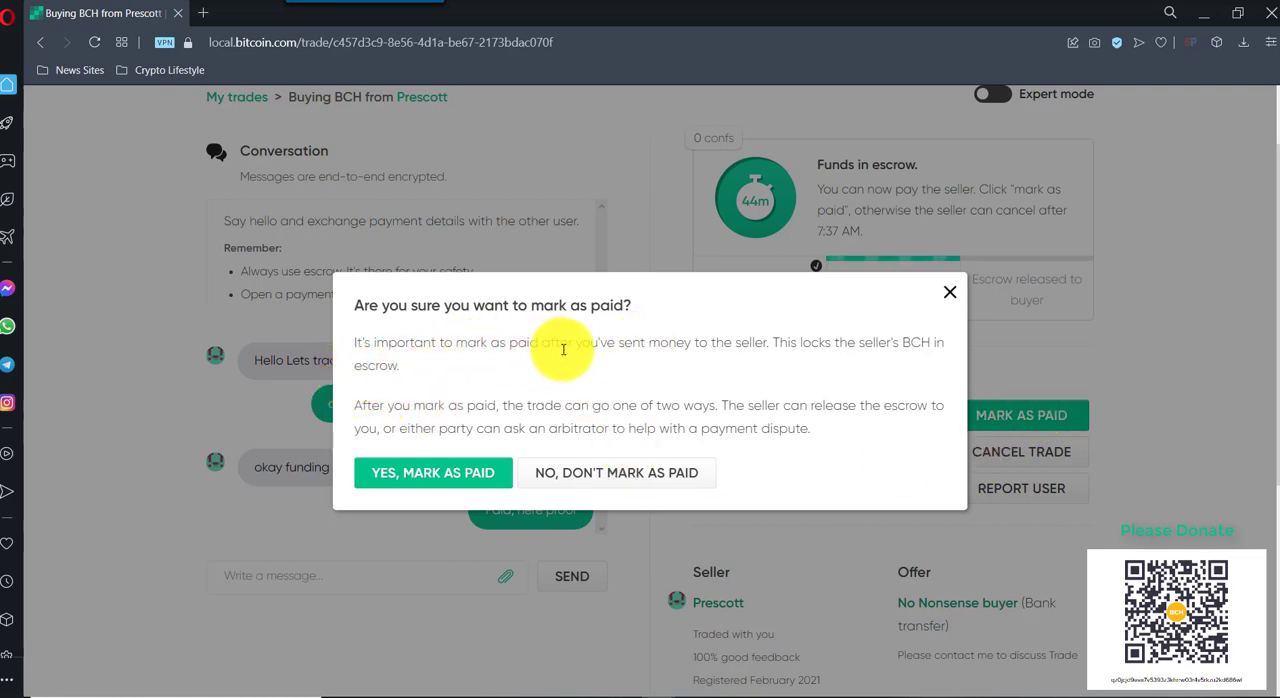
{"action": "mouse_move", "coordinate": [814, 350]}
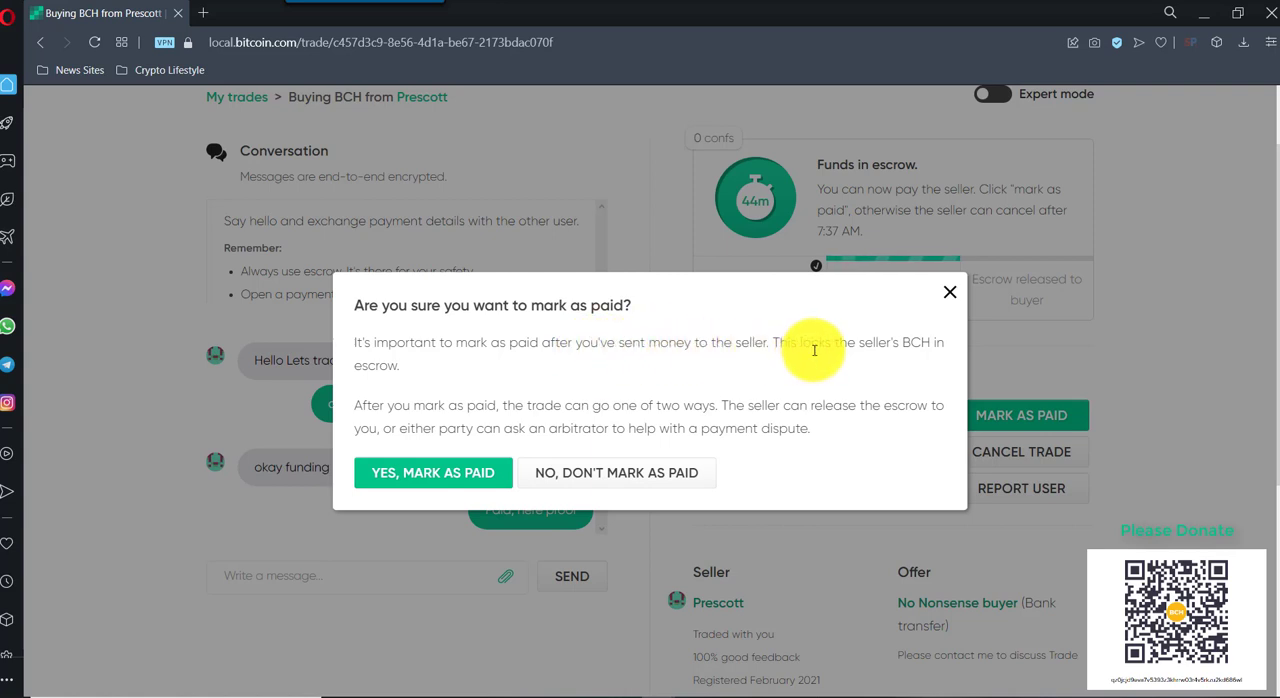
{"action": "mouse_move", "coordinate": [432, 392]}
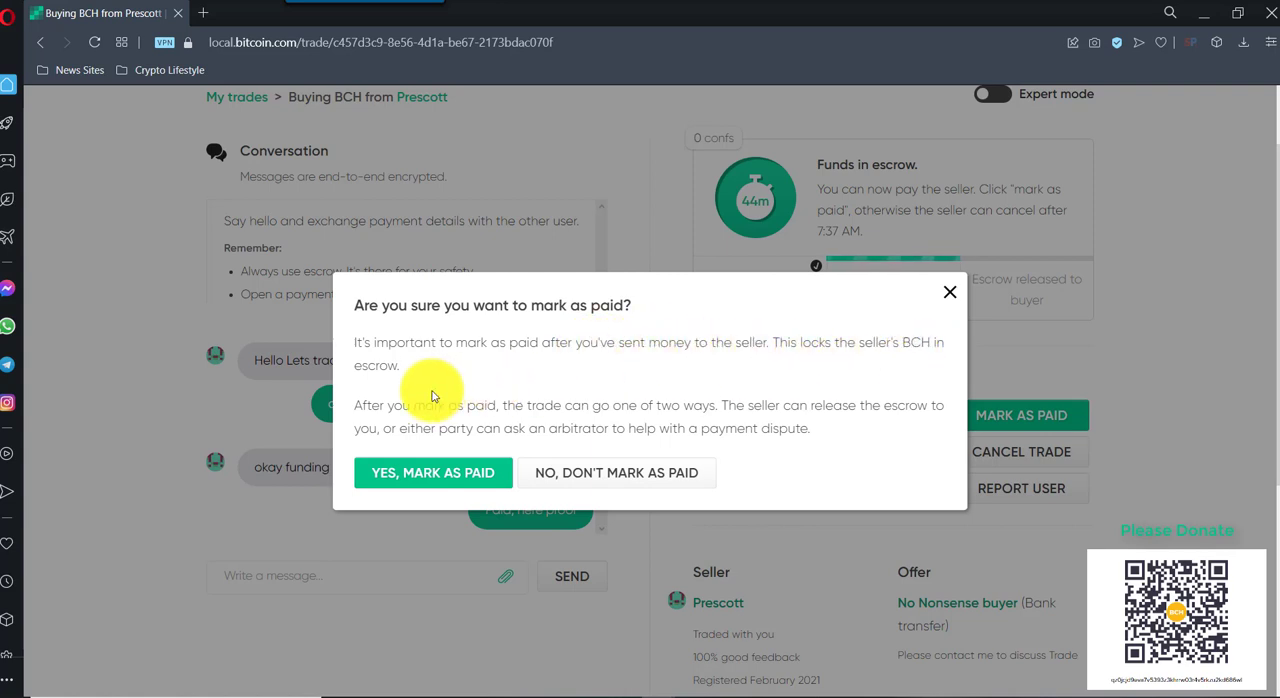
{"action": "mouse_move", "coordinate": [372, 412]}
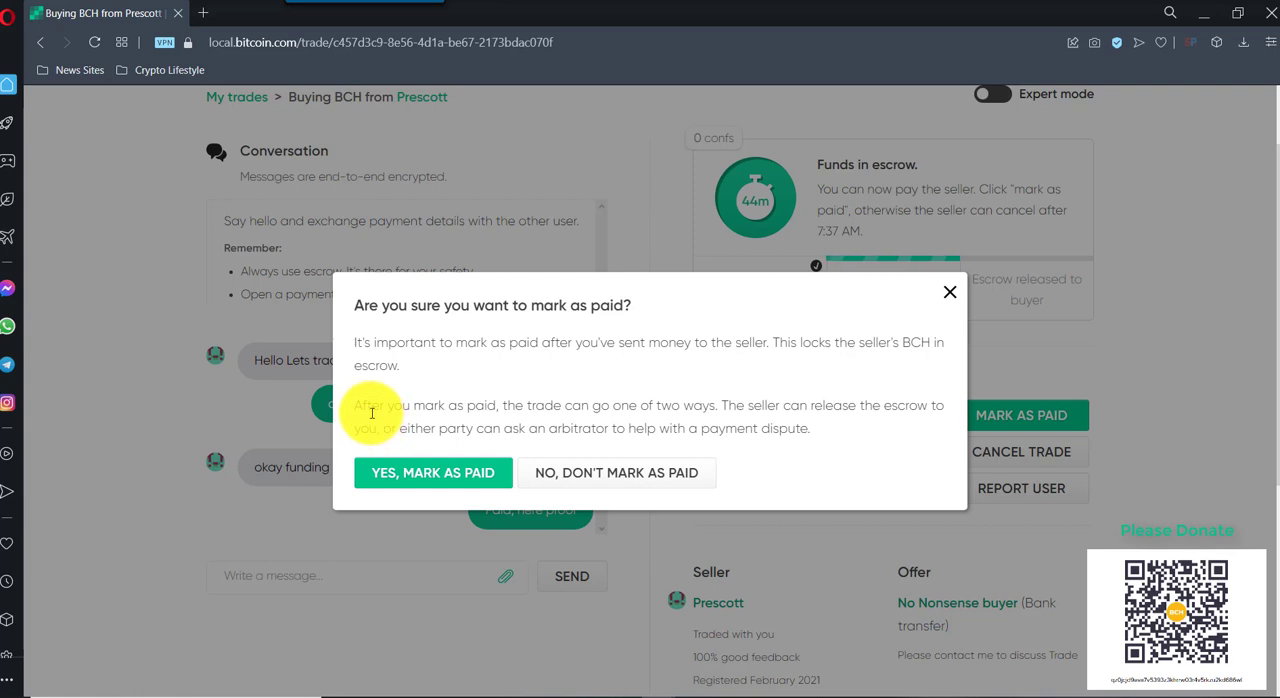
{"action": "mouse_move", "coordinate": [578, 410]}
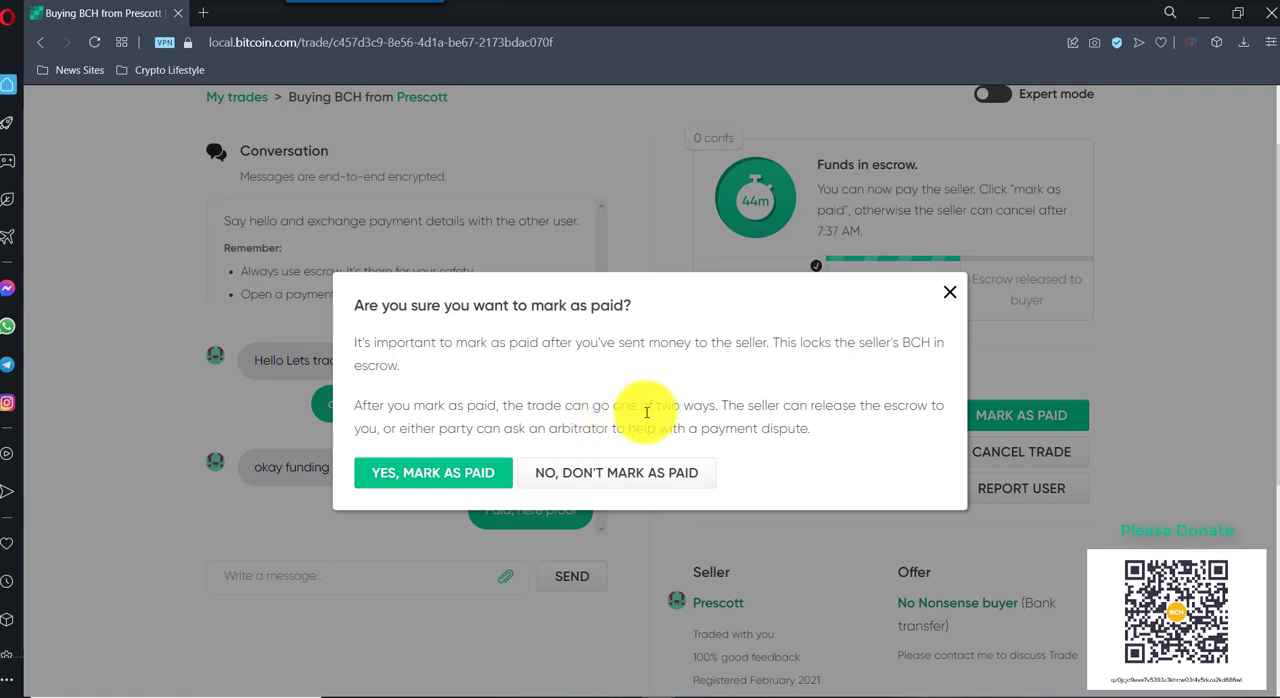
{"action": "mouse_move", "coordinate": [896, 412]}
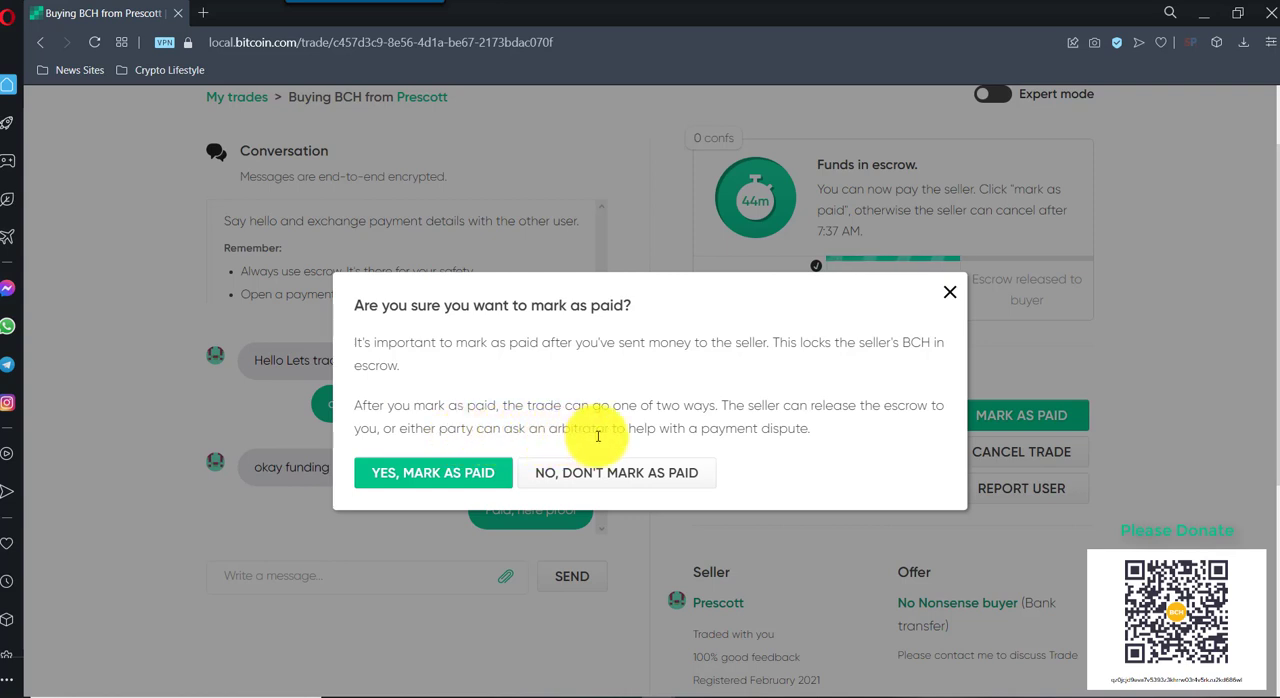
{"action": "mouse_move", "coordinate": [762, 450]}
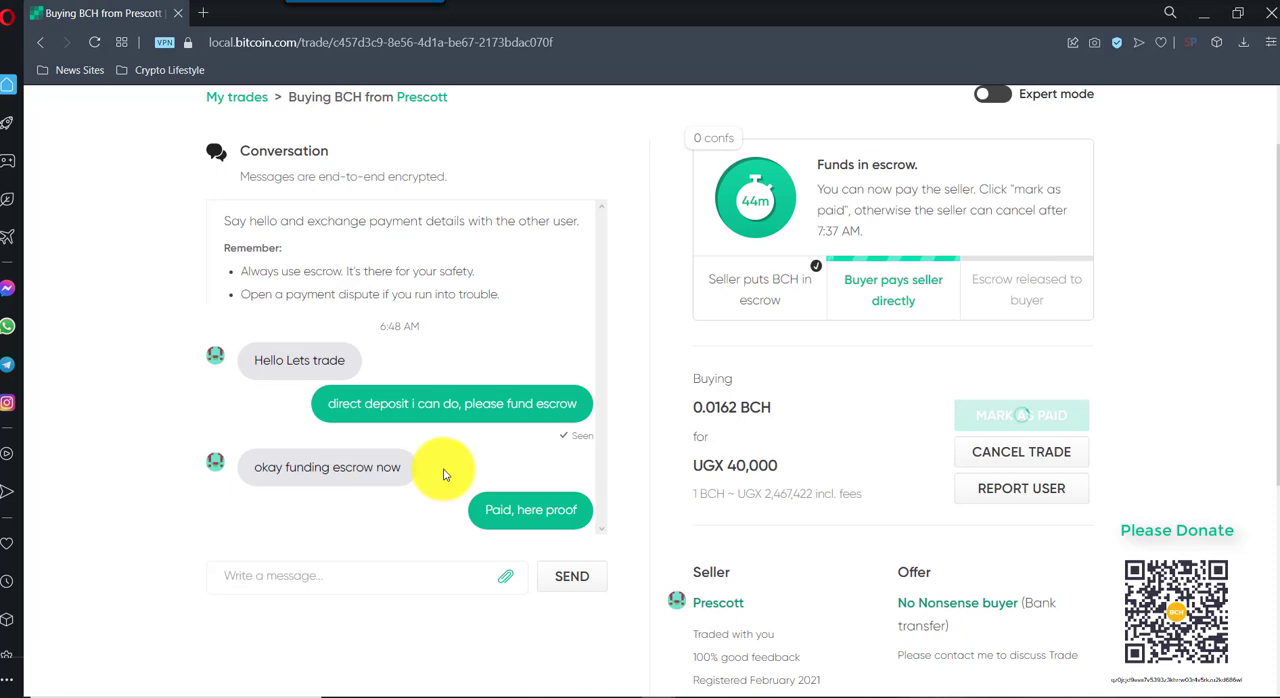
{"action": "left_click", "coordinate": [1020, 416]}
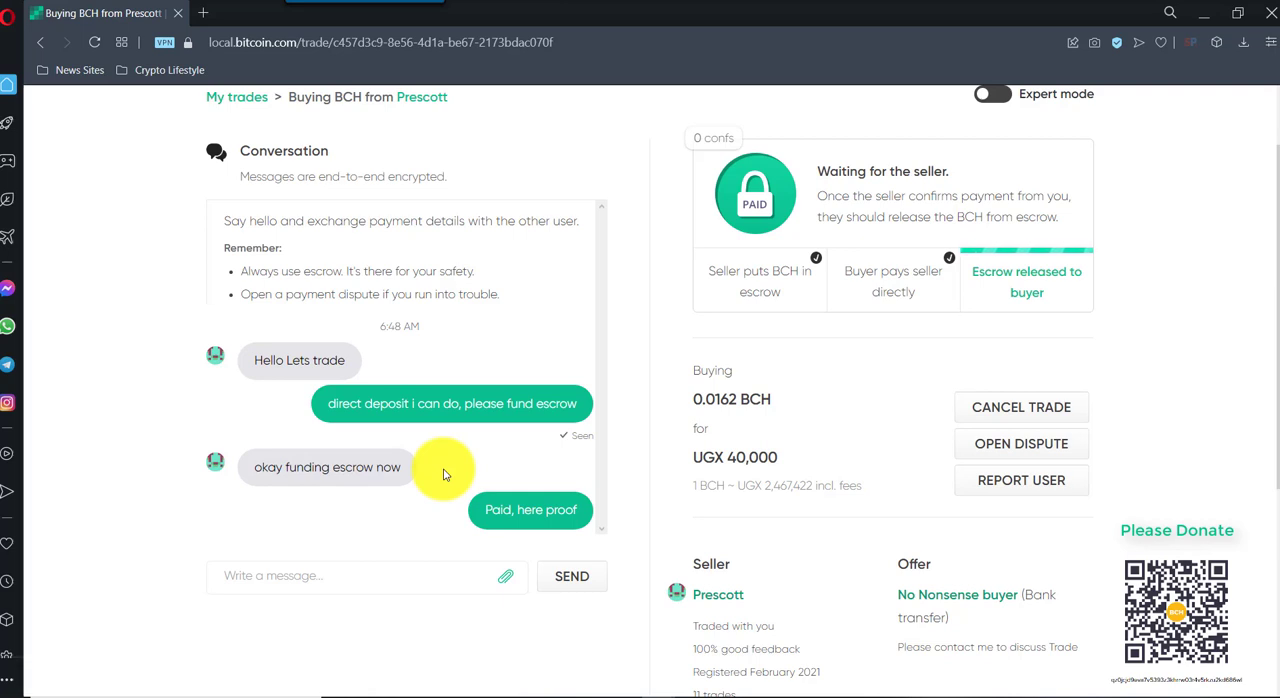
{"action": "mouse_move", "coordinate": [730, 524]}
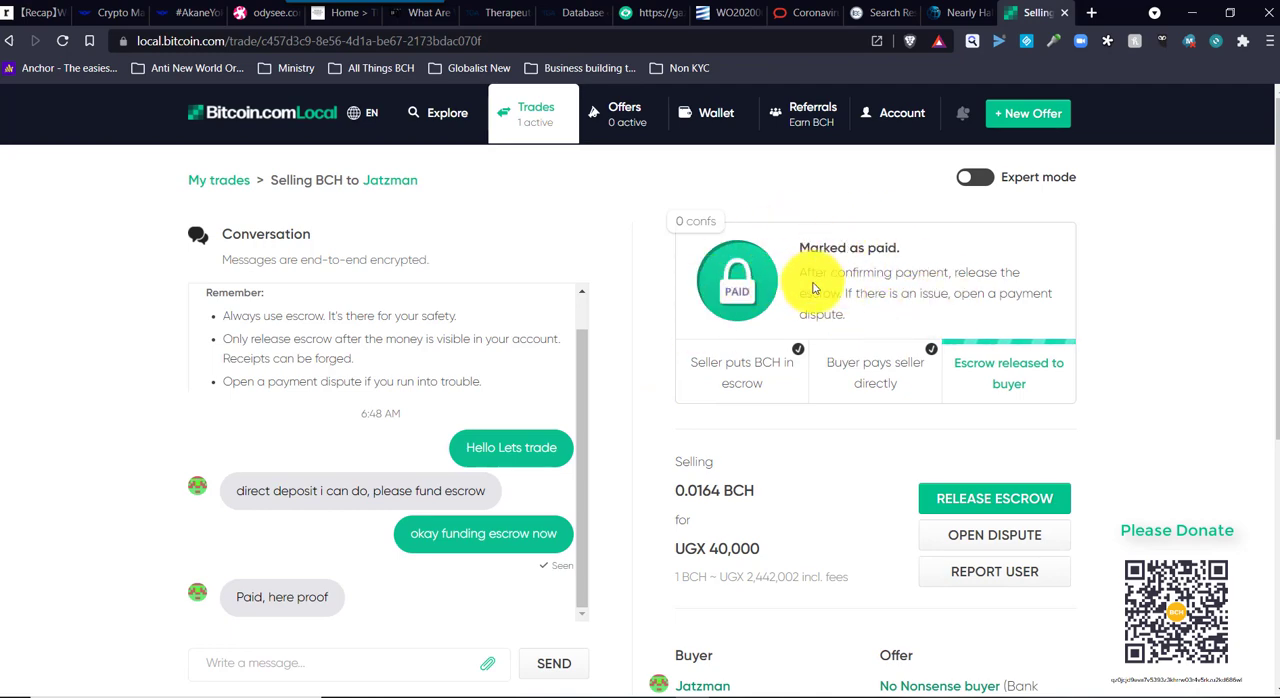
- Release the escrowed 0.0164 BCH to the buyer and confirm, so the trade shows Released
{"action": "scroll", "scroll_direction": "down", "scroll_amount": 3}
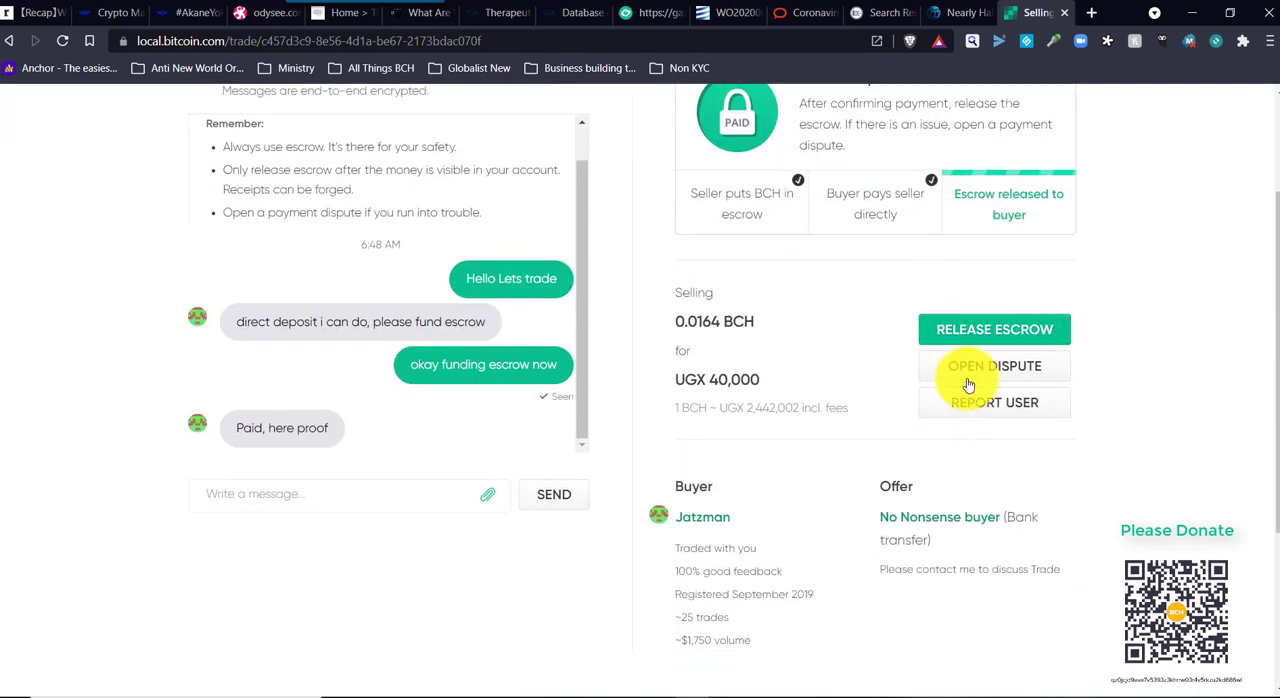
{"action": "mouse_move", "coordinate": [994, 328]}
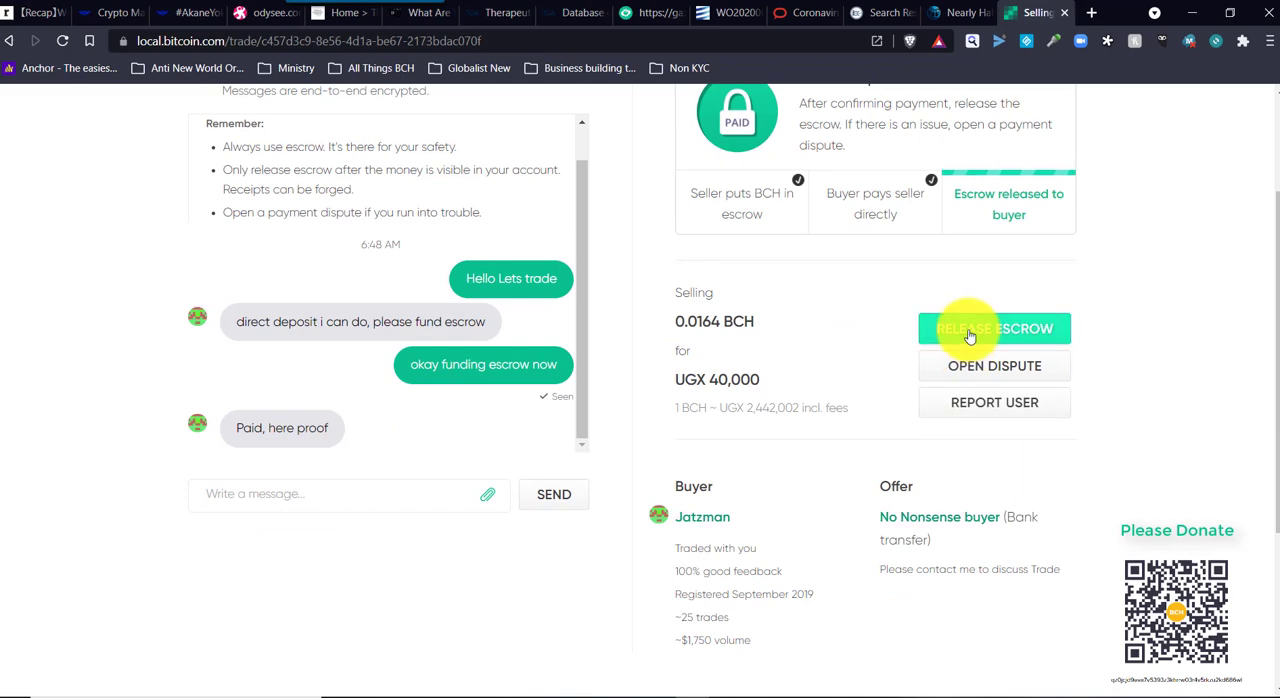
{"action": "left_click", "coordinate": [994, 328]}
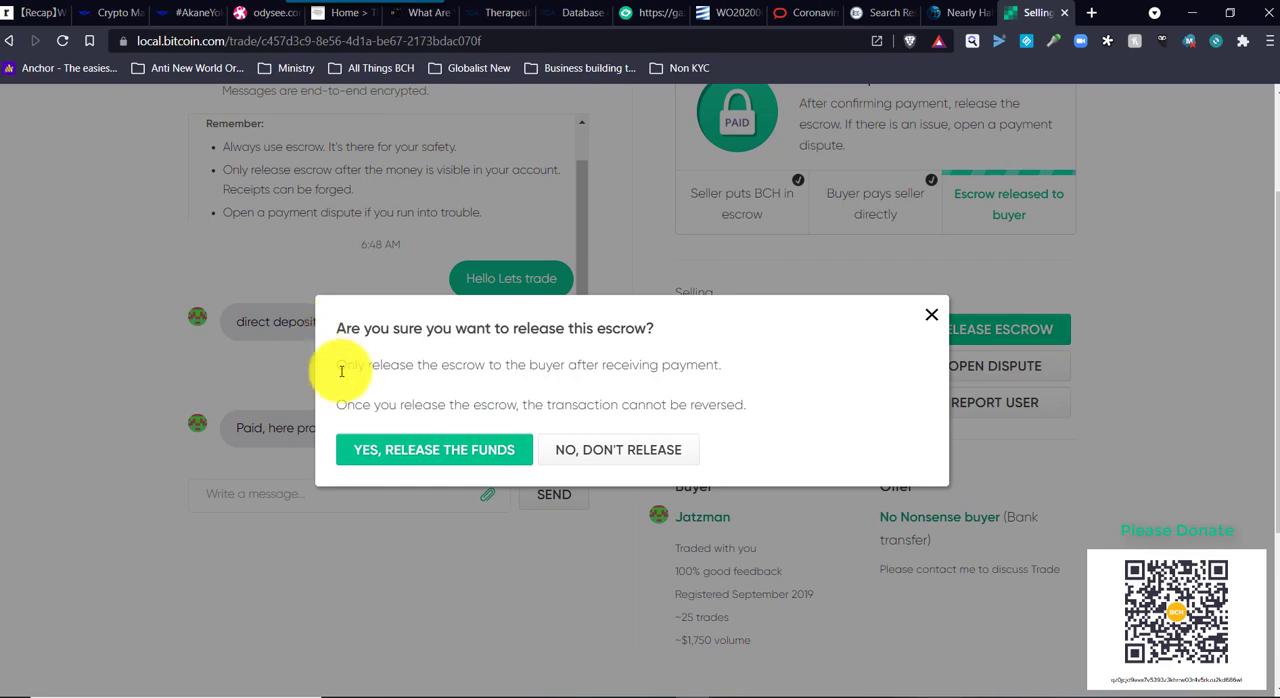
{"action": "mouse_move", "coordinate": [630, 364]}
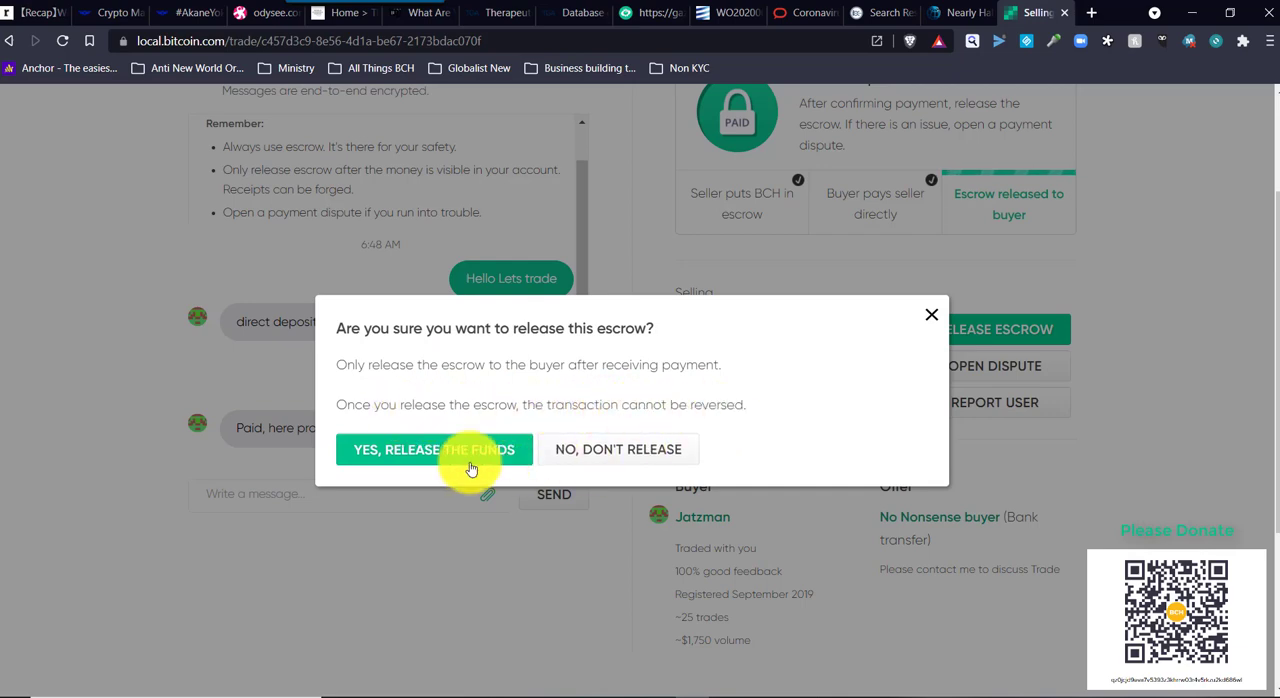
{"action": "left_click", "coordinate": [434, 450]}
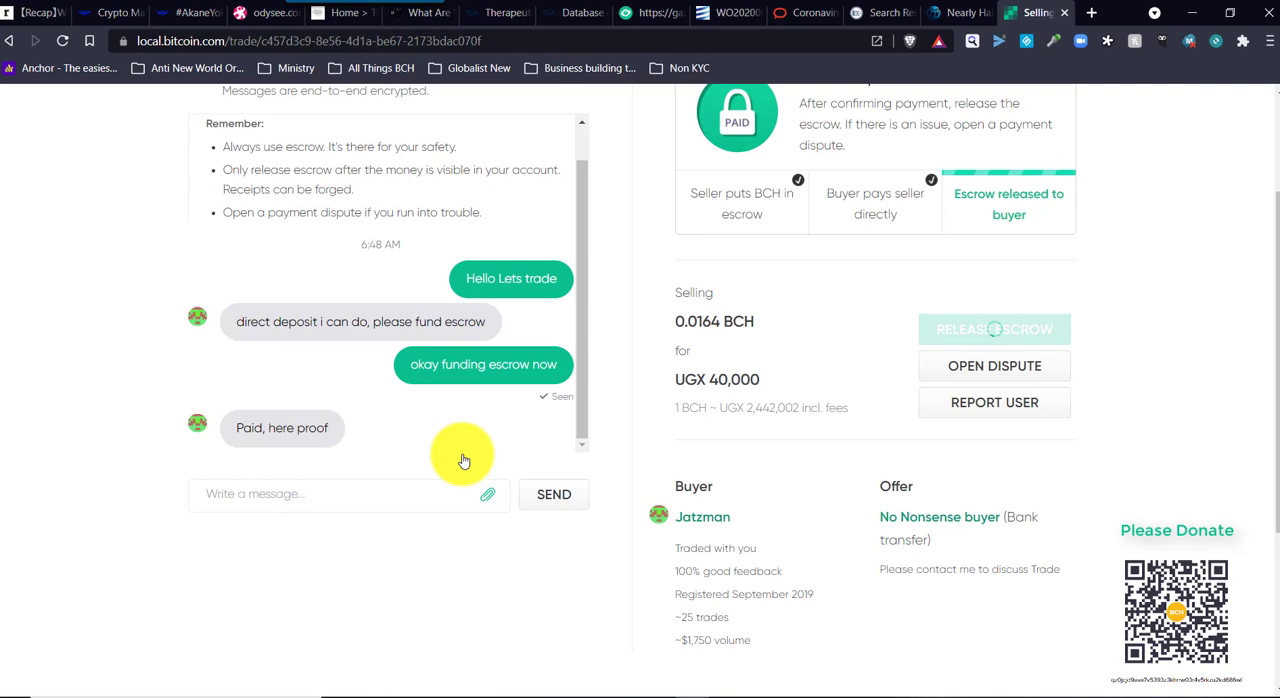
{"action": "left_click", "coordinate": [994, 328]}
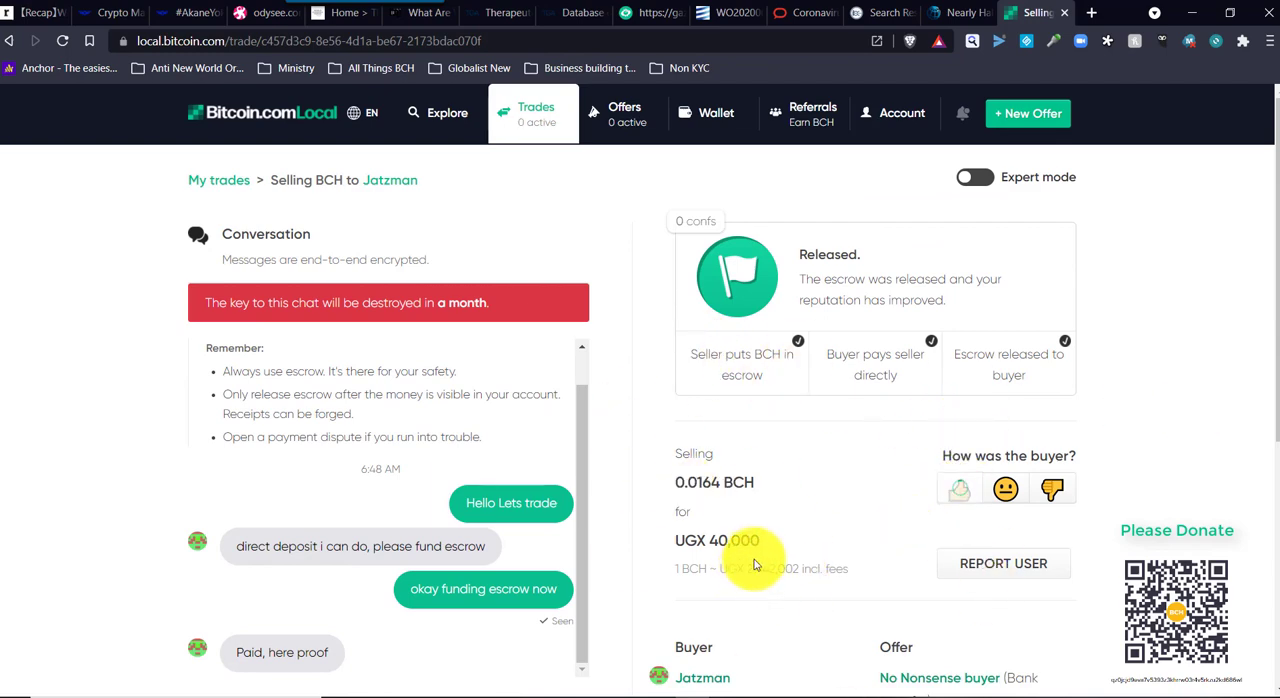
{"action": "scroll", "scroll_direction": "down", "scroll_amount": 3}
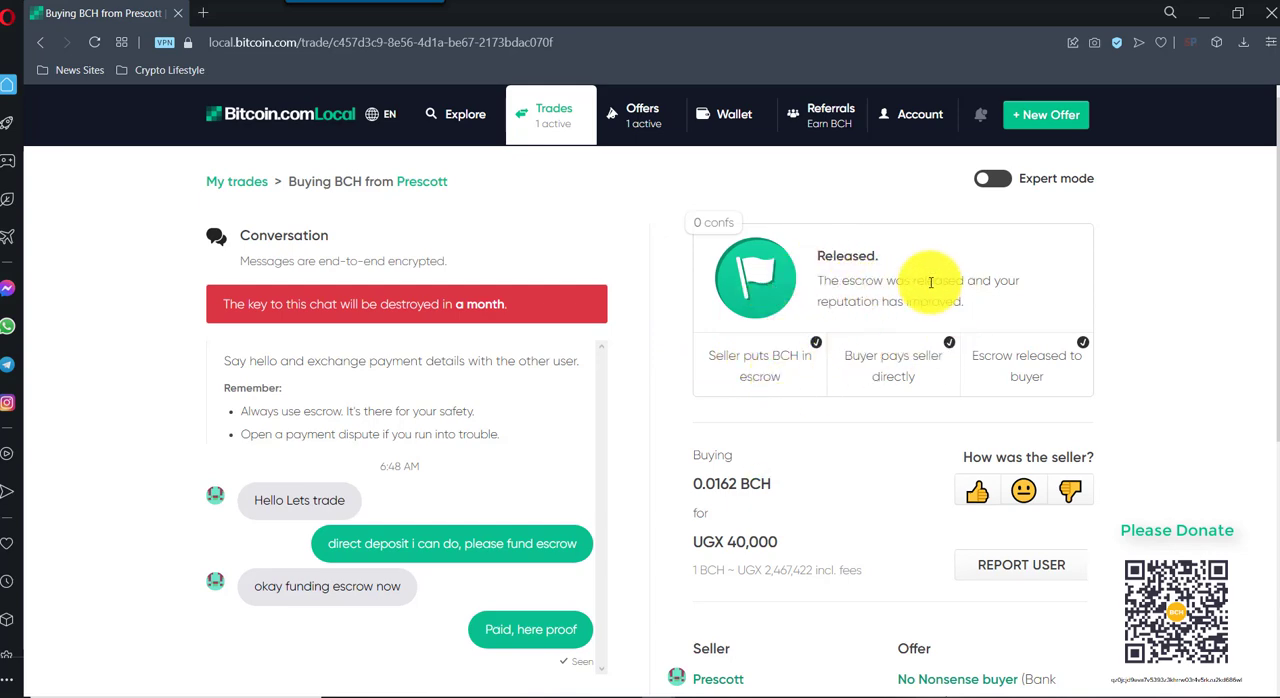
{"action": "mouse_move", "coordinate": [948, 472]}
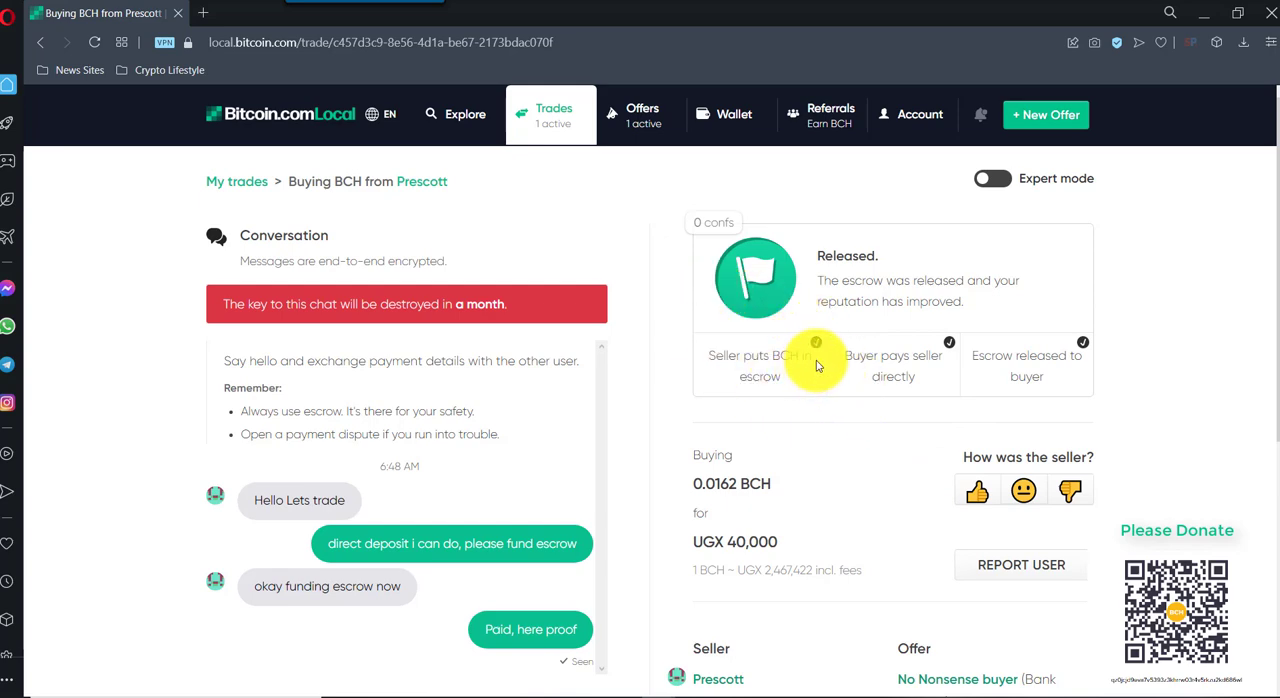
{"action": "mouse_move", "coordinate": [710, 222]}
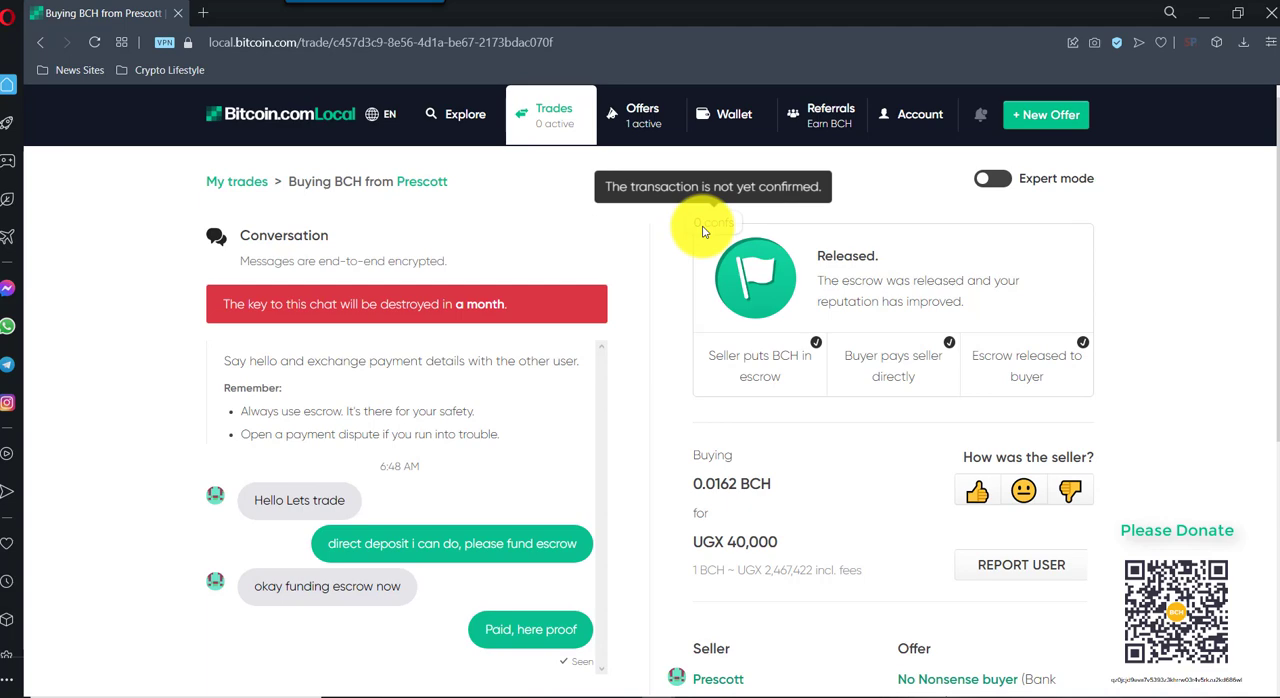
{"action": "mouse_move", "coordinate": [710, 236]}
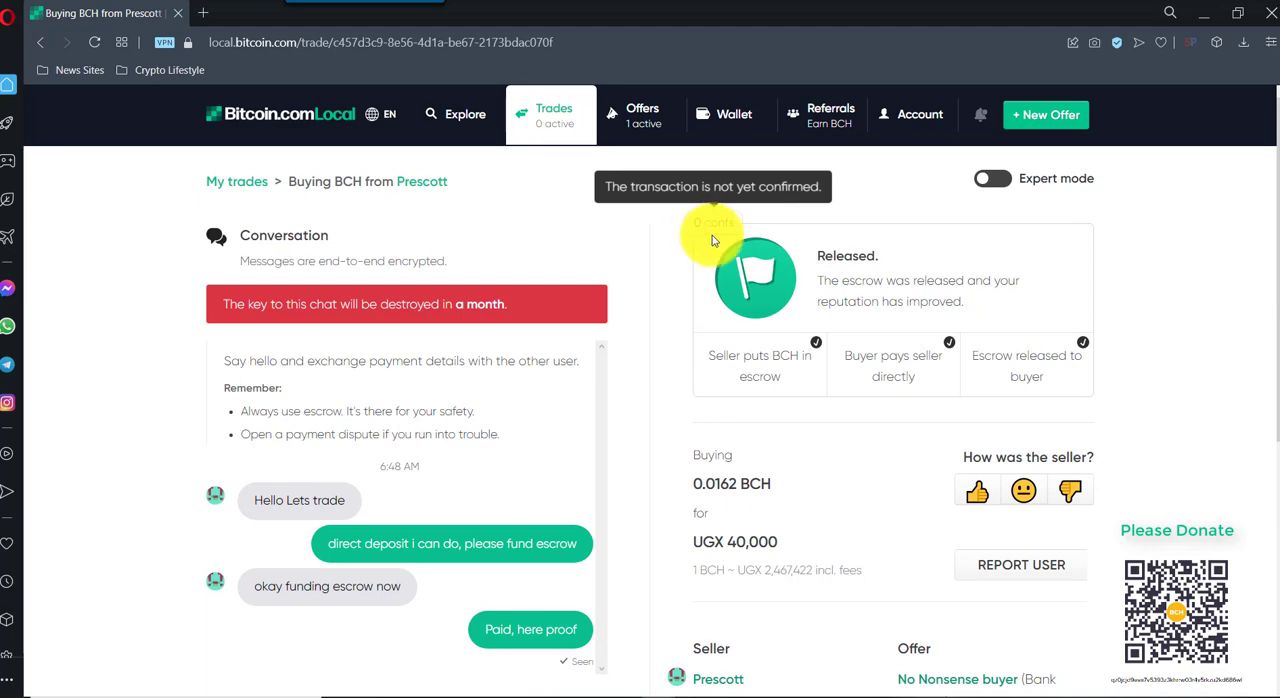
{"action": "mouse_move", "coordinate": [710, 230]}
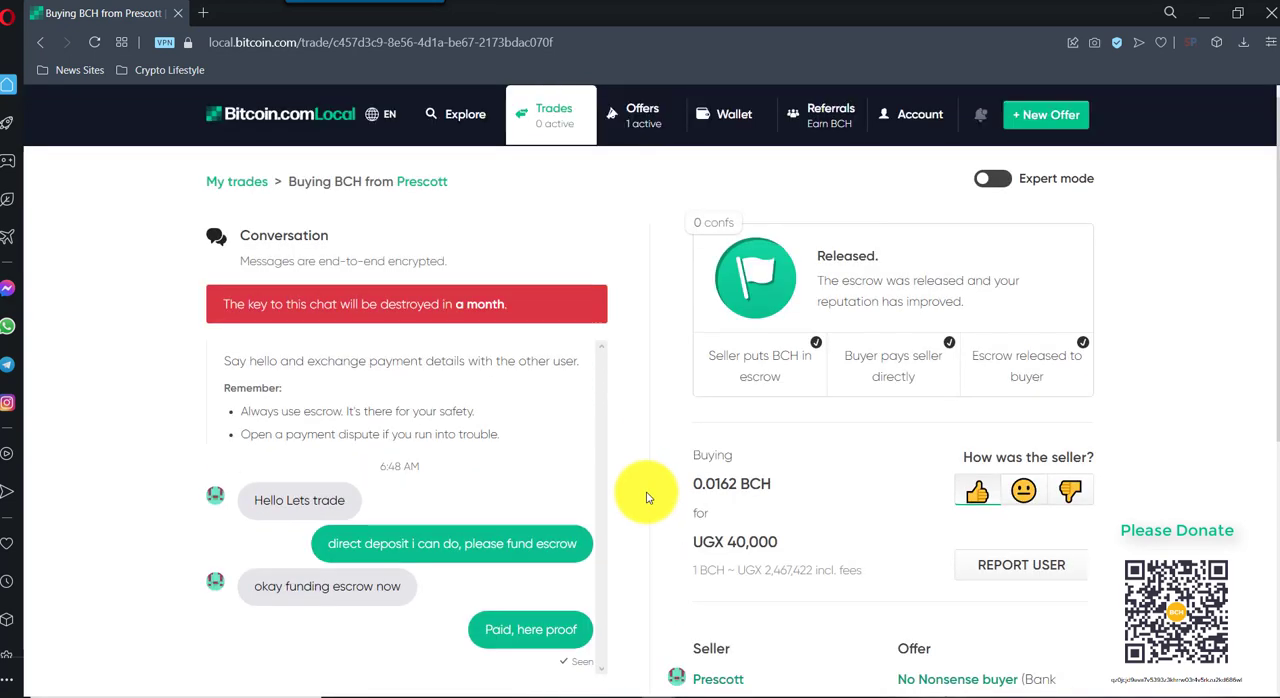
{"action": "mouse_move", "coordinate": [736, 114]}
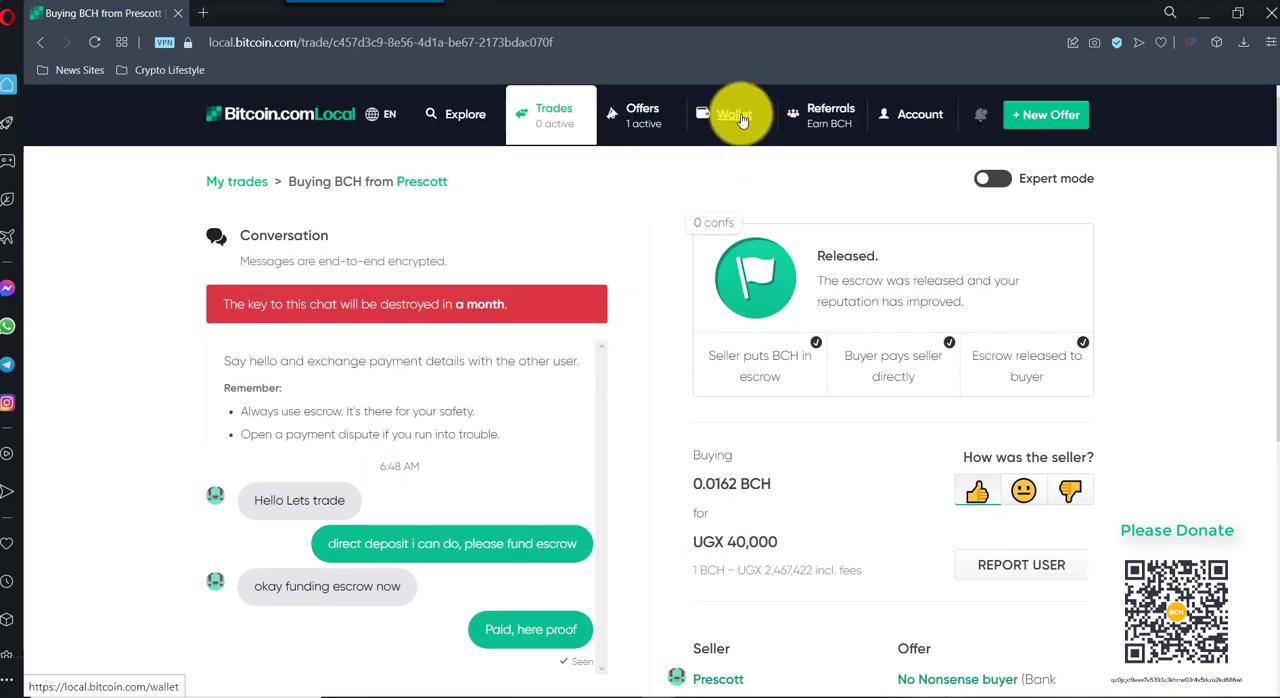
- Go to the buyer's wallet from the released trade page to check the balance
{"action": "left_click", "coordinate": [732, 114]}
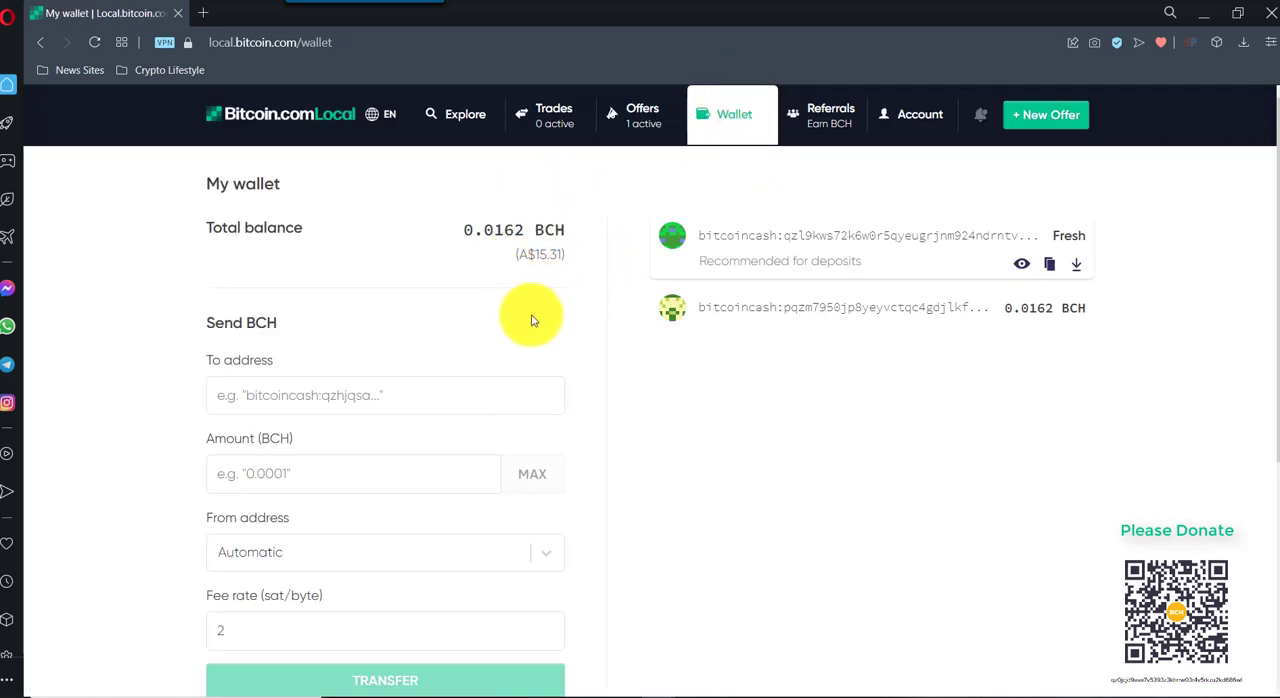
{"action": "mouse_move", "coordinate": [500, 312]}
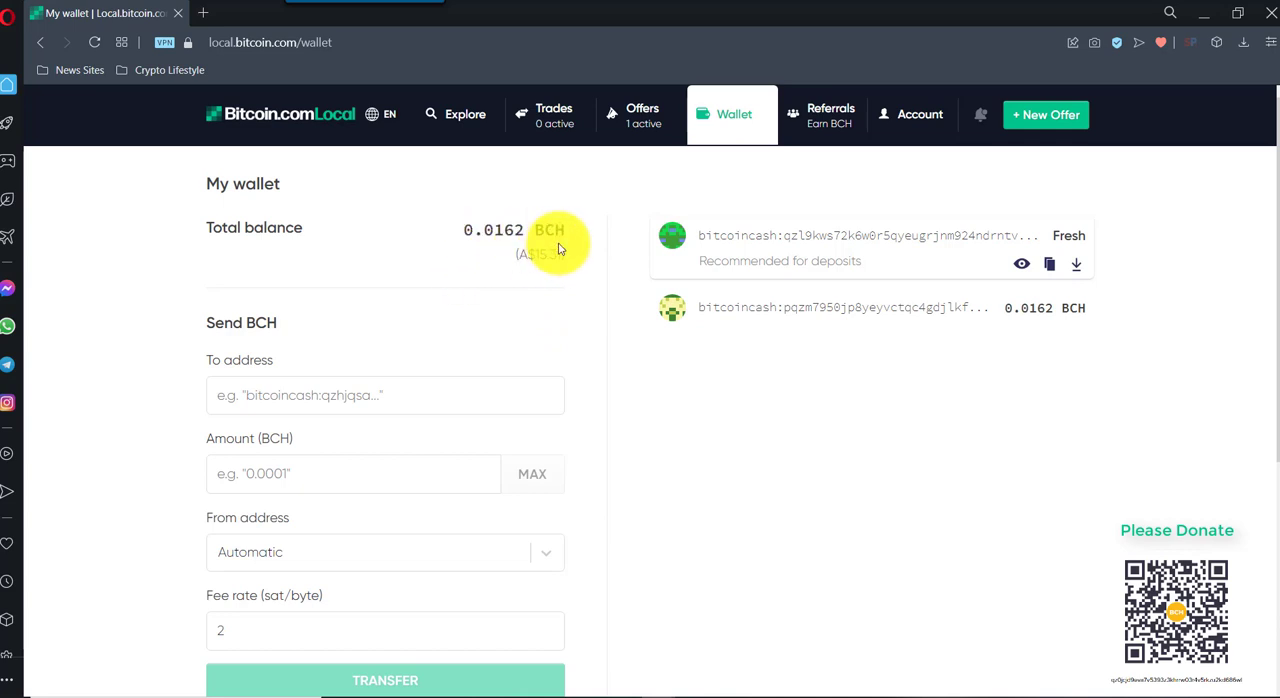
{"action": "mouse_move", "coordinate": [620, 258]}
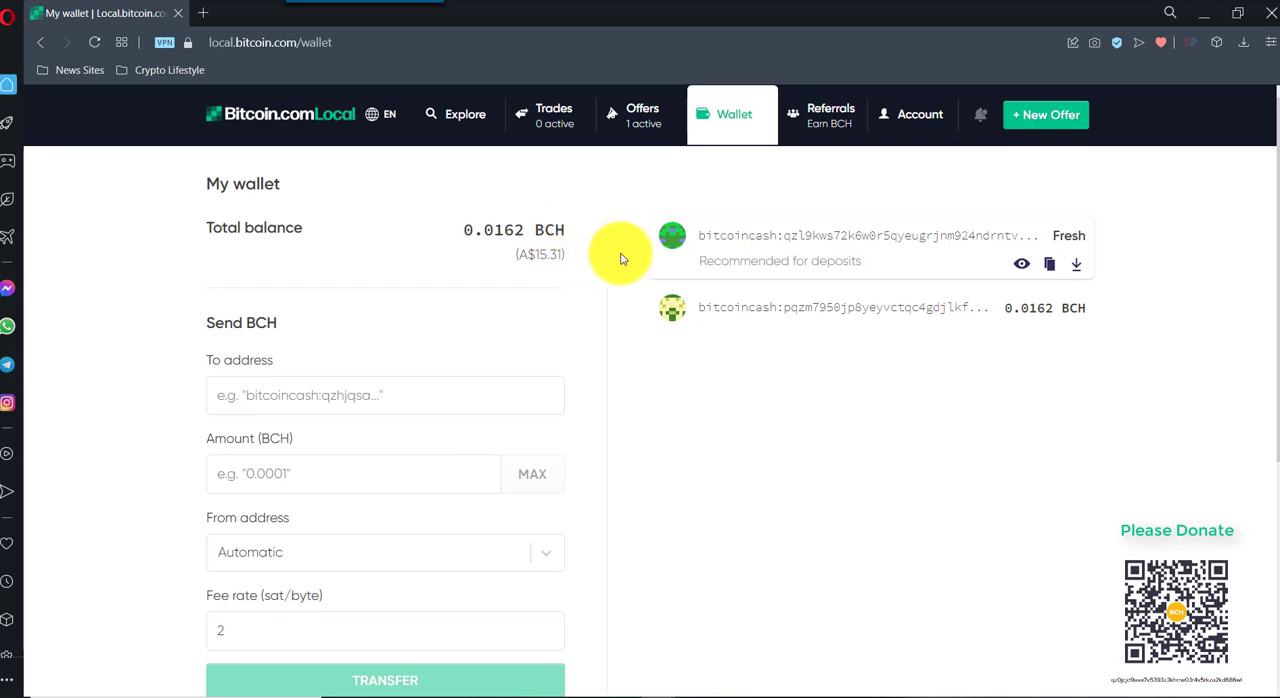
- Review the wallet's 0.0162 BCH total balance and scroll down the page
{"action": "scroll", "scroll_direction": "down", "scroll_amount": 3}
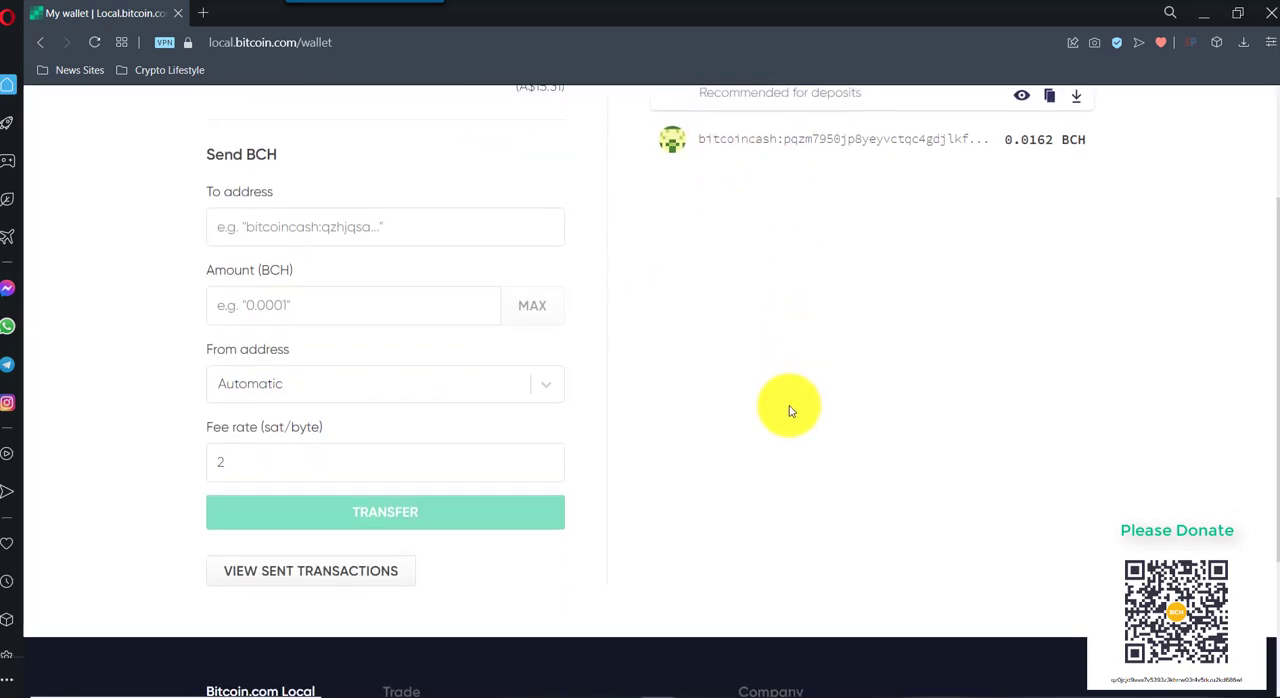
{"action": "left_click", "coordinate": [672, 378]}
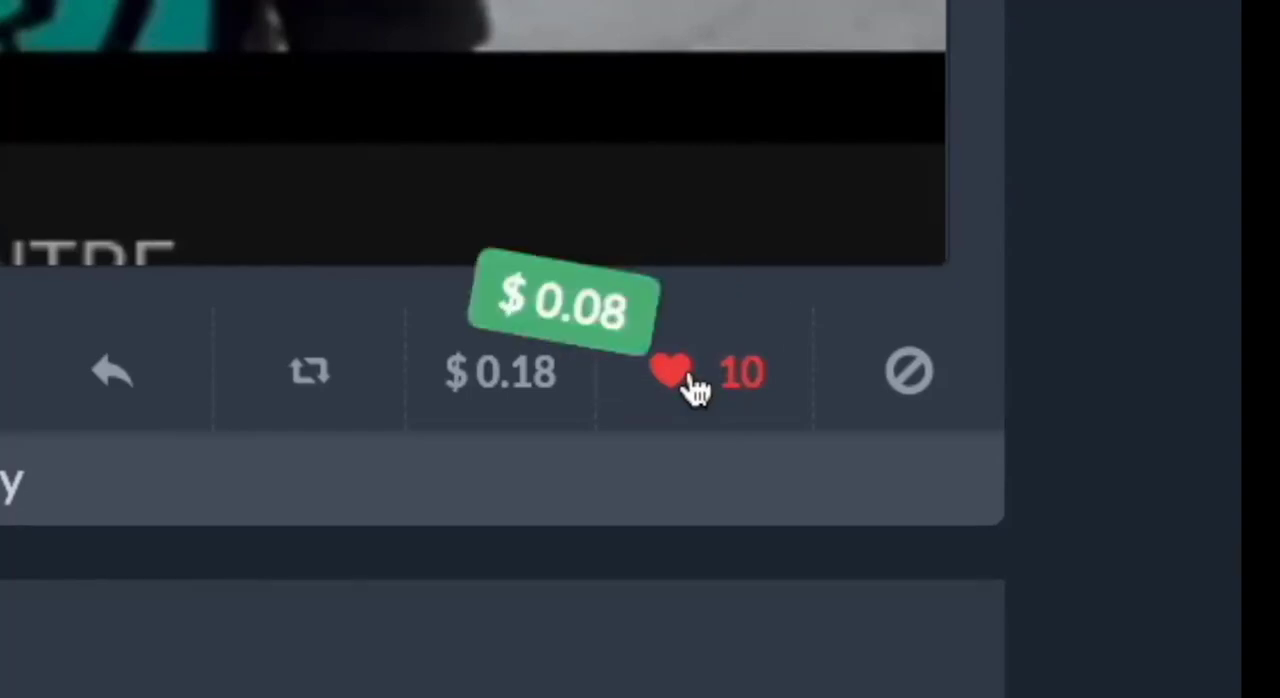